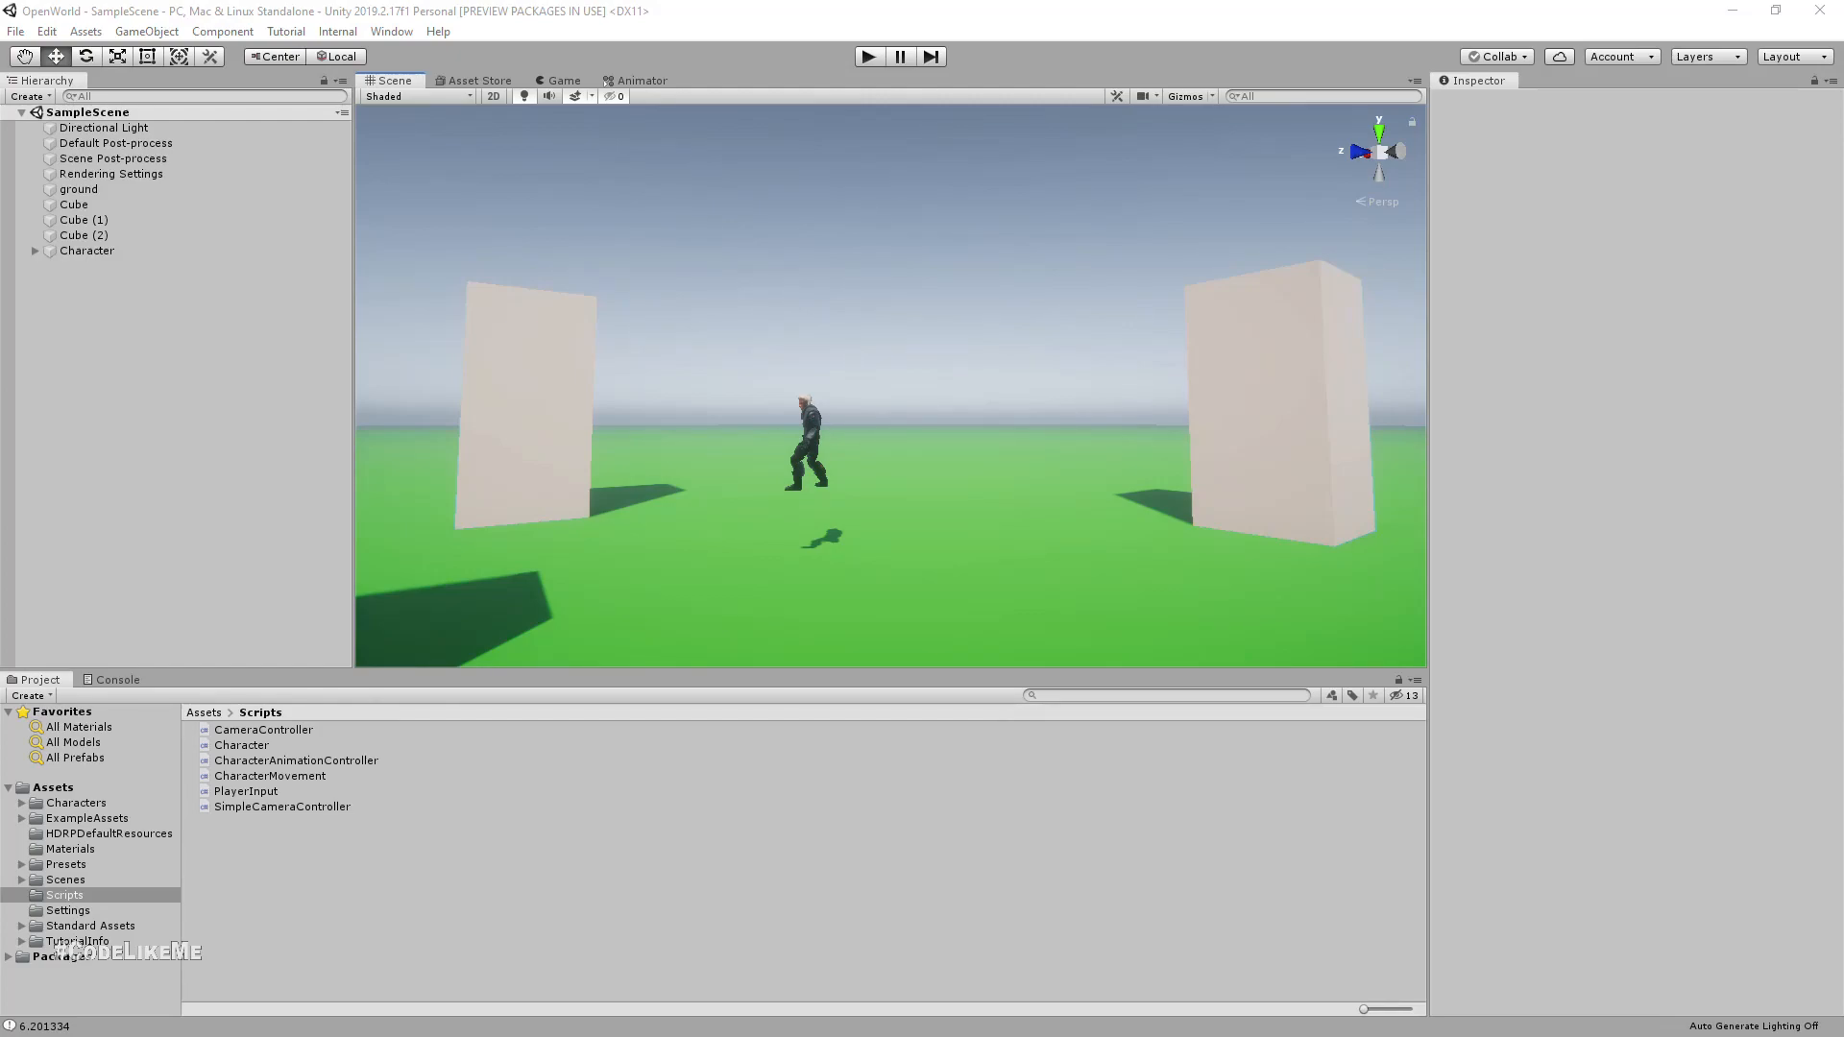
# Run the scene in Play mode to check the character's current movement, then stop.
pyautogui.click(236, 825)
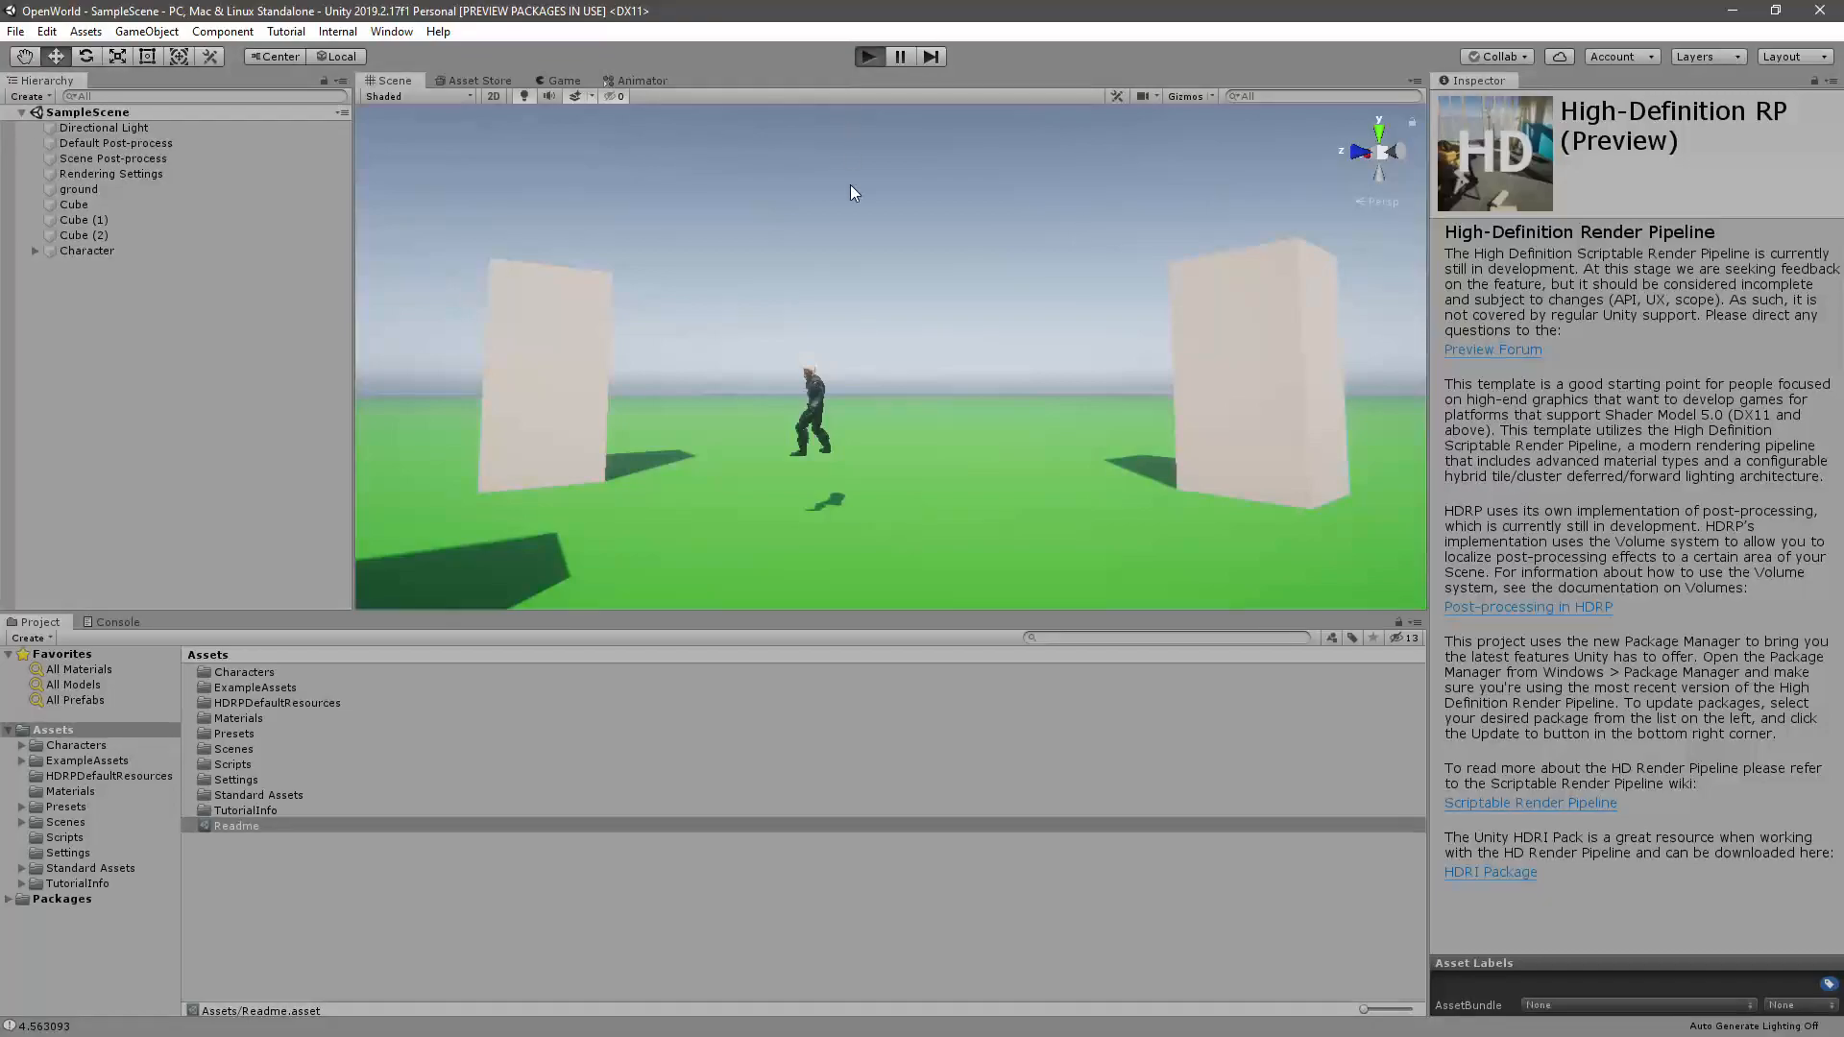
pyautogui.click(868, 55)
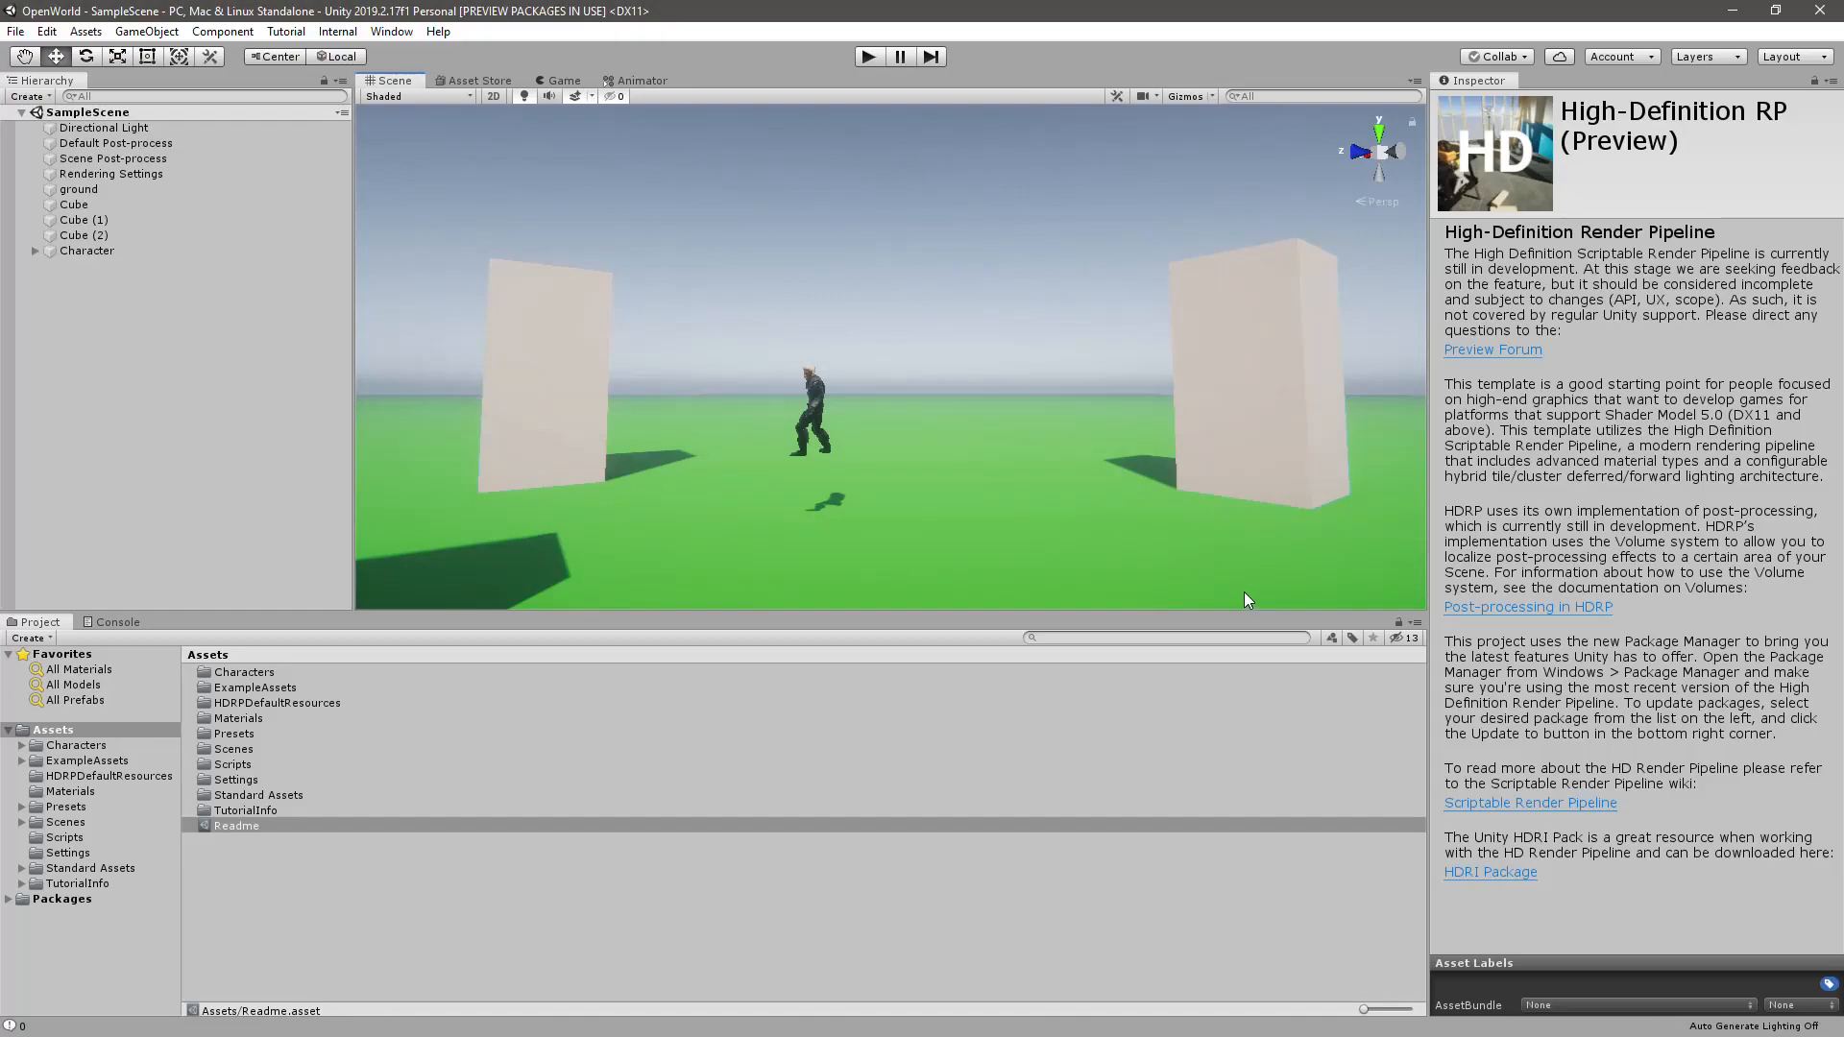
pyautogui.moveTo(1120, 553)
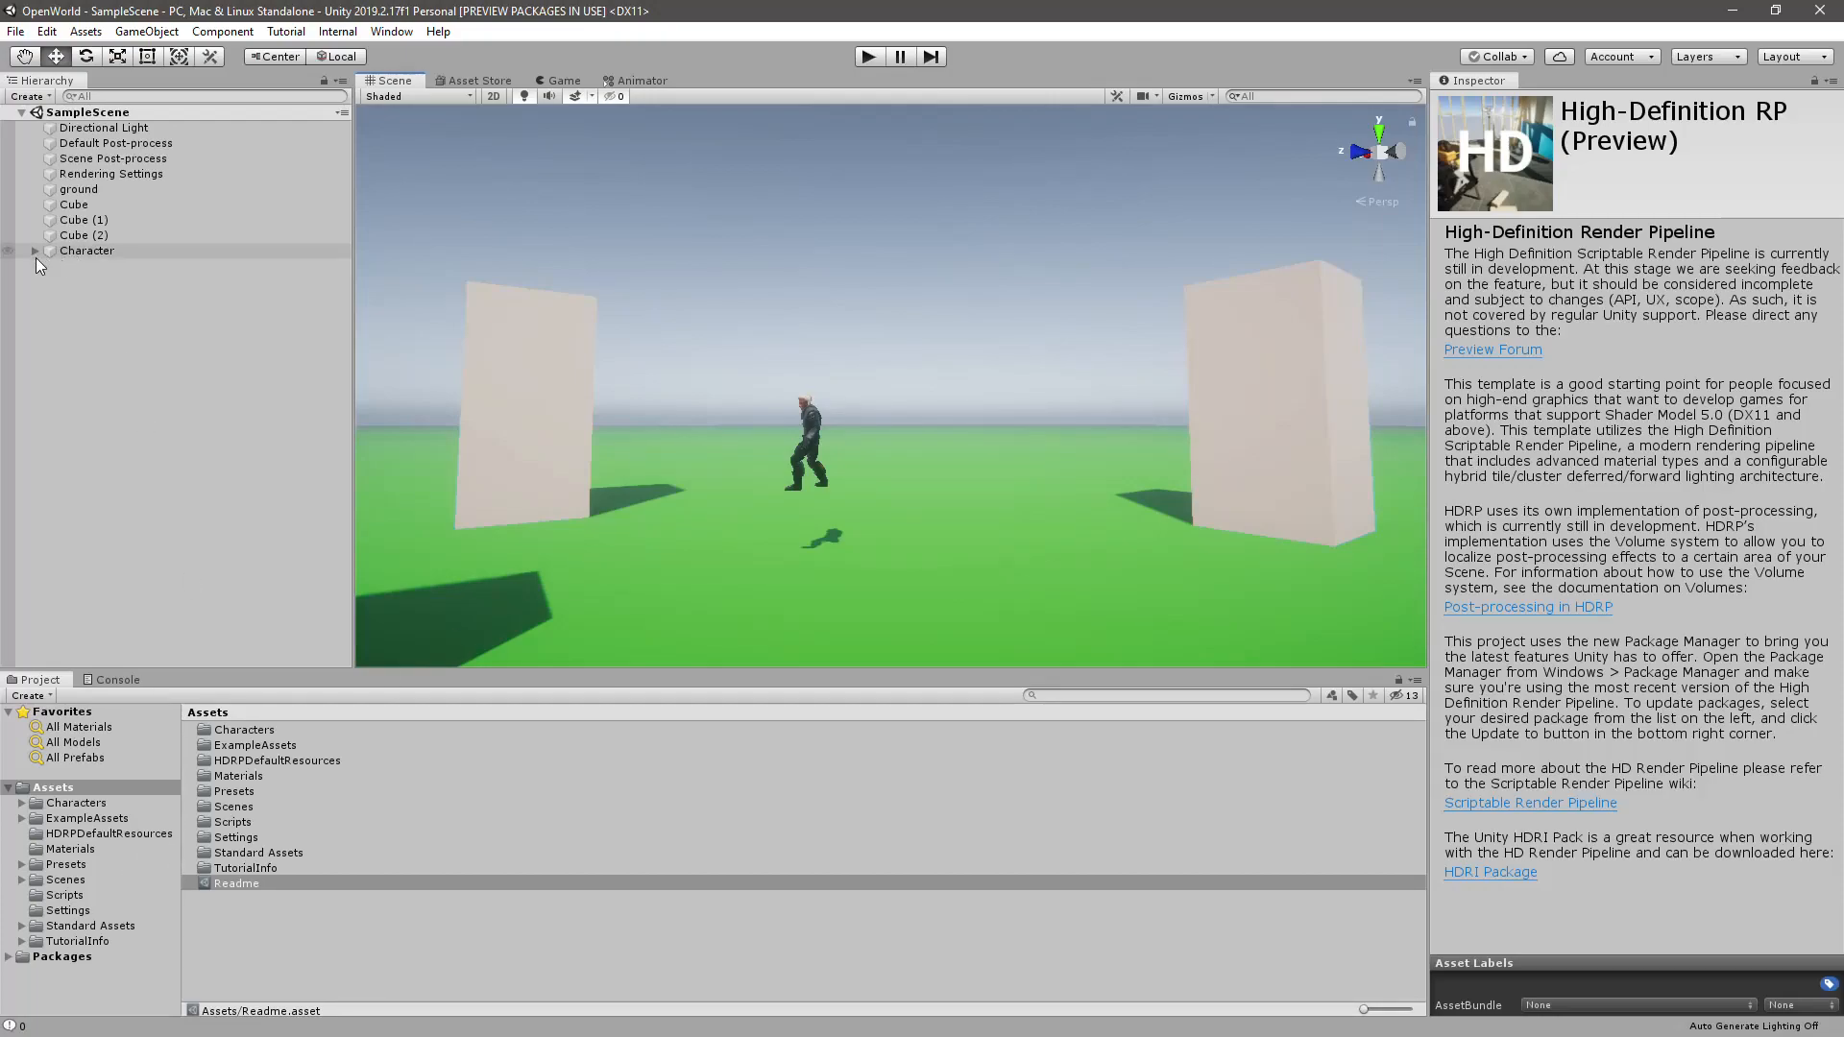
# Select the Character object and open its Character.cs script in Visual Studio.
pyautogui.click(86, 249)
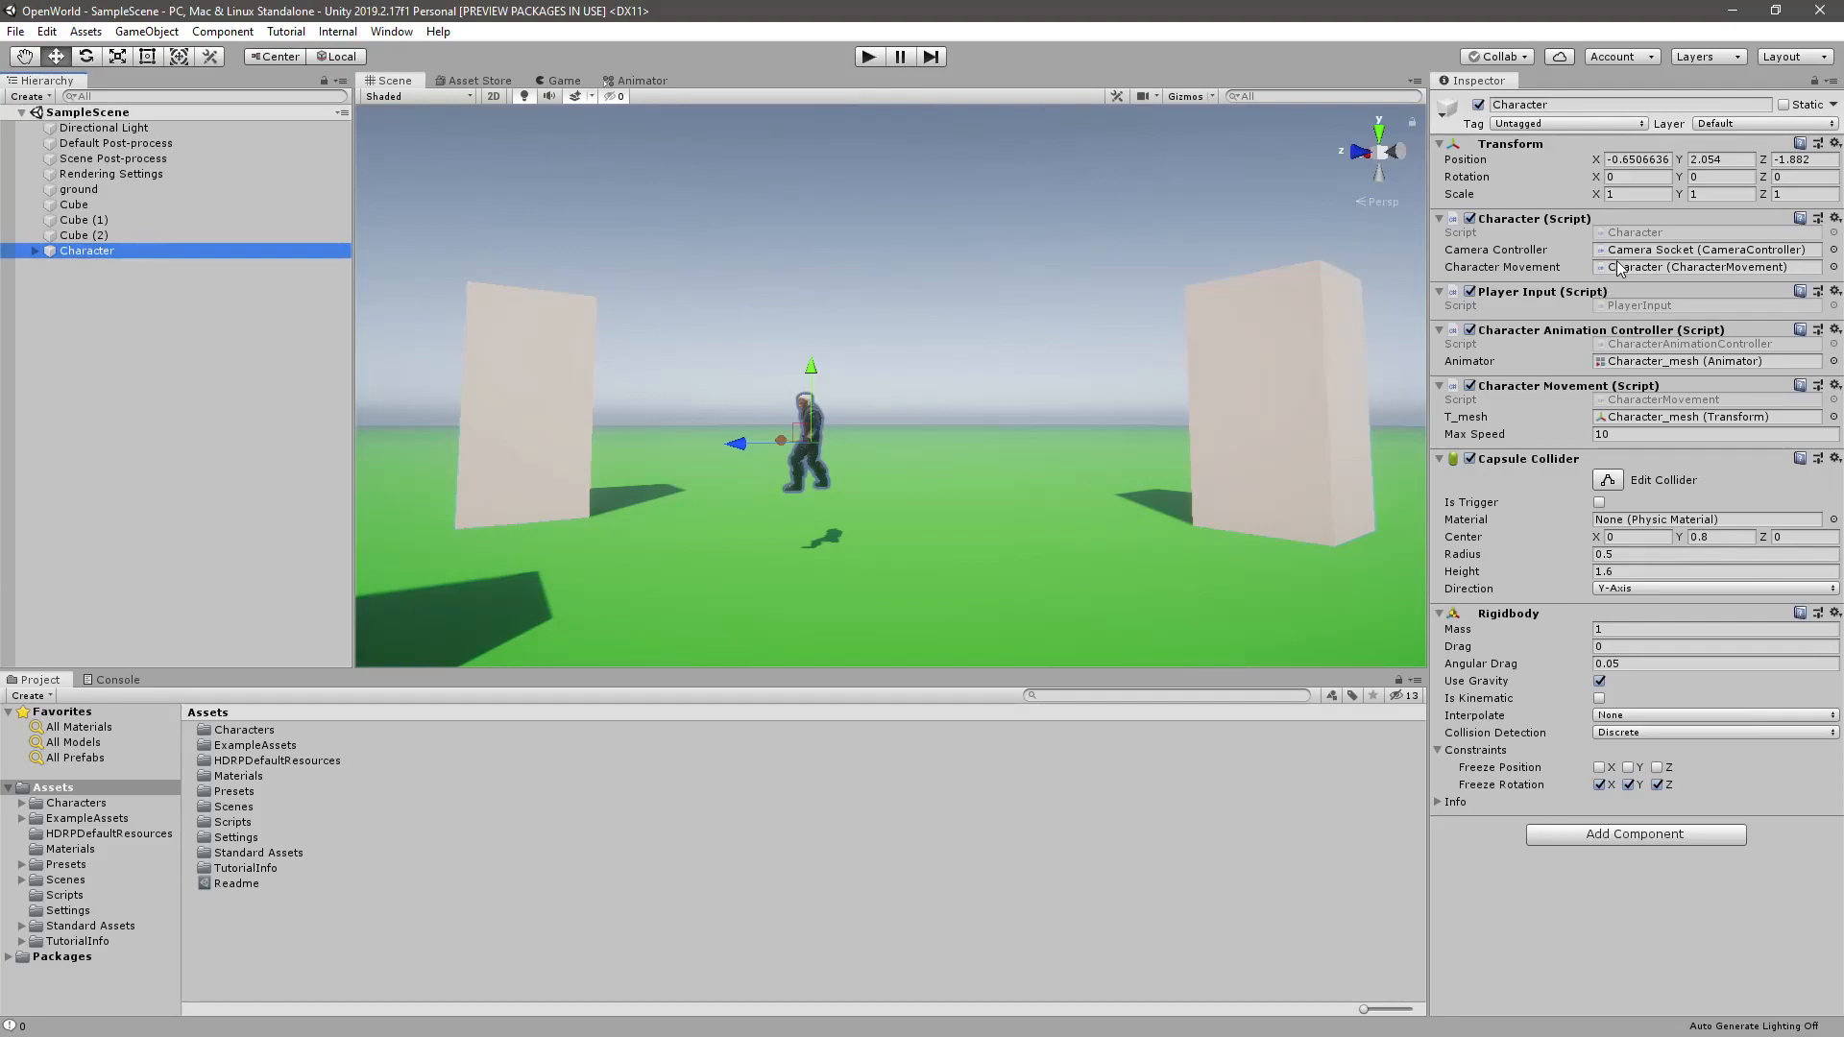
pyautogui.doubleClick(1640, 232)
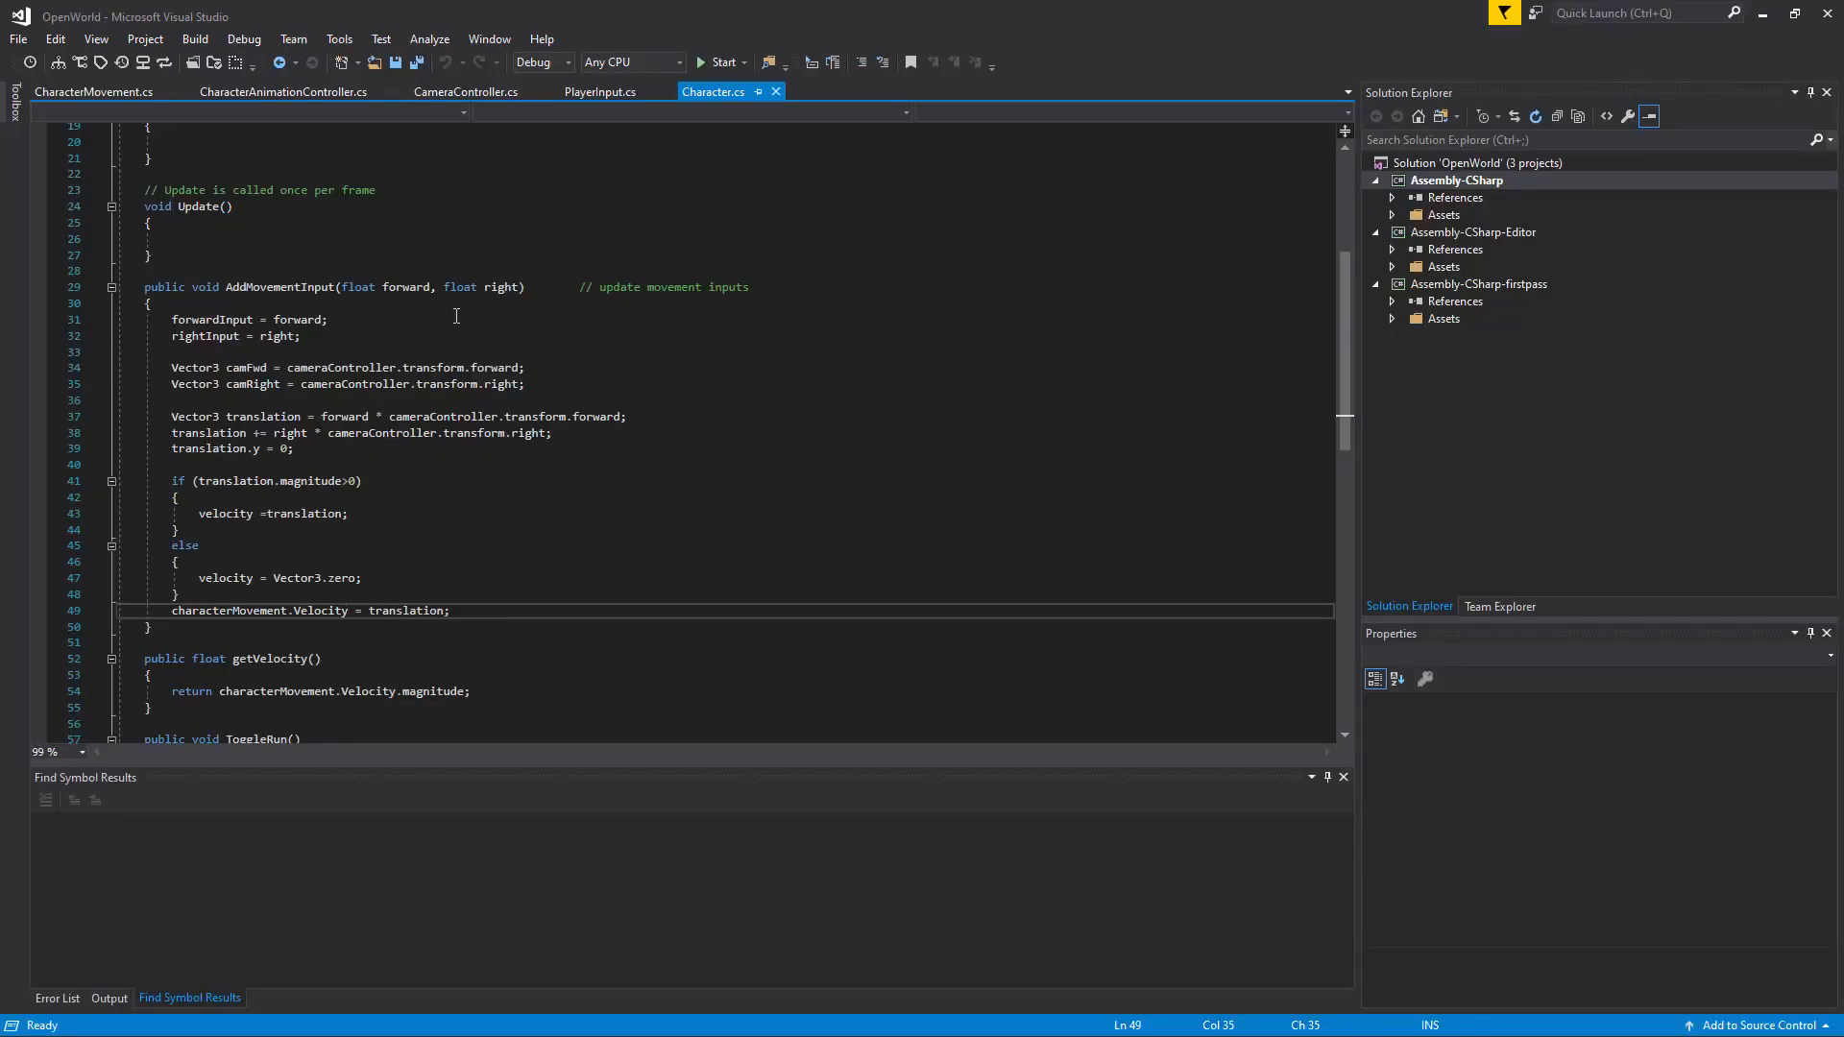
# Review Character.cs and PlayerInput.cs, then land on CharacterMovement.cs at its Update code.
pyautogui.doubleClick(321, 611)
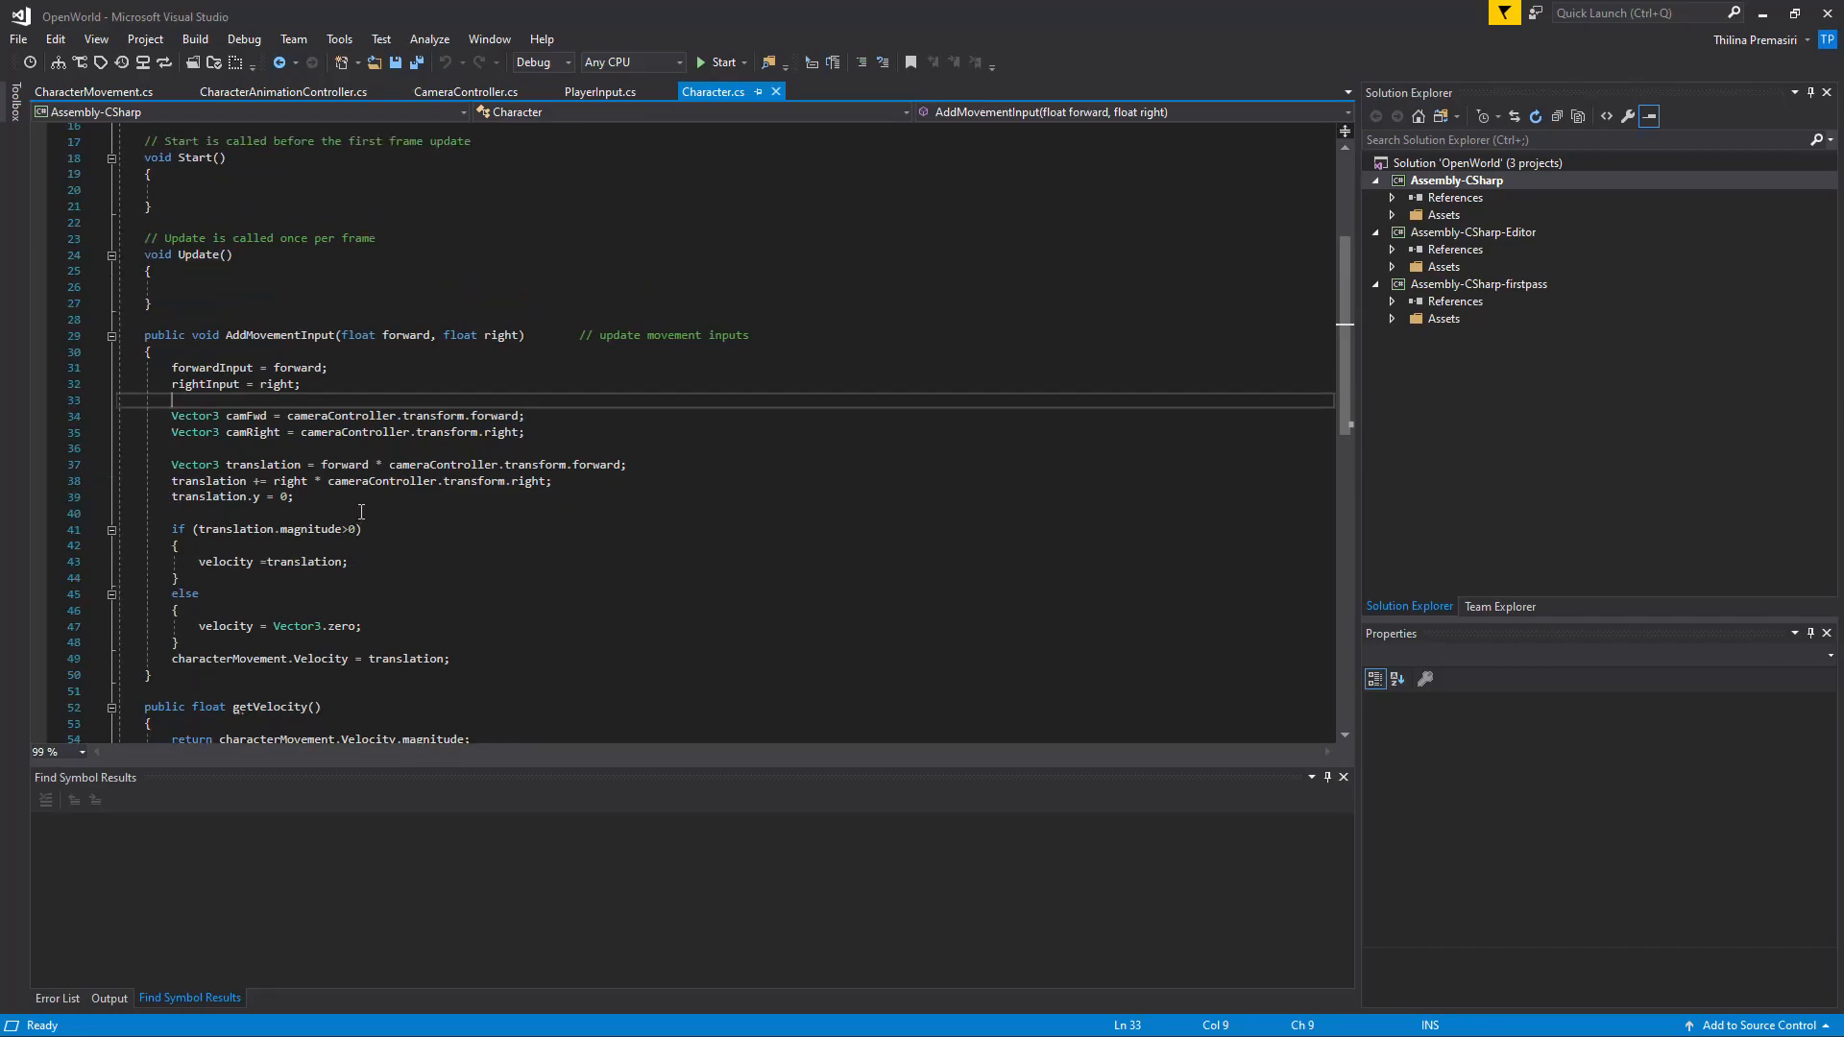
pyautogui.moveTo(389, 159)
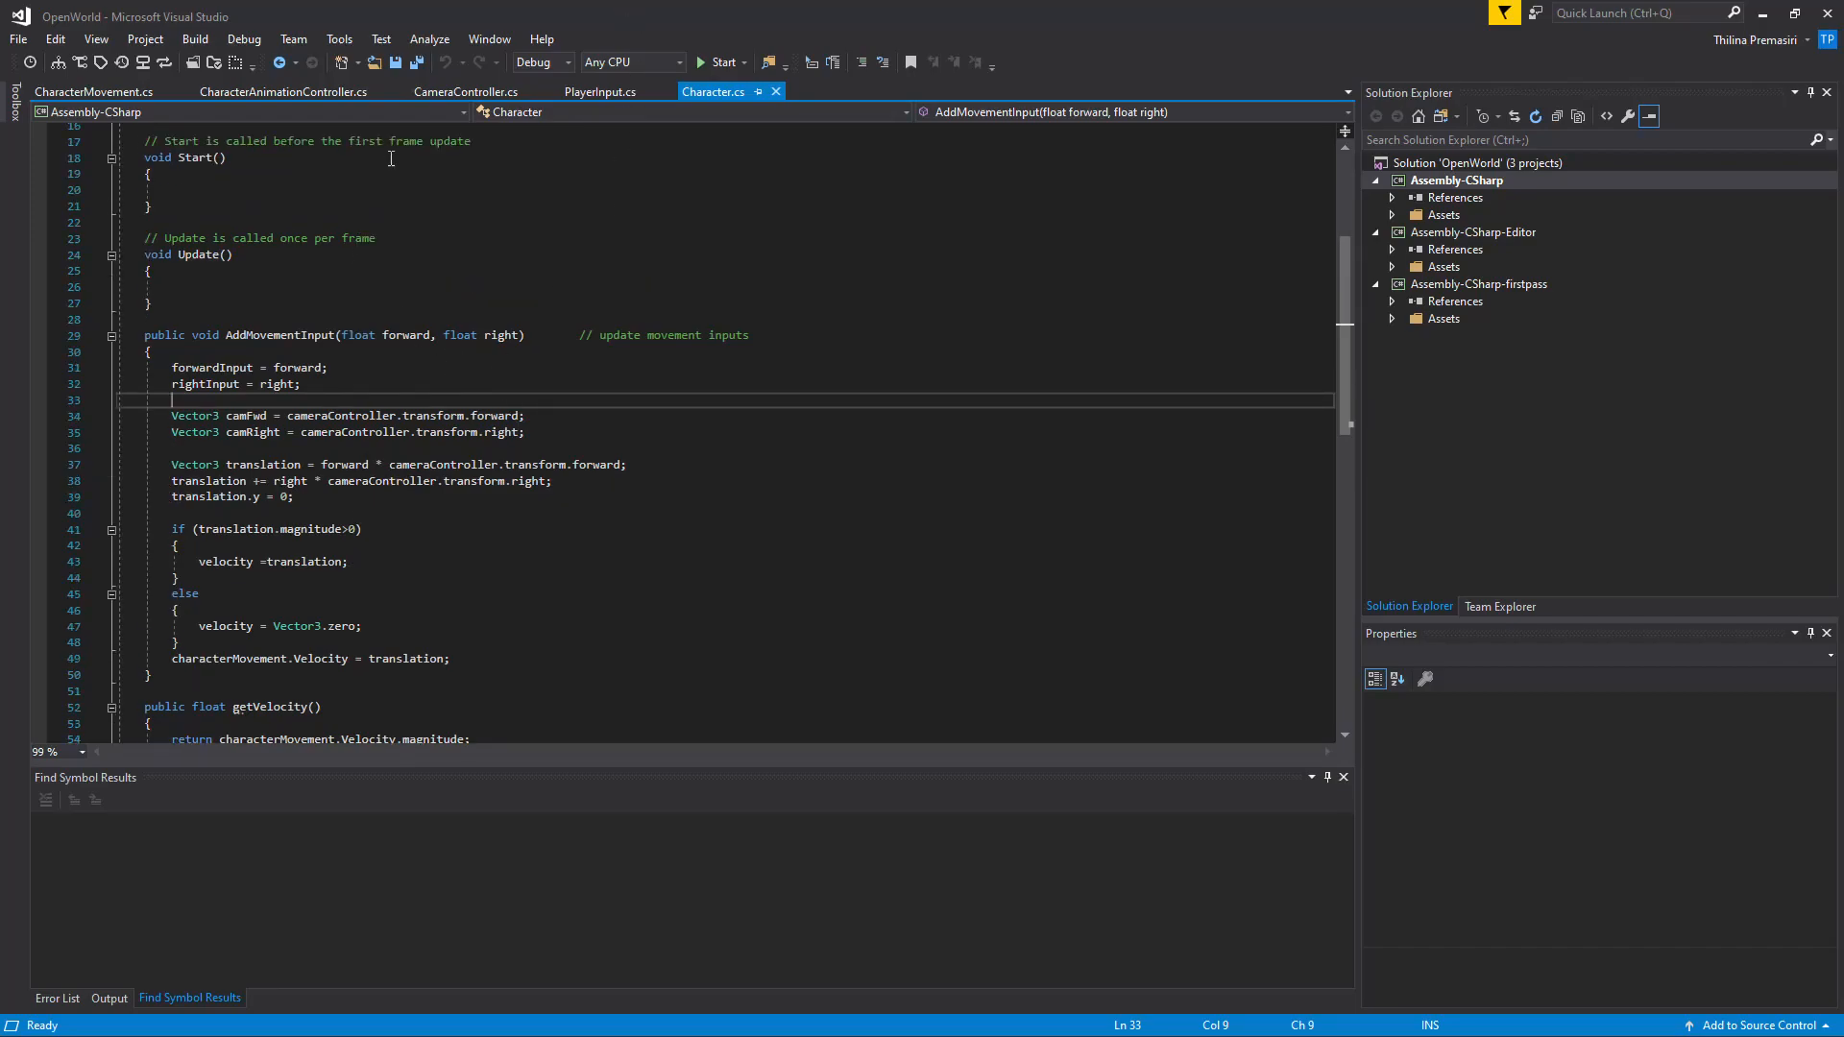
pyautogui.click(601, 90)
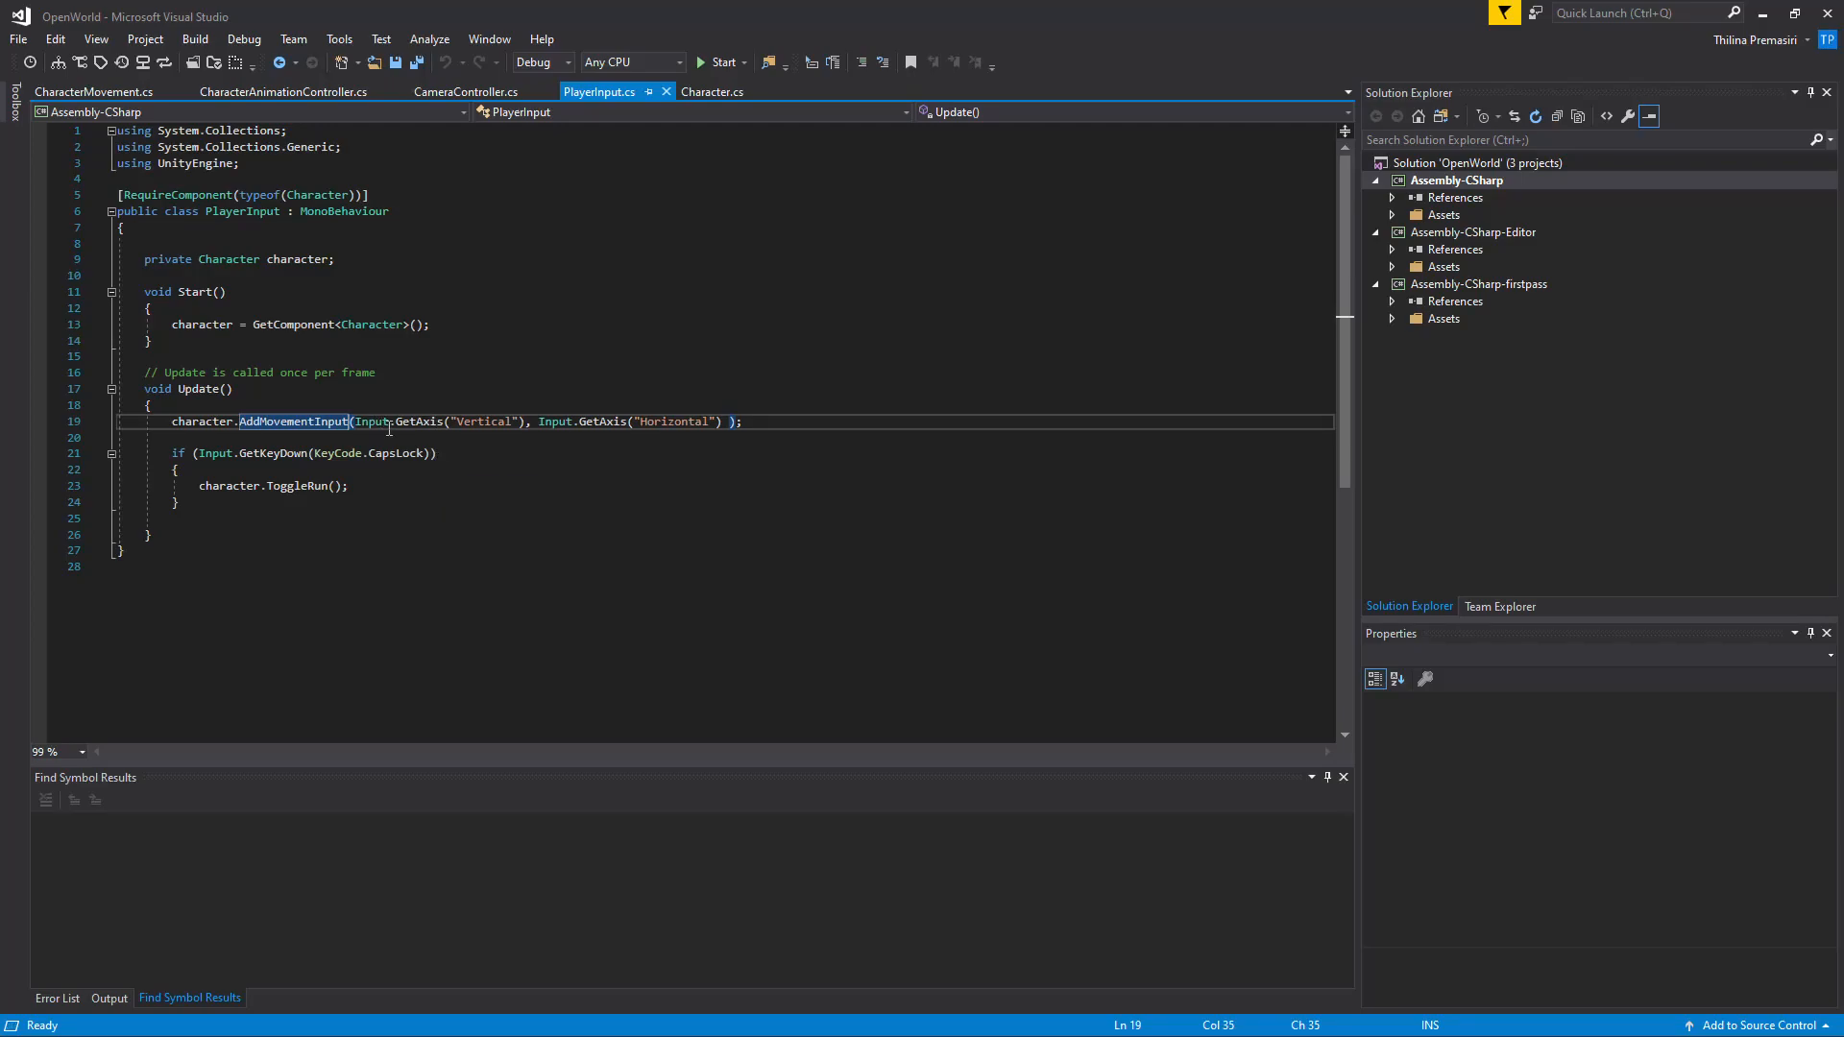
pyautogui.moveTo(695, 332)
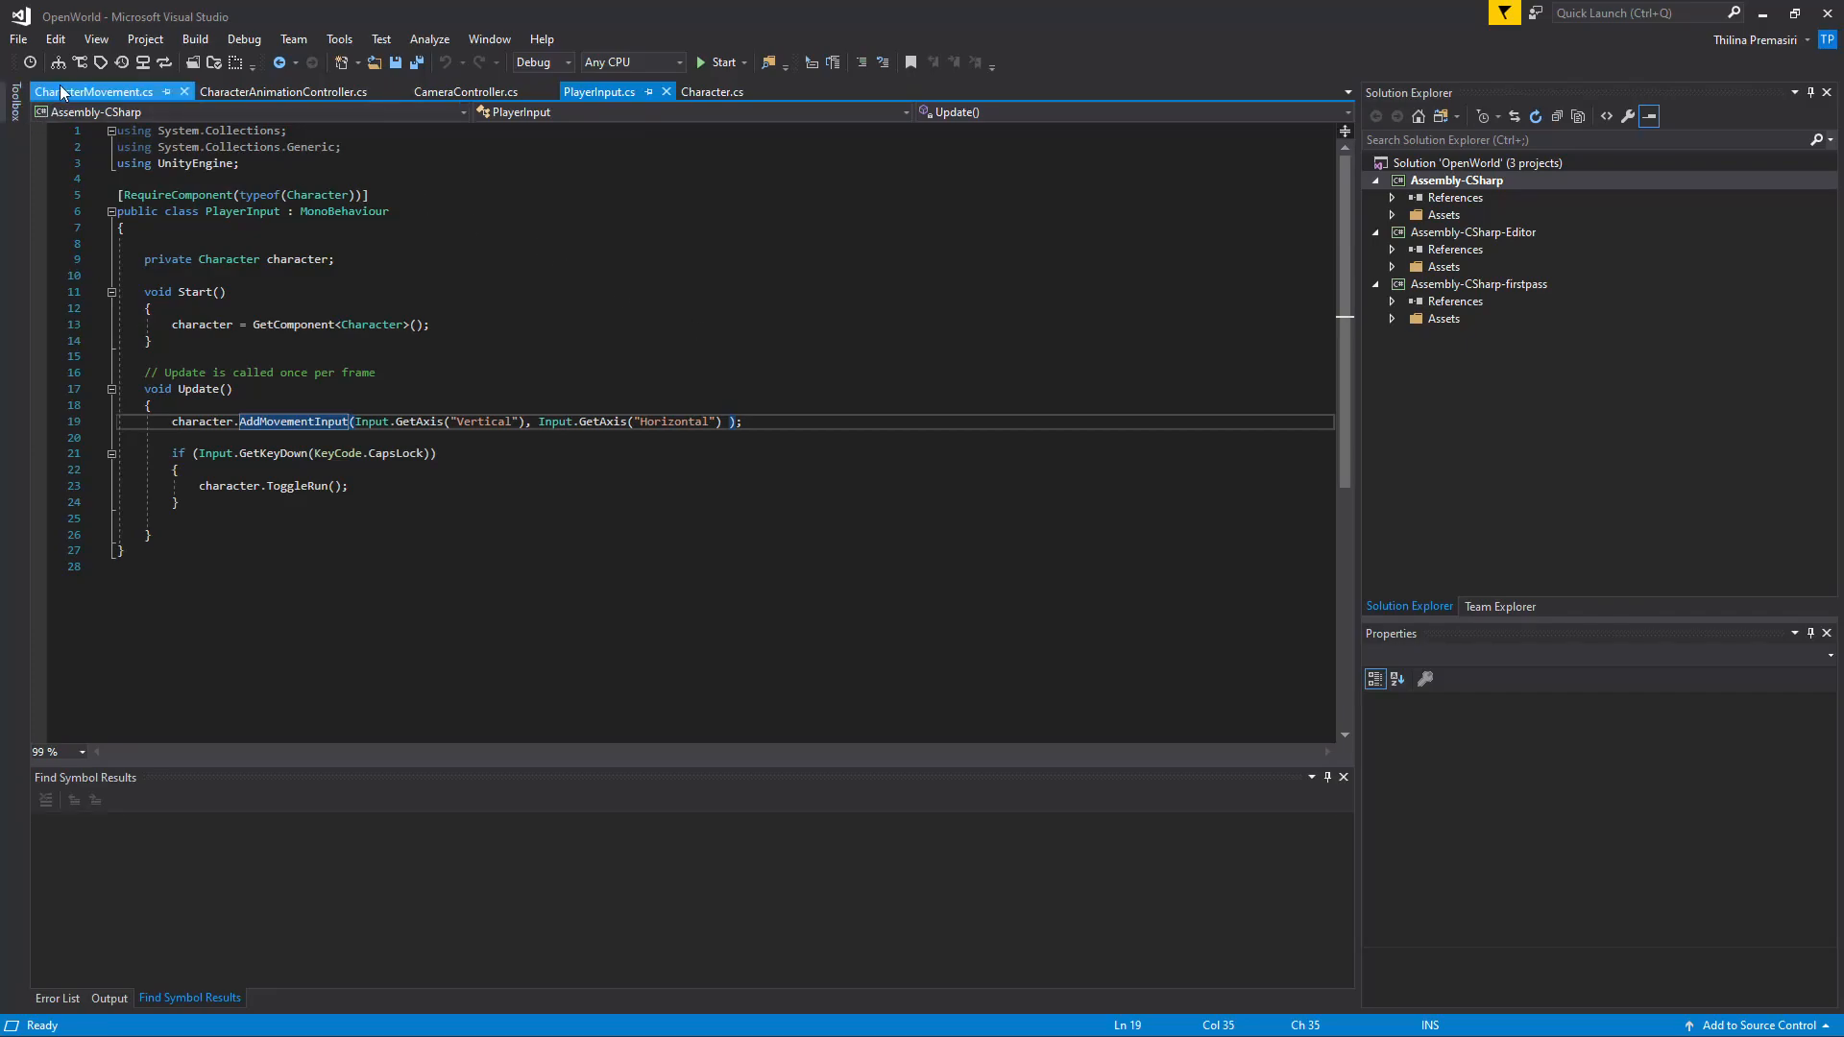
pyautogui.click(92, 92)
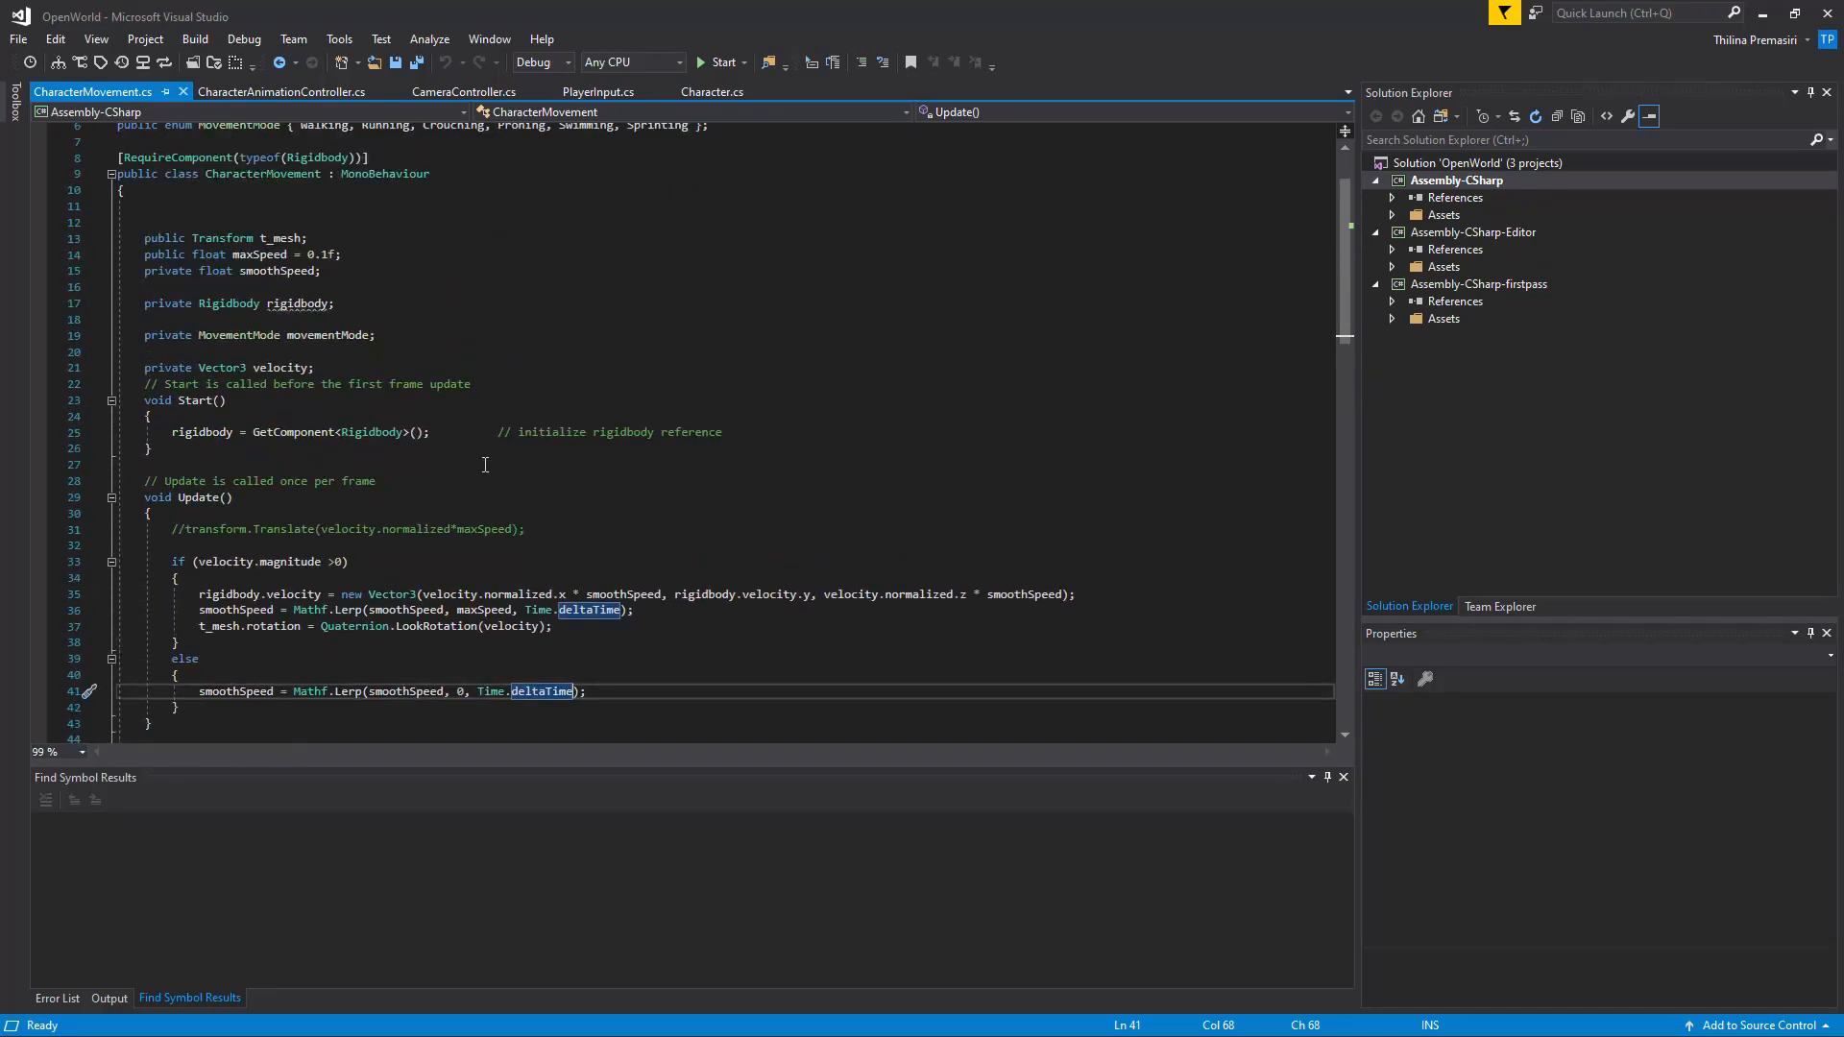
pyautogui.moveTo(593, 427)
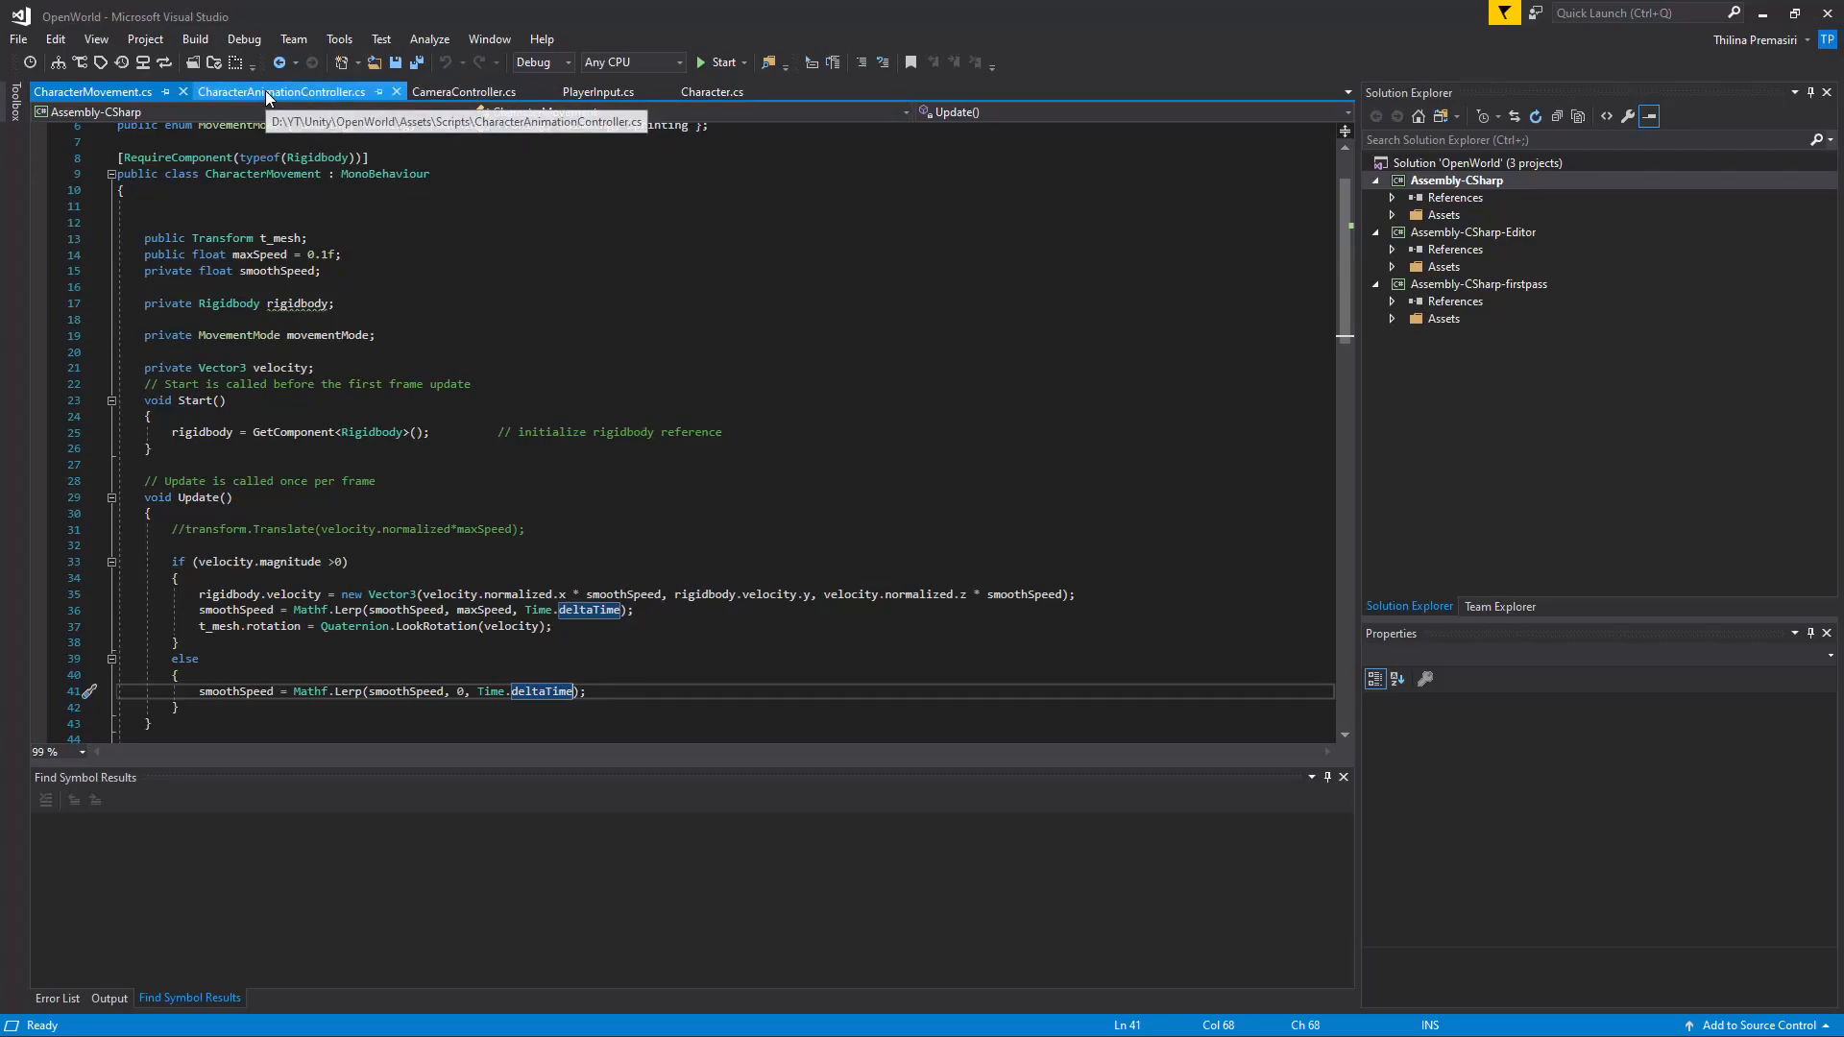
pyautogui.click(713, 90)
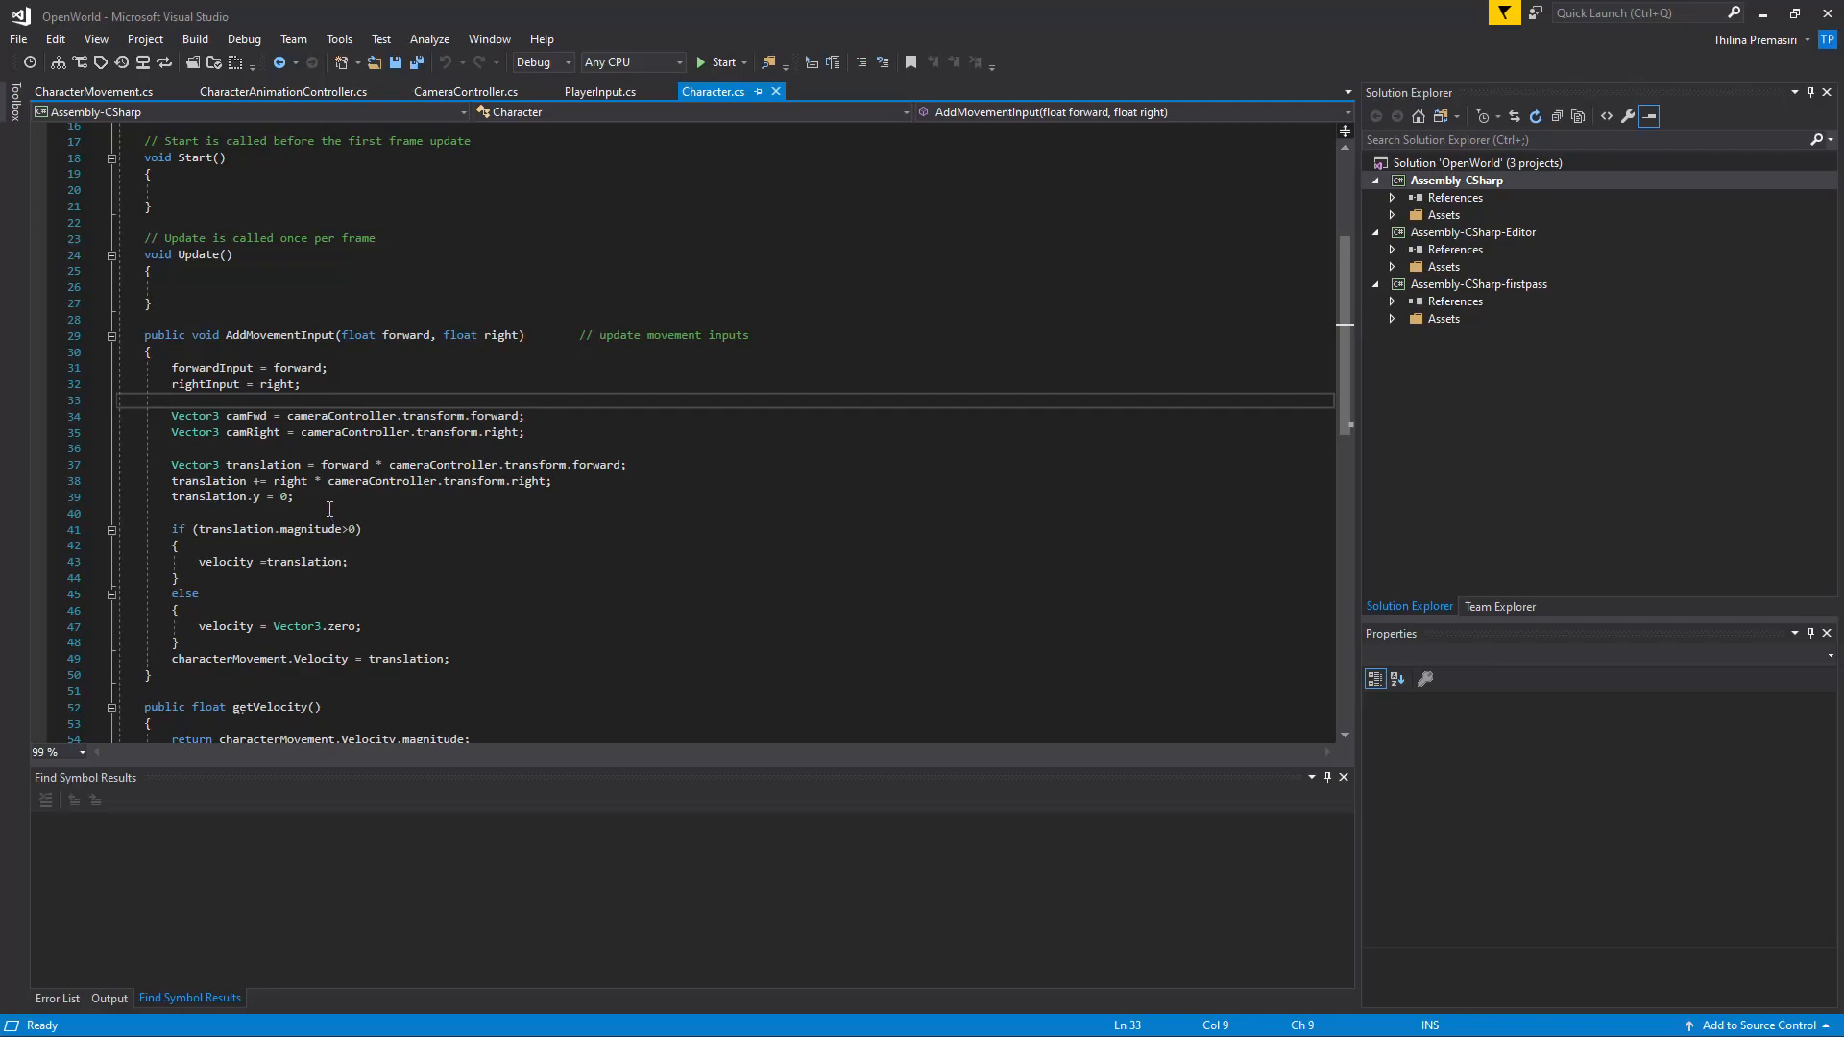
pyautogui.scroll(-3)
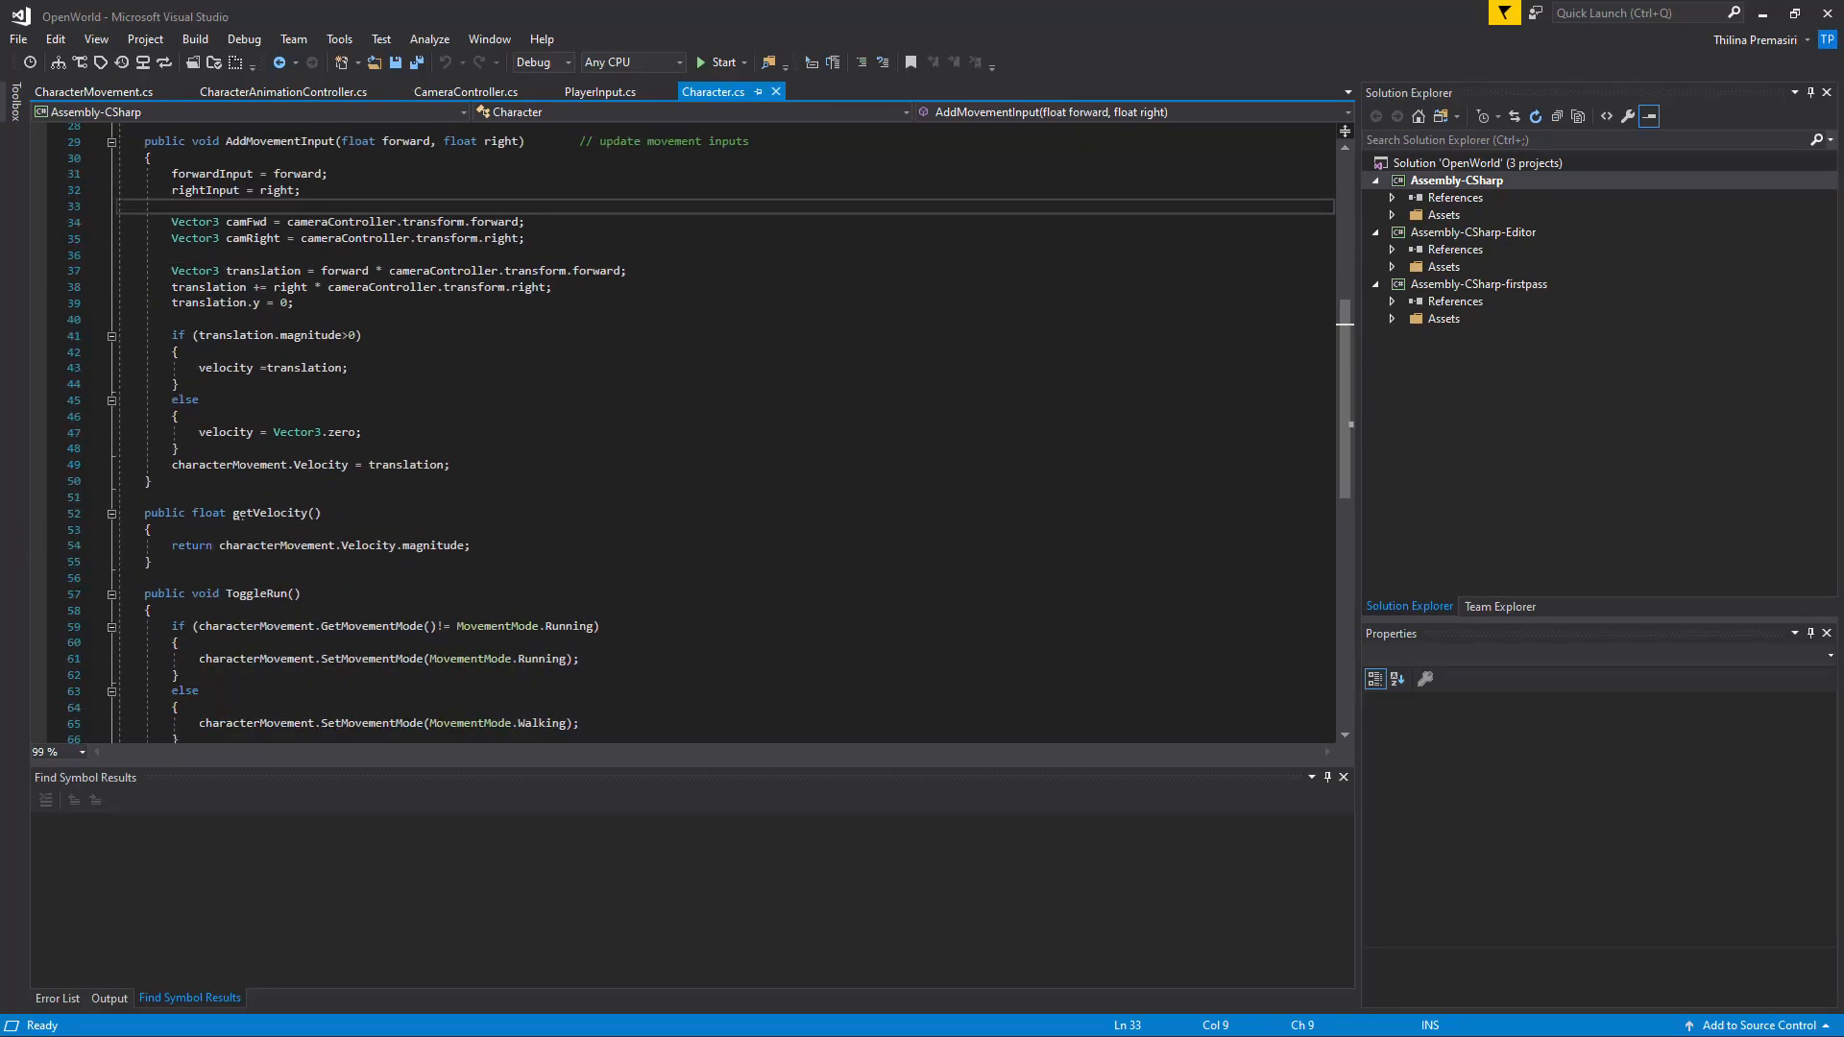
pyautogui.click(92, 96)
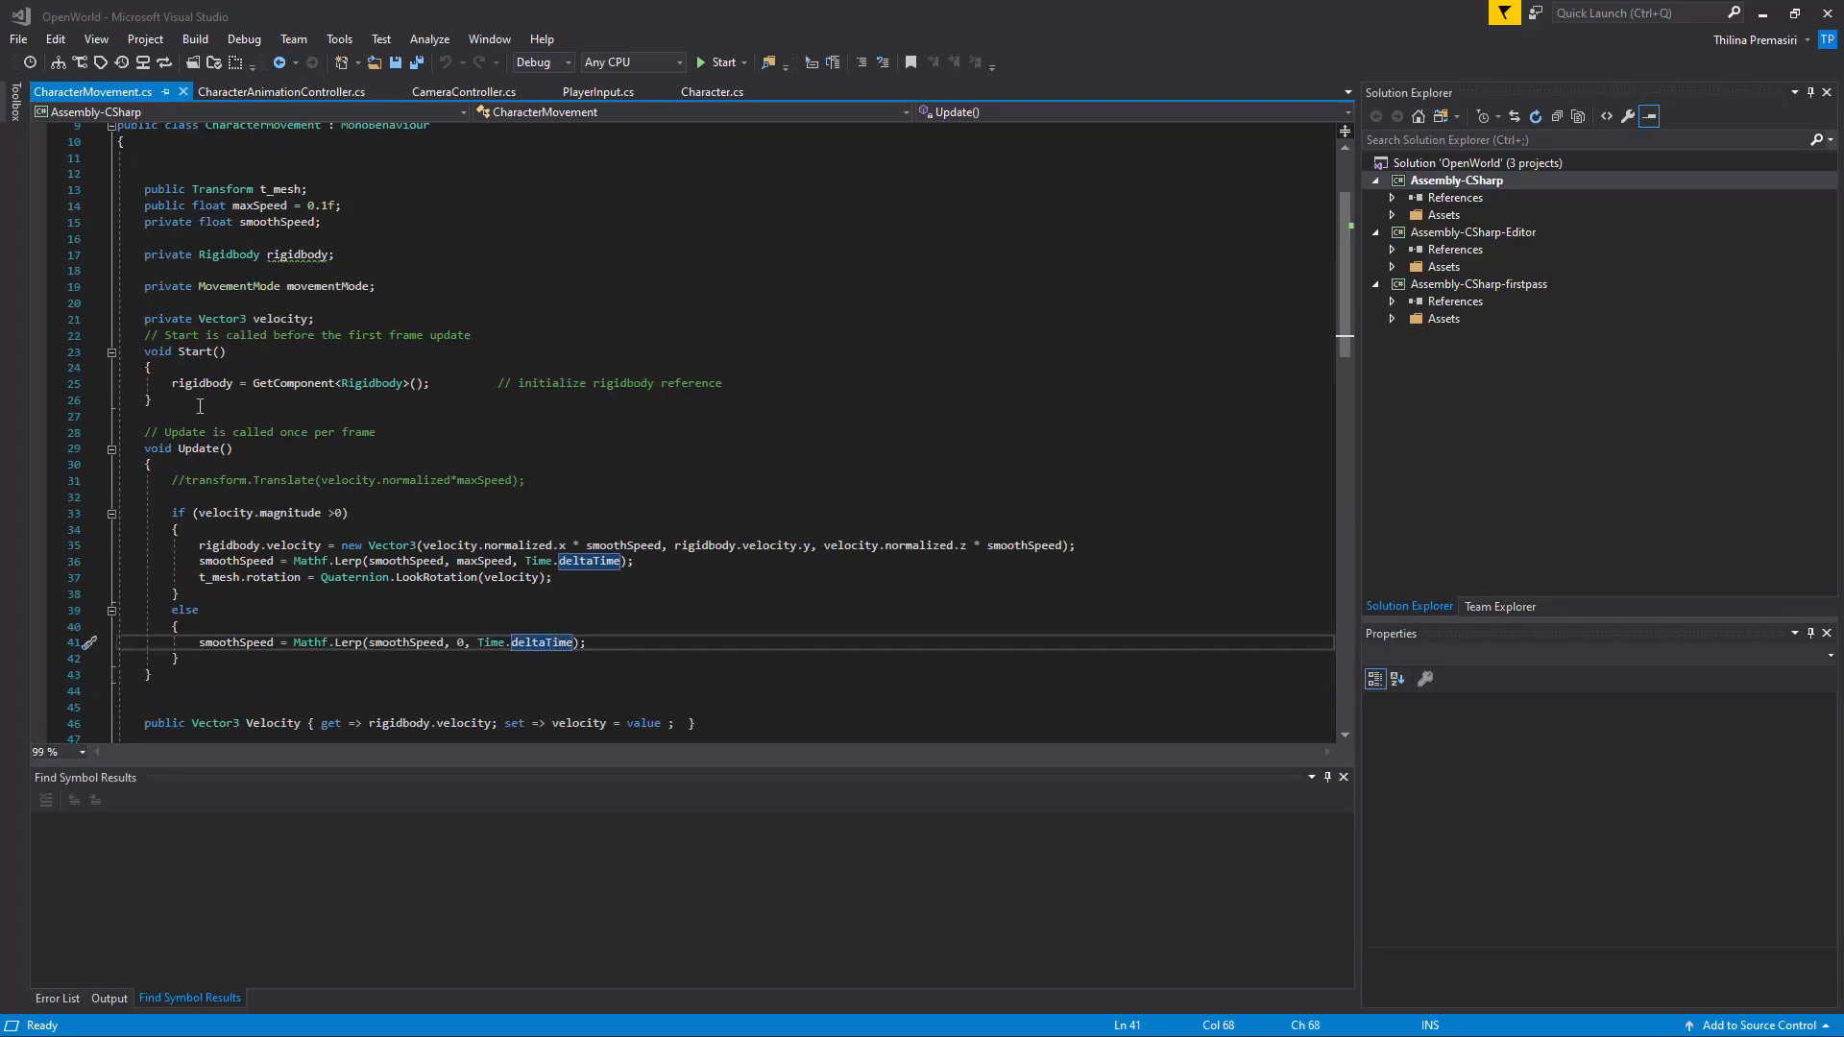
pyautogui.moveTo(88, 96)
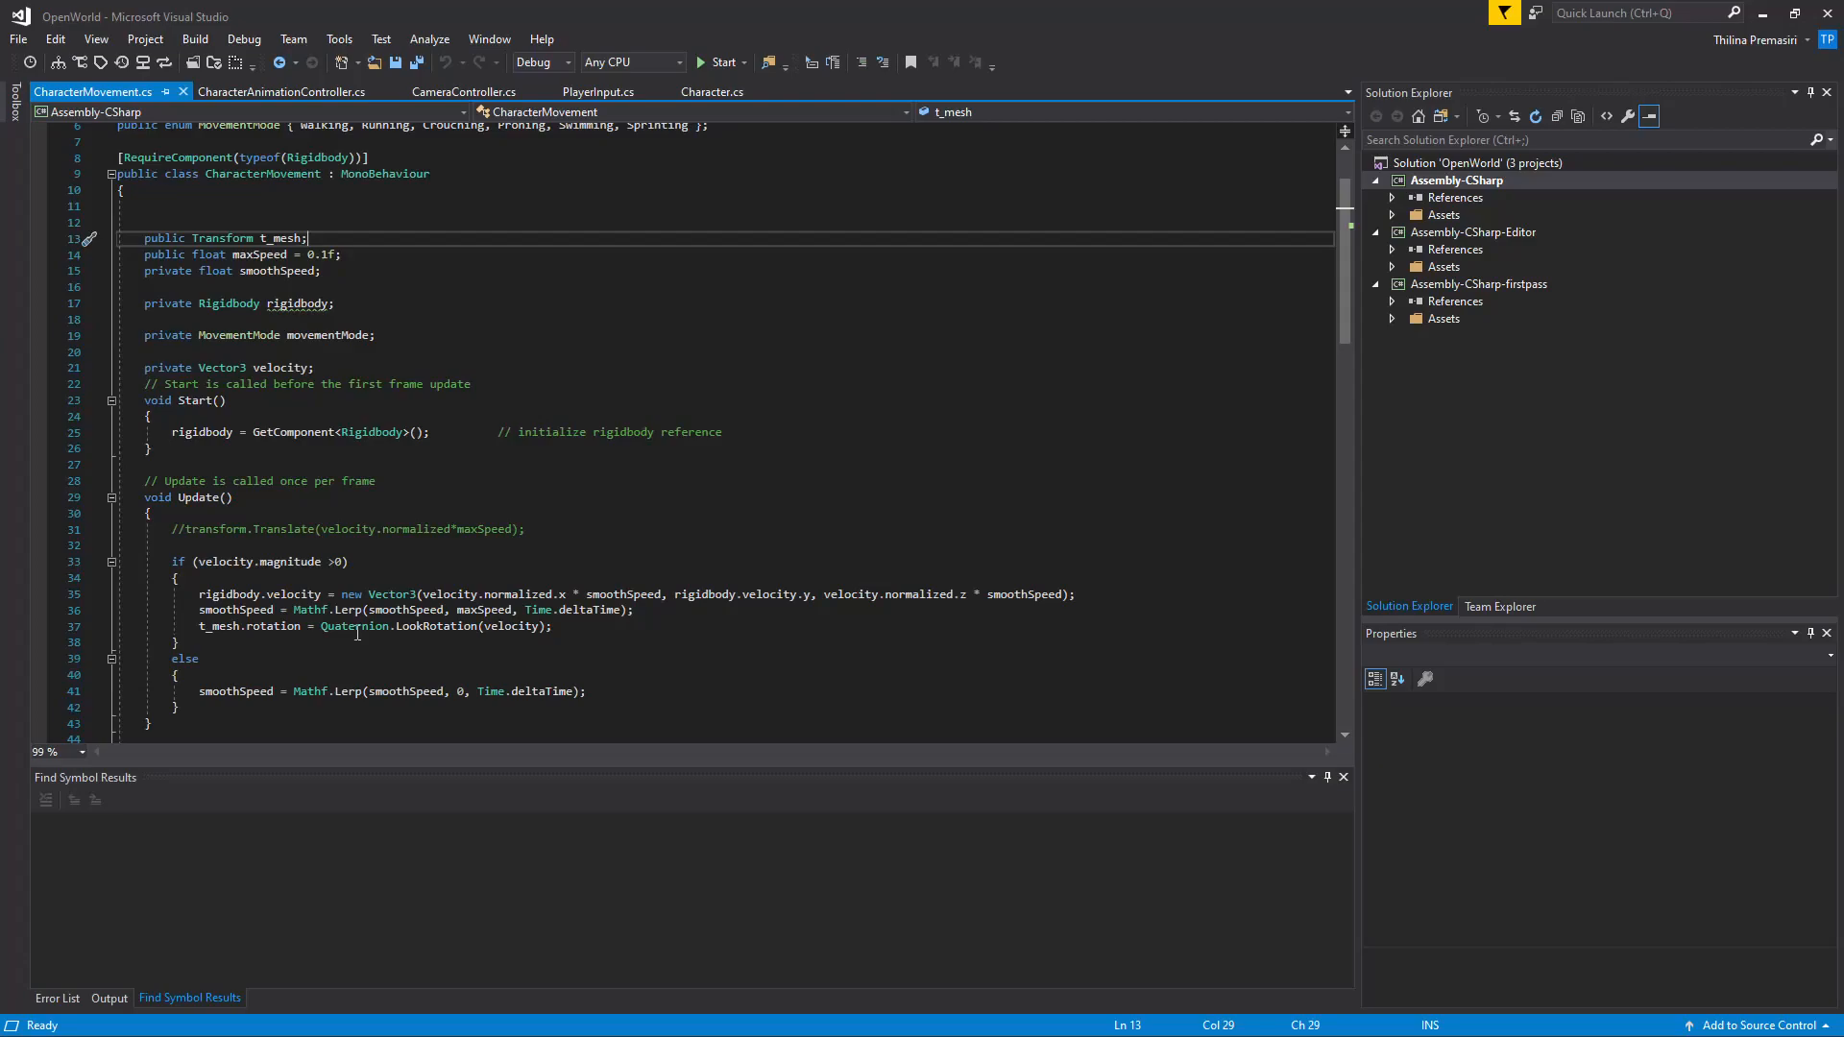
# Locate the t_mesh field and add a blank line after its LookRotation assignment in Update.
pyautogui.doubleClick(589, 610)
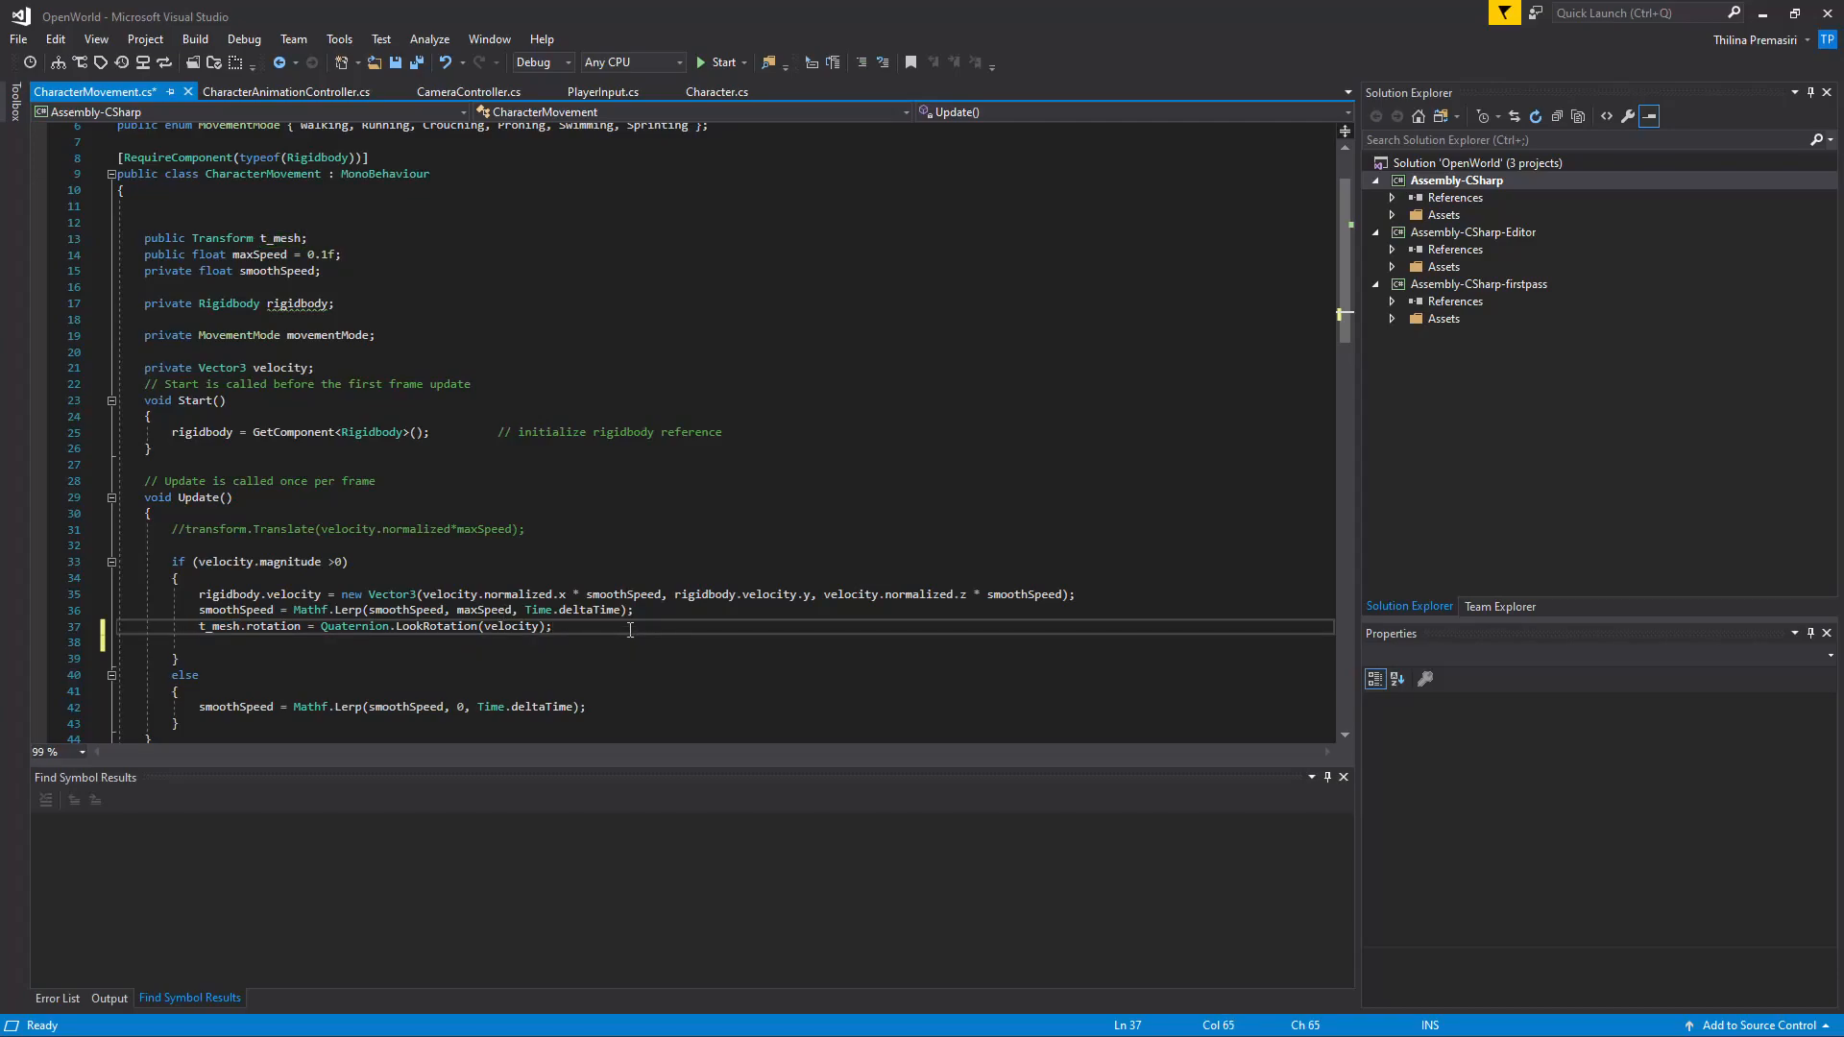
# Duplicate the LookRotation line, comment out the original, and start a Quaternion.Lerp assignment.
pyautogui.doubleClick(219, 626)
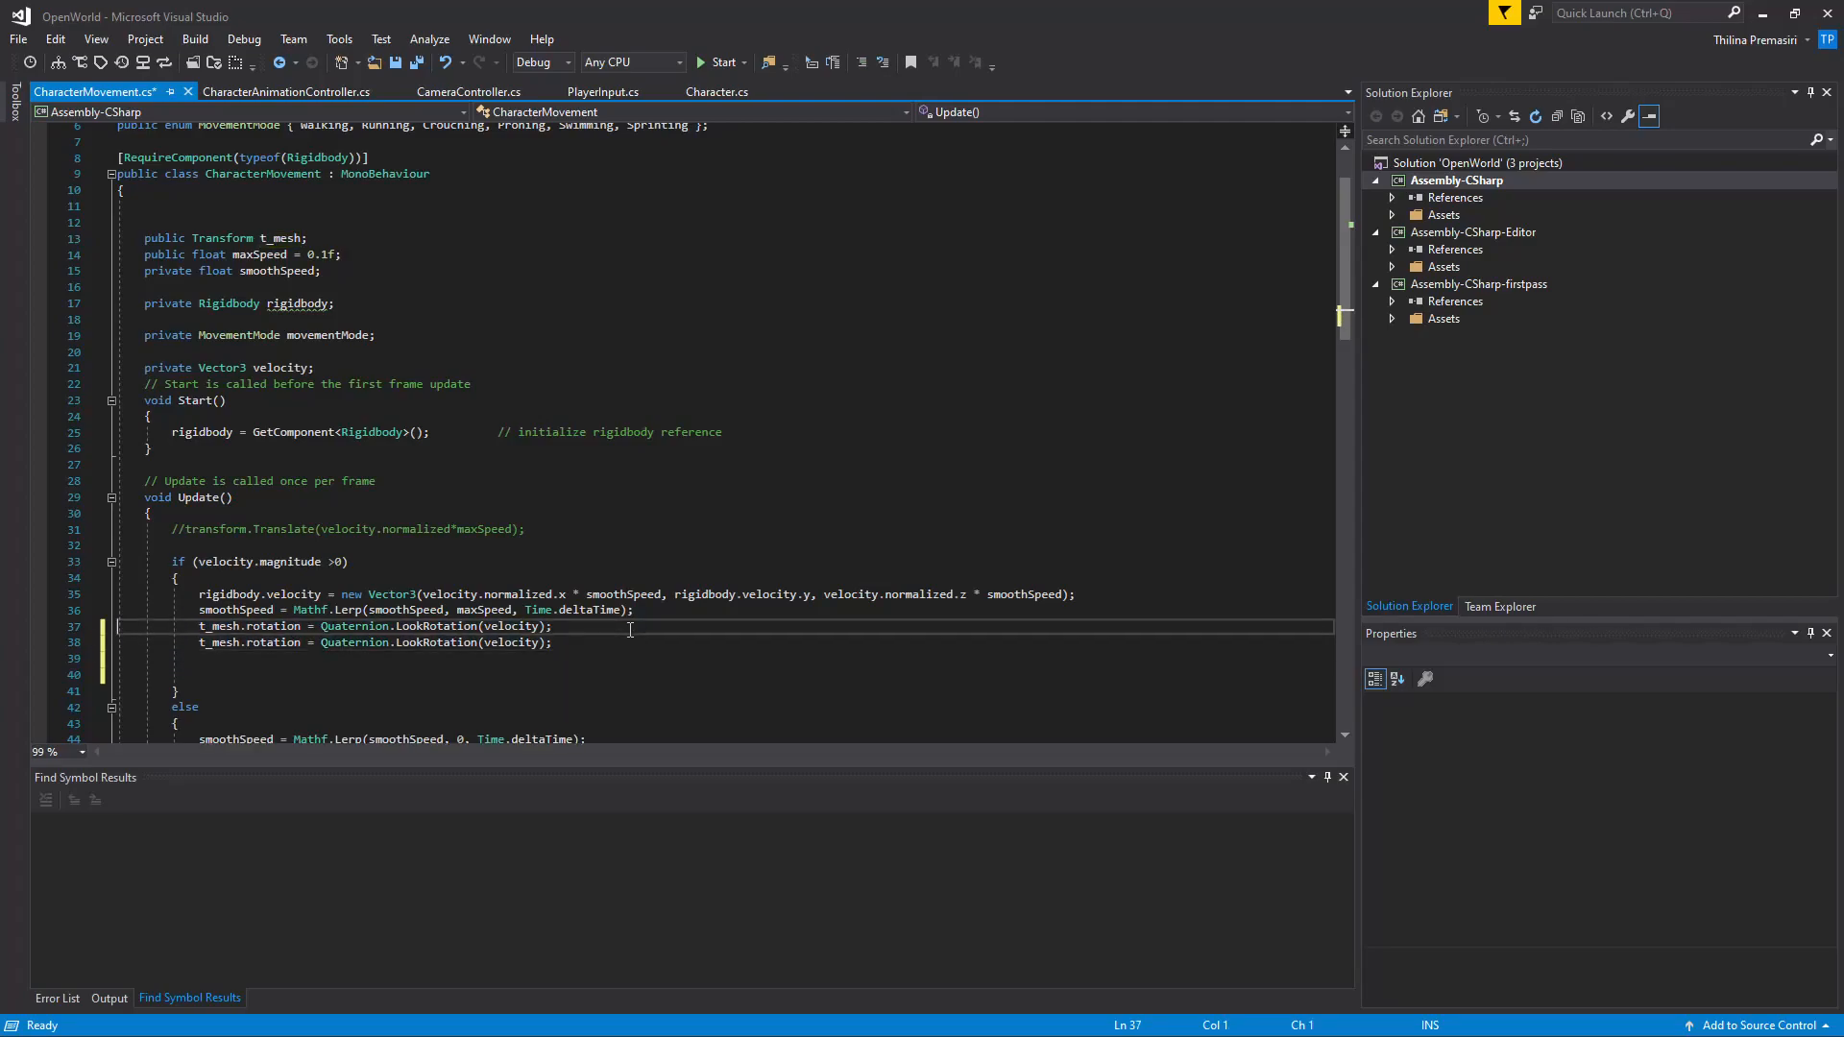
pyautogui.write('//')
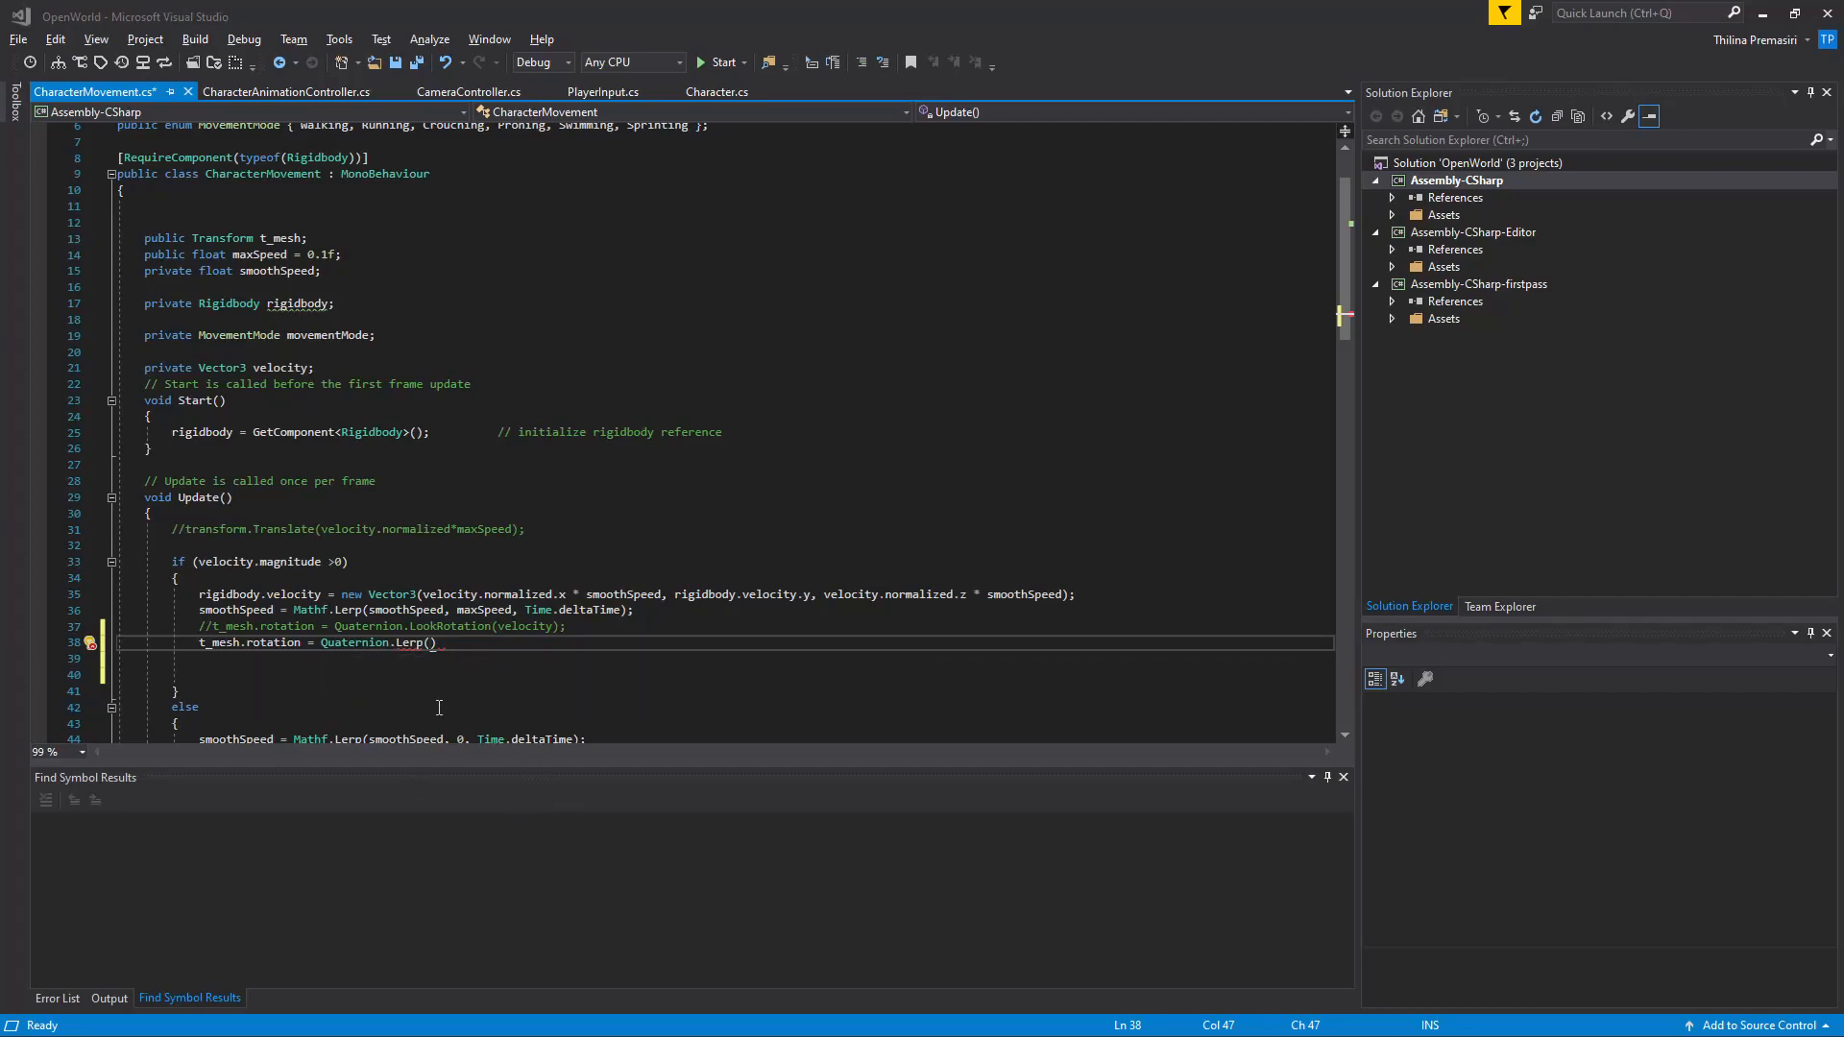
pyautogui.moveTo(466, 664)
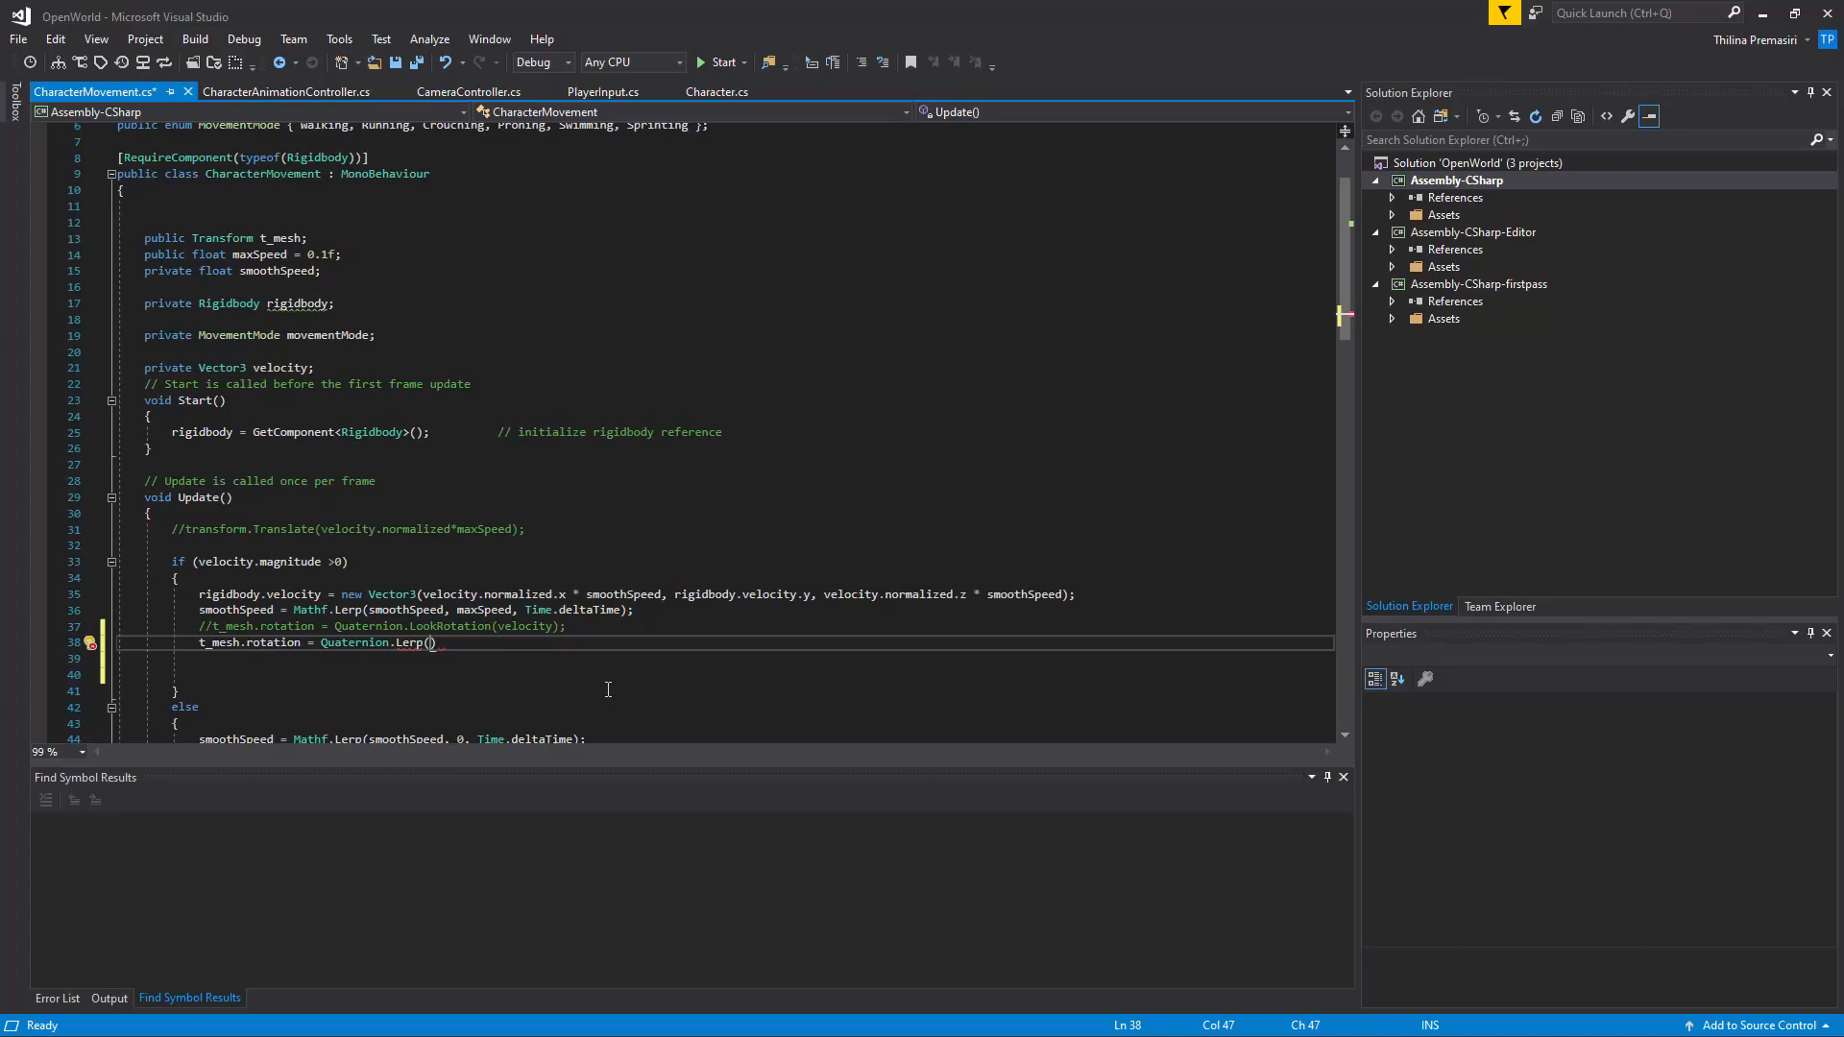
# Give Lerp the arguments t_mesh.rotation, Quaternion.LookRotation(velocity) and Time.deltaTime.
pyautogui.write('t_mesh')
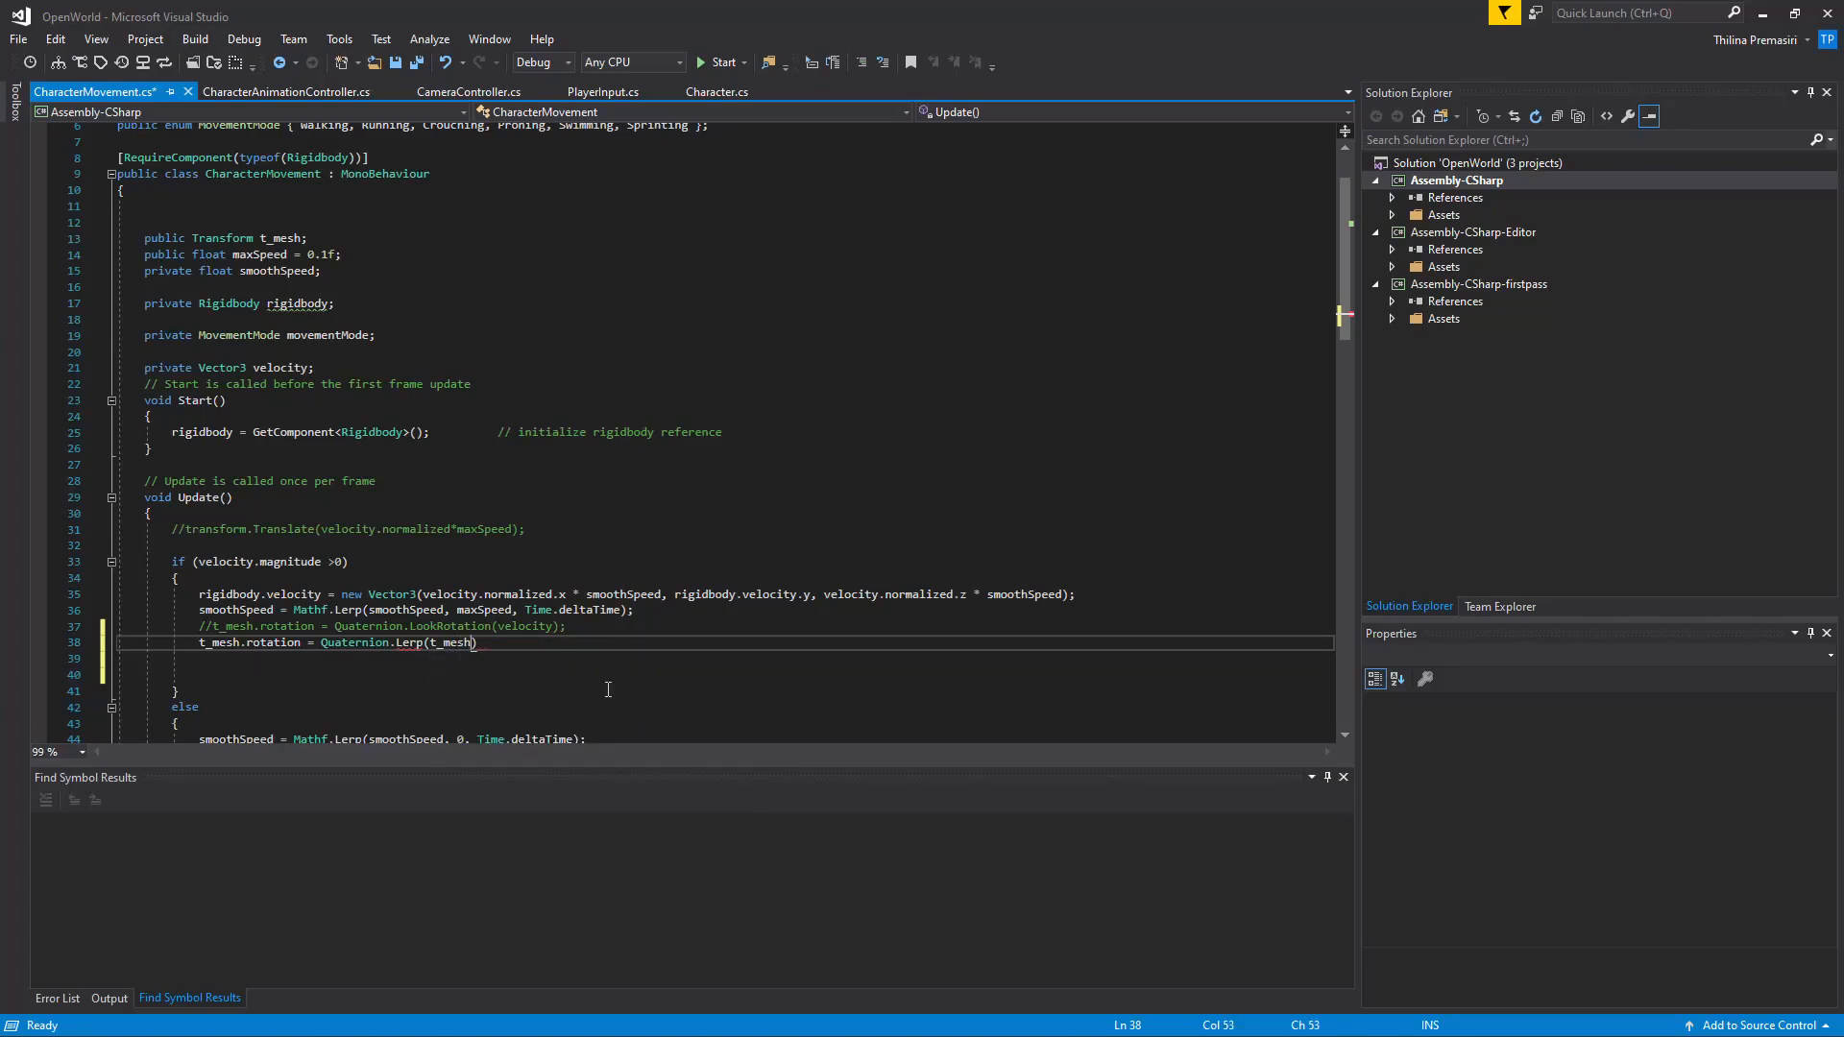
pyautogui.write('.rotation)')
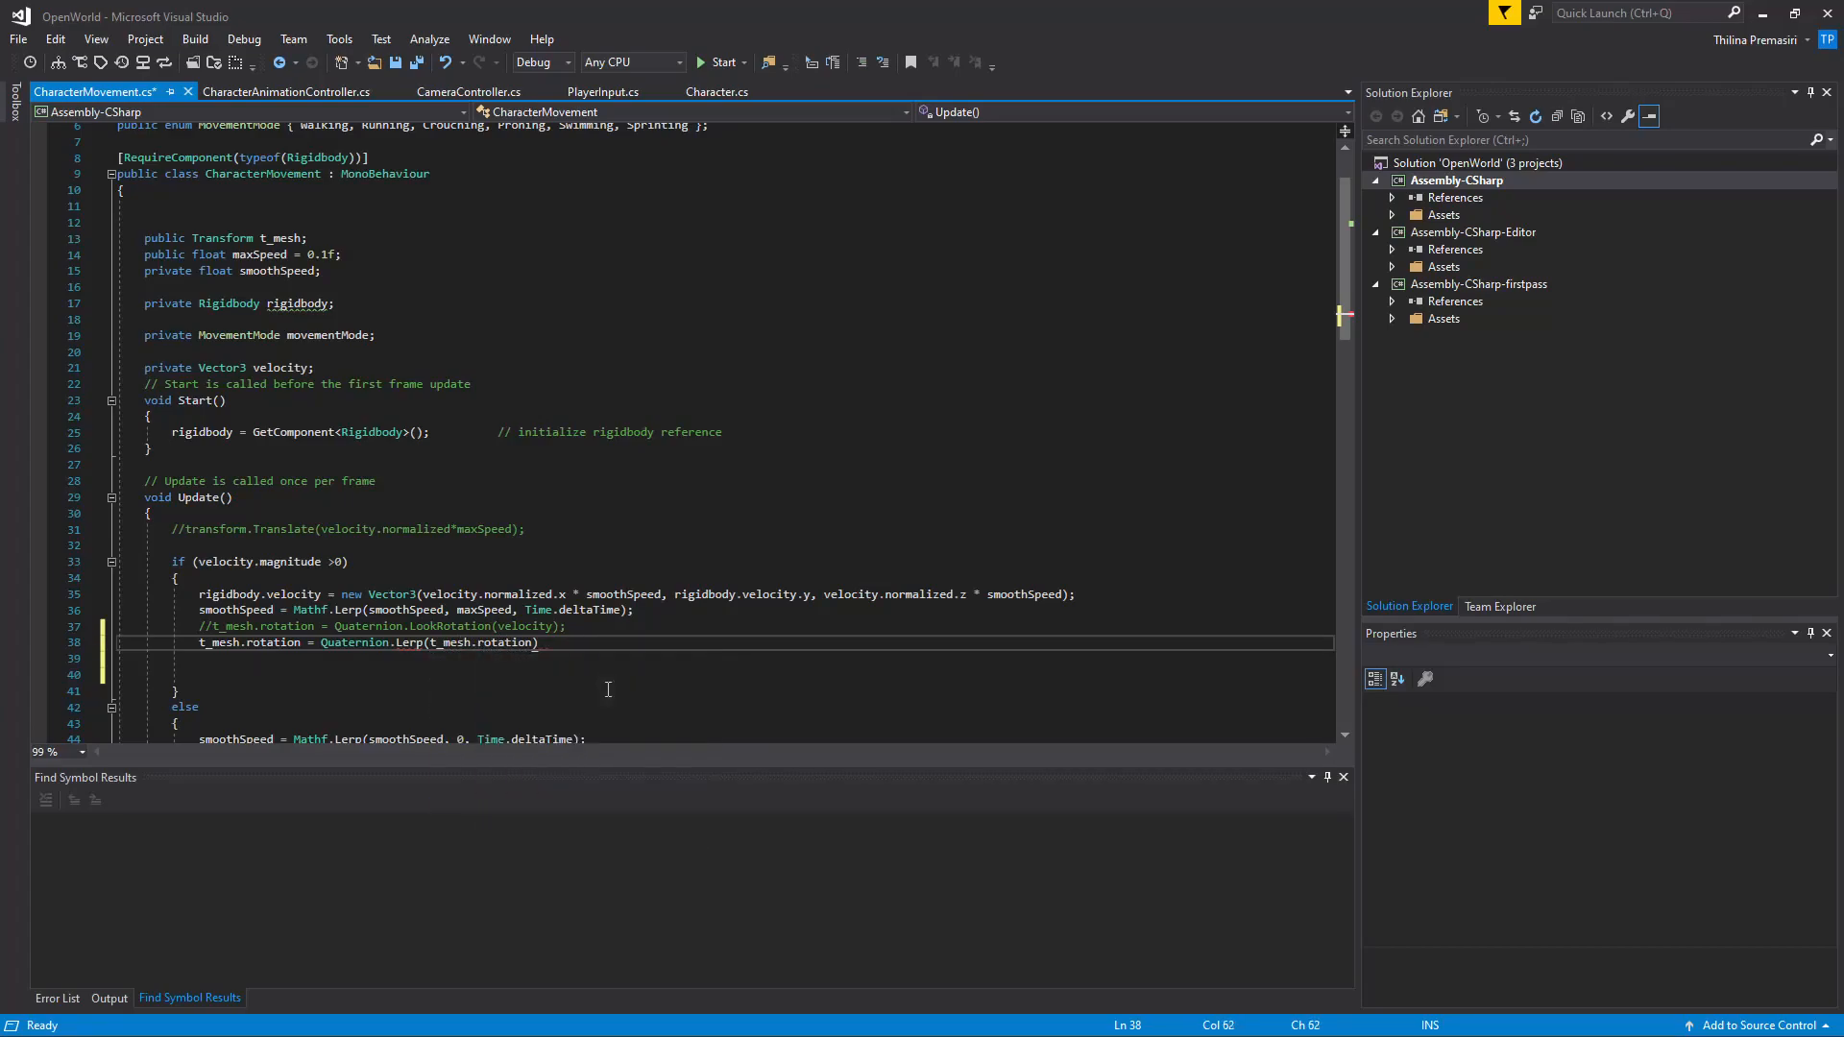
pyautogui.write(',')
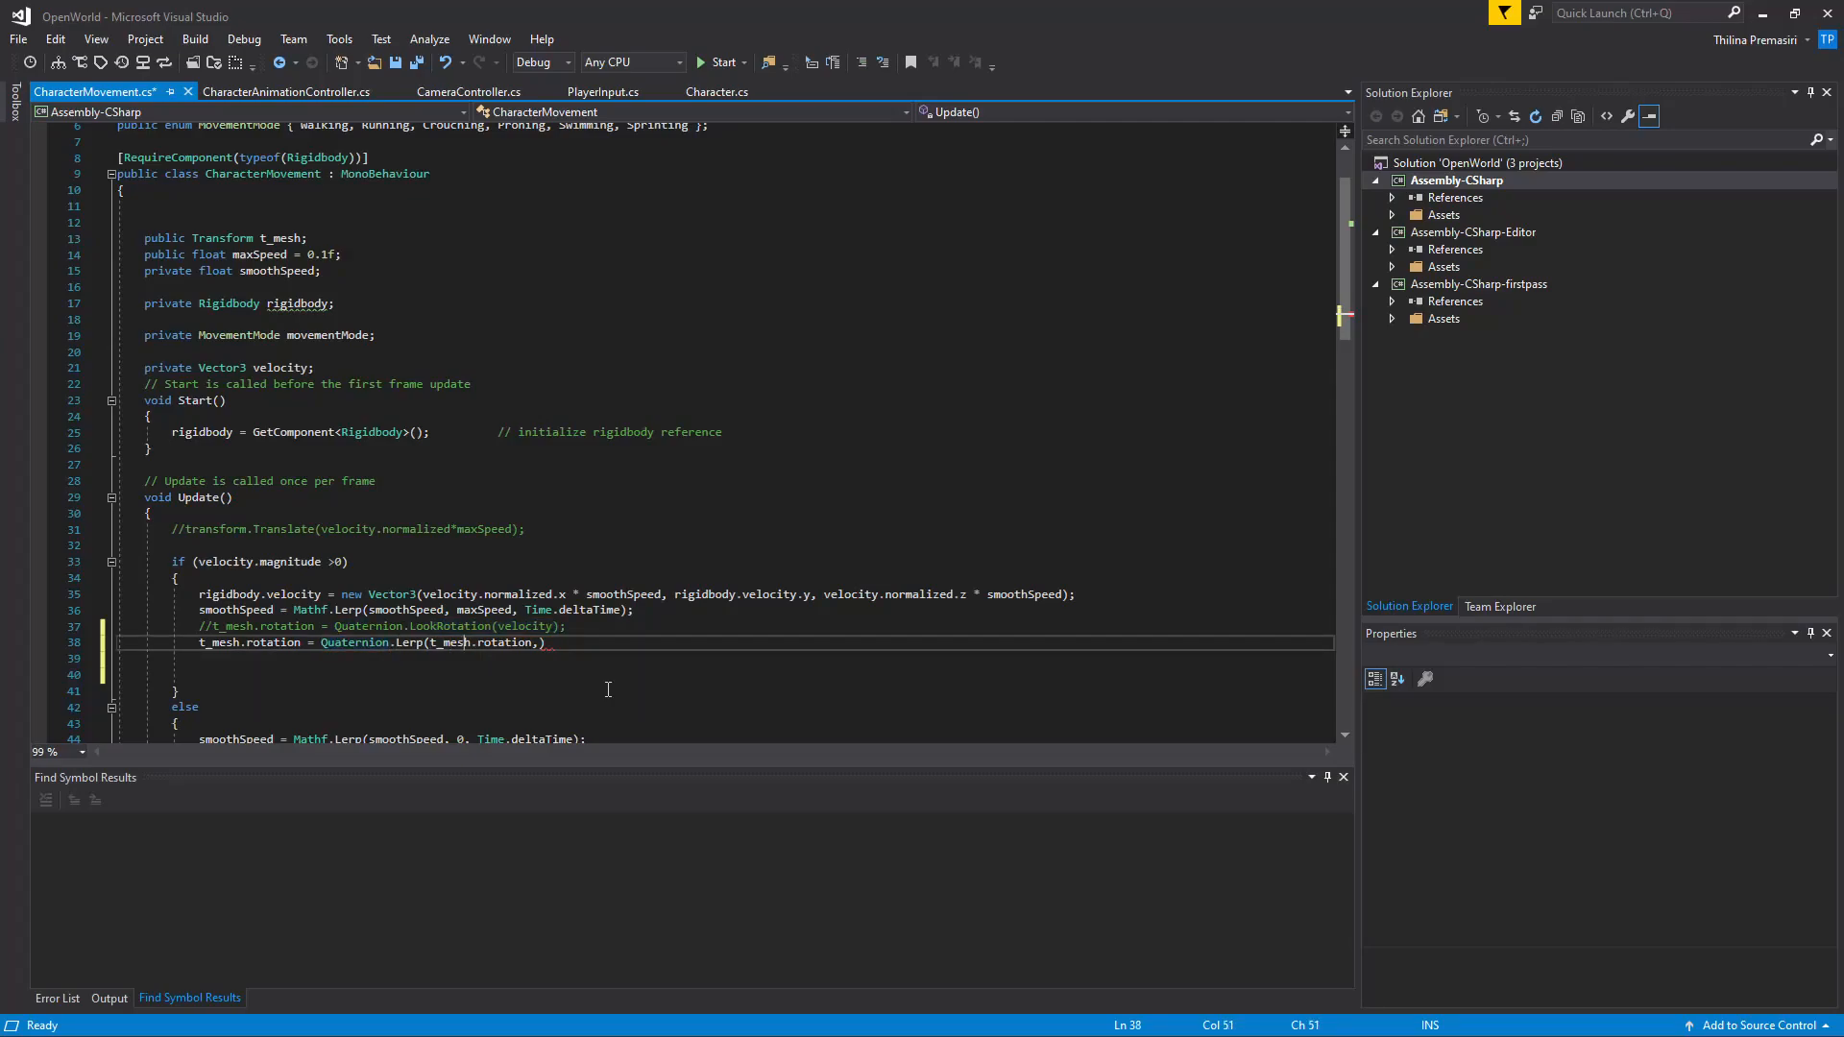
pyautogui.write('Quaternion.LookRotation(velocity))')
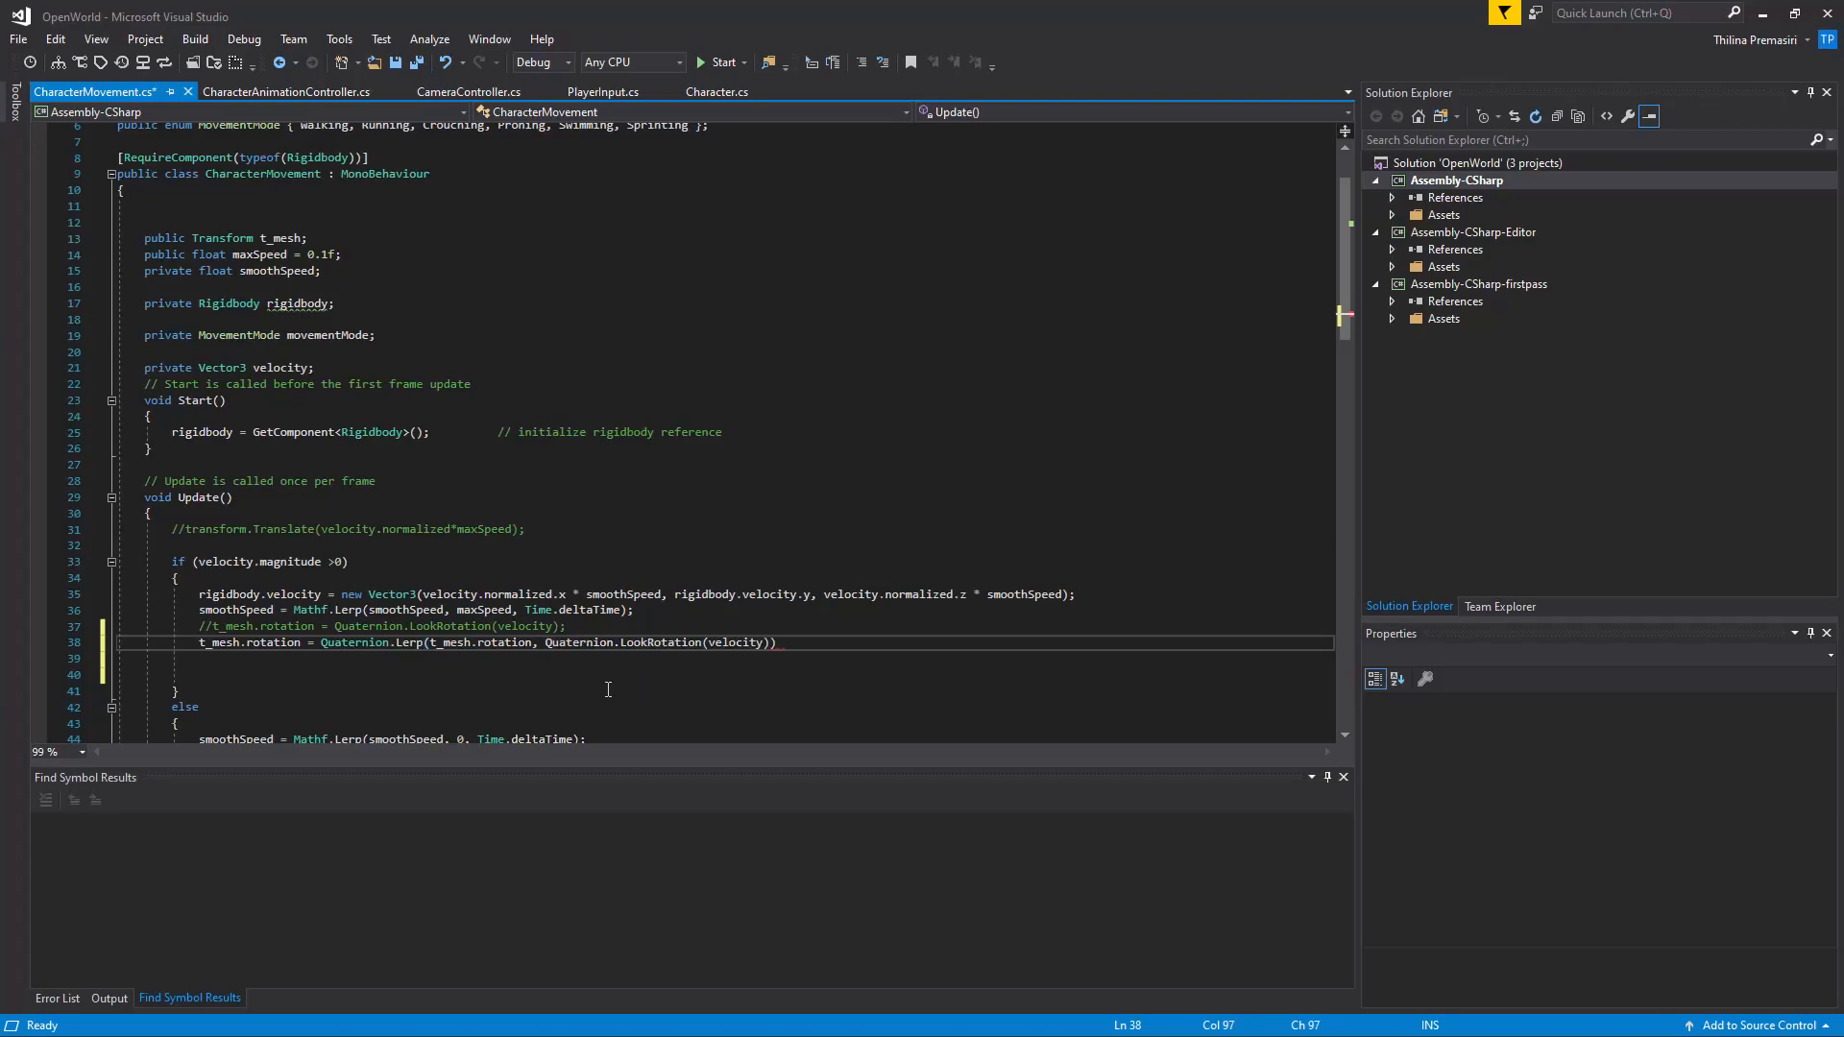
pyautogui.write(',')
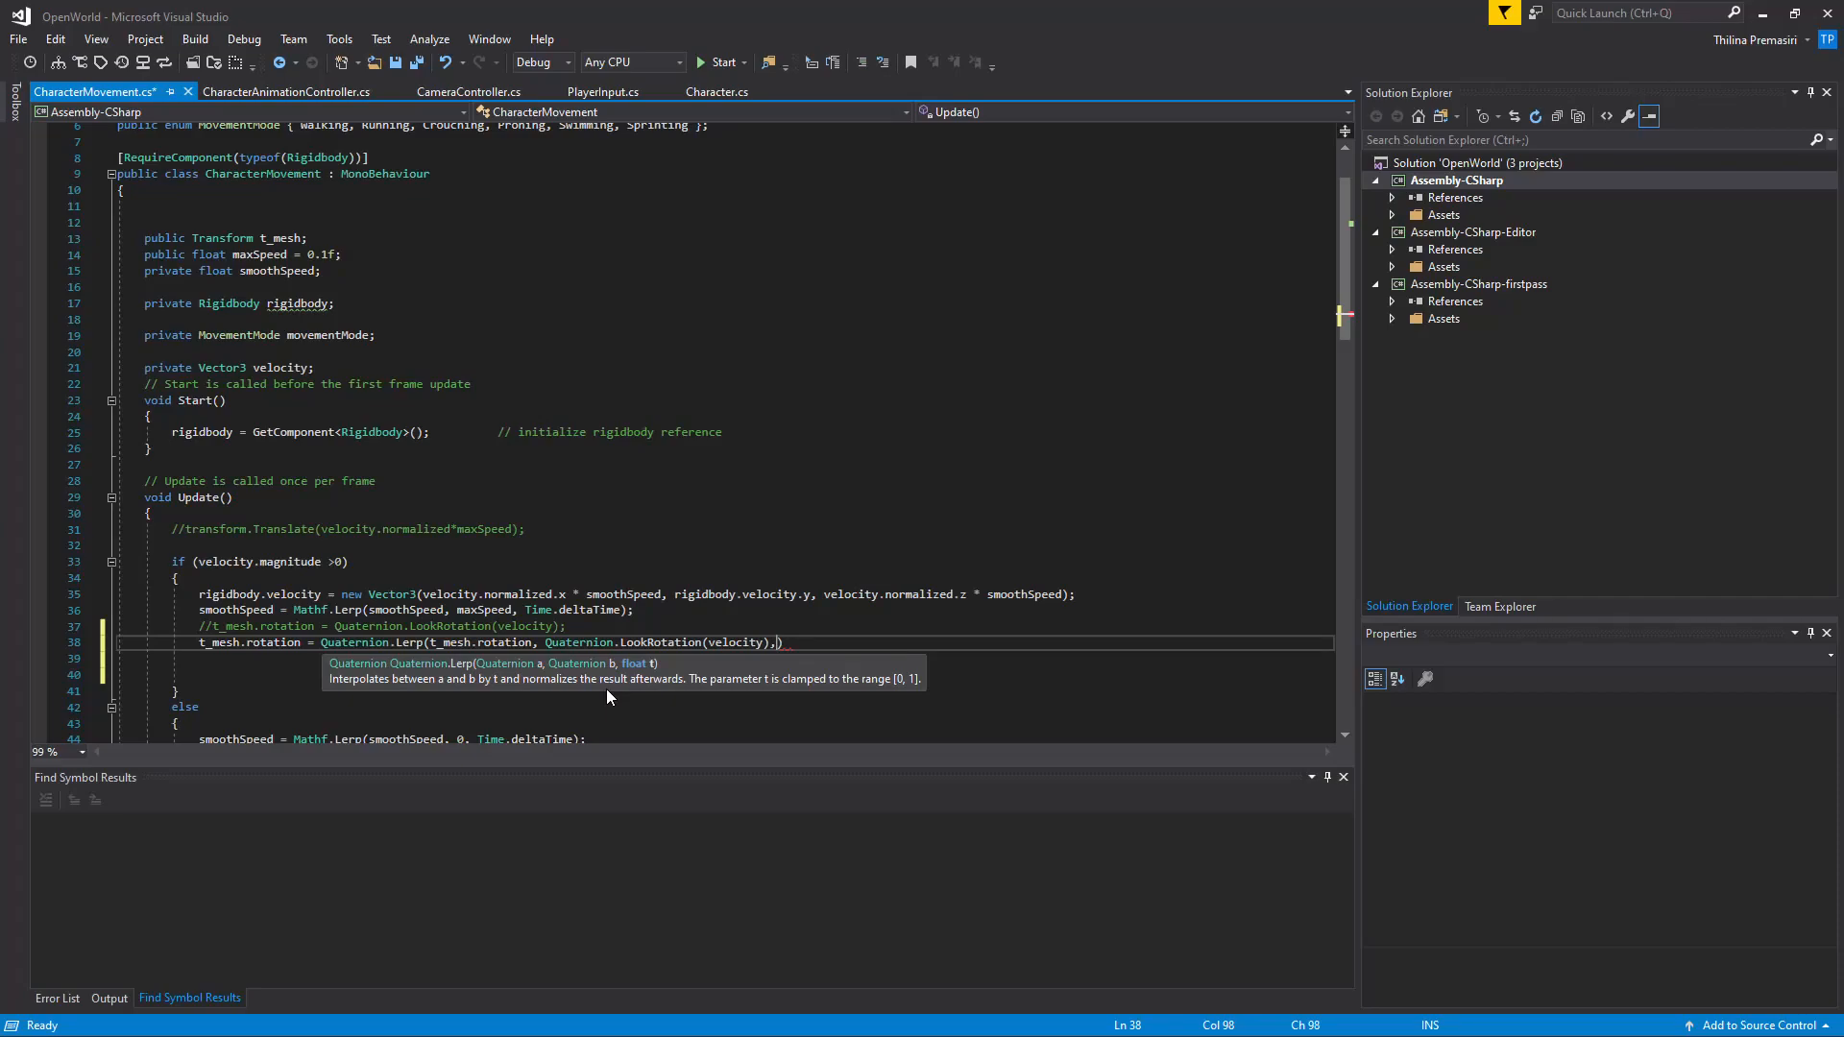
pyautogui.write('Time')
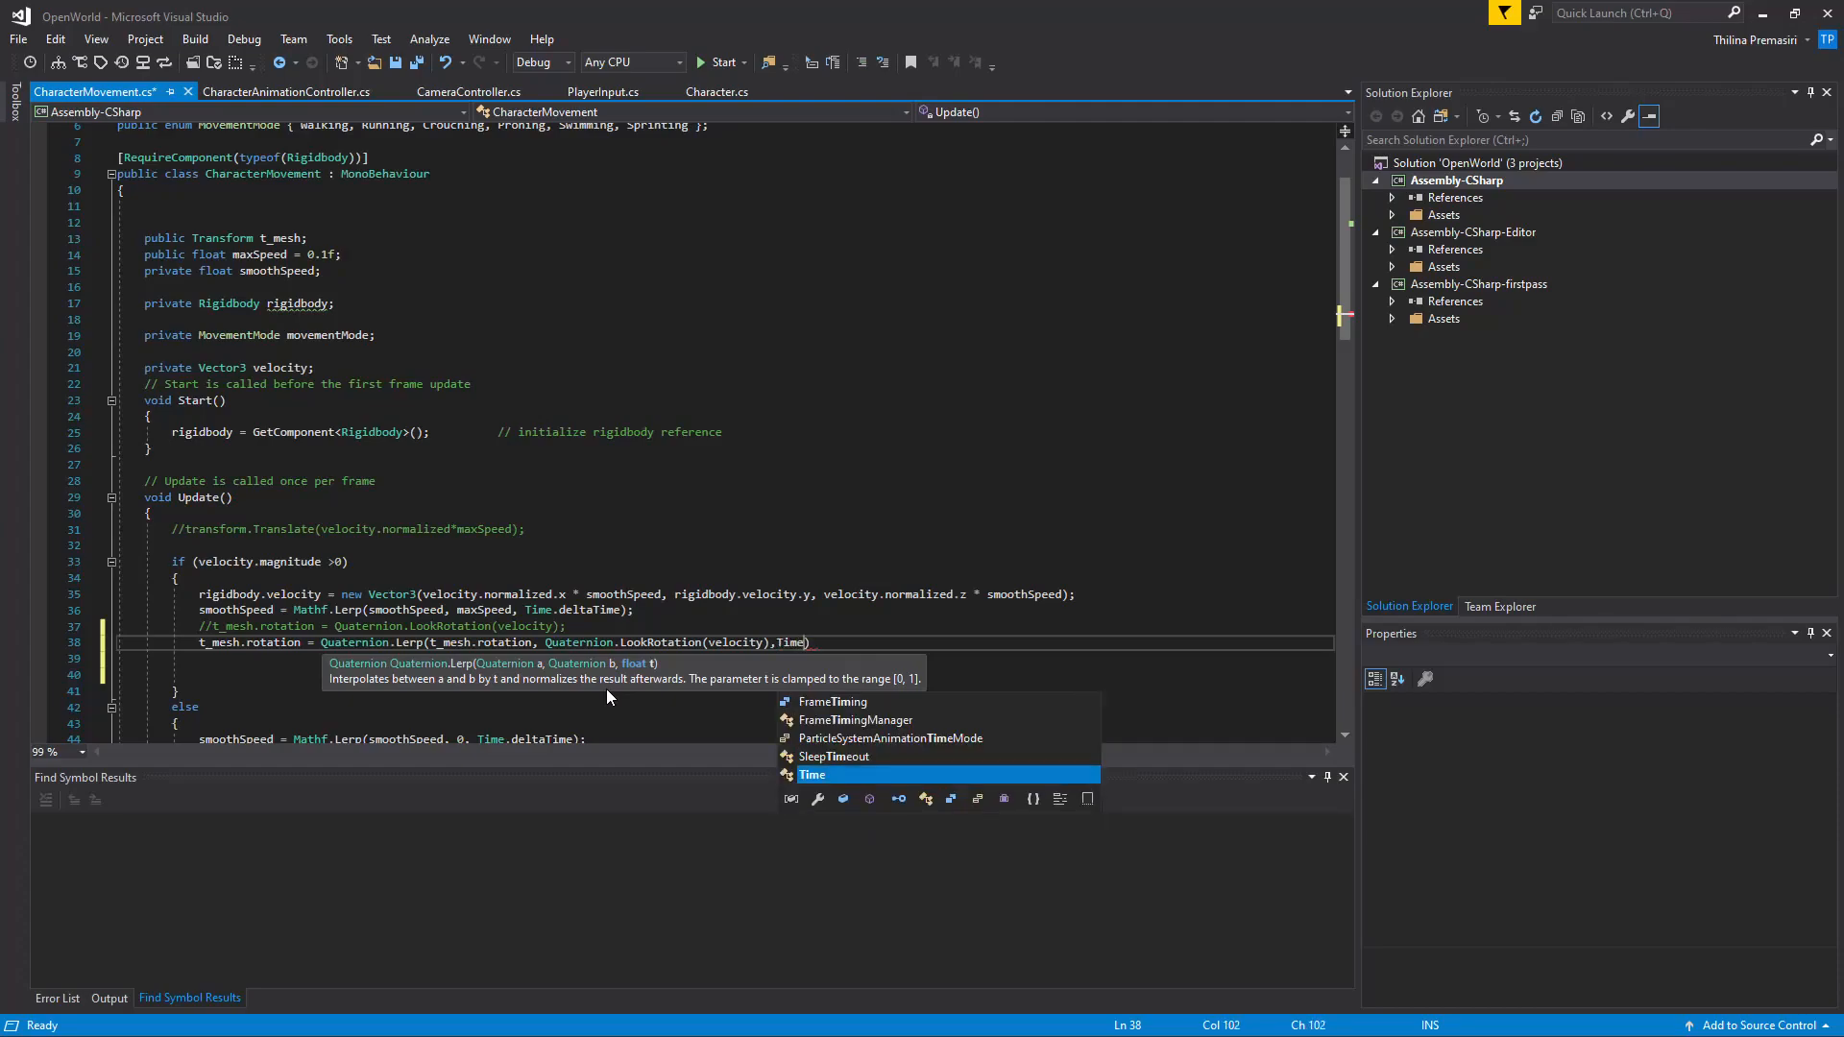
pyautogui.write('.deltaTime')
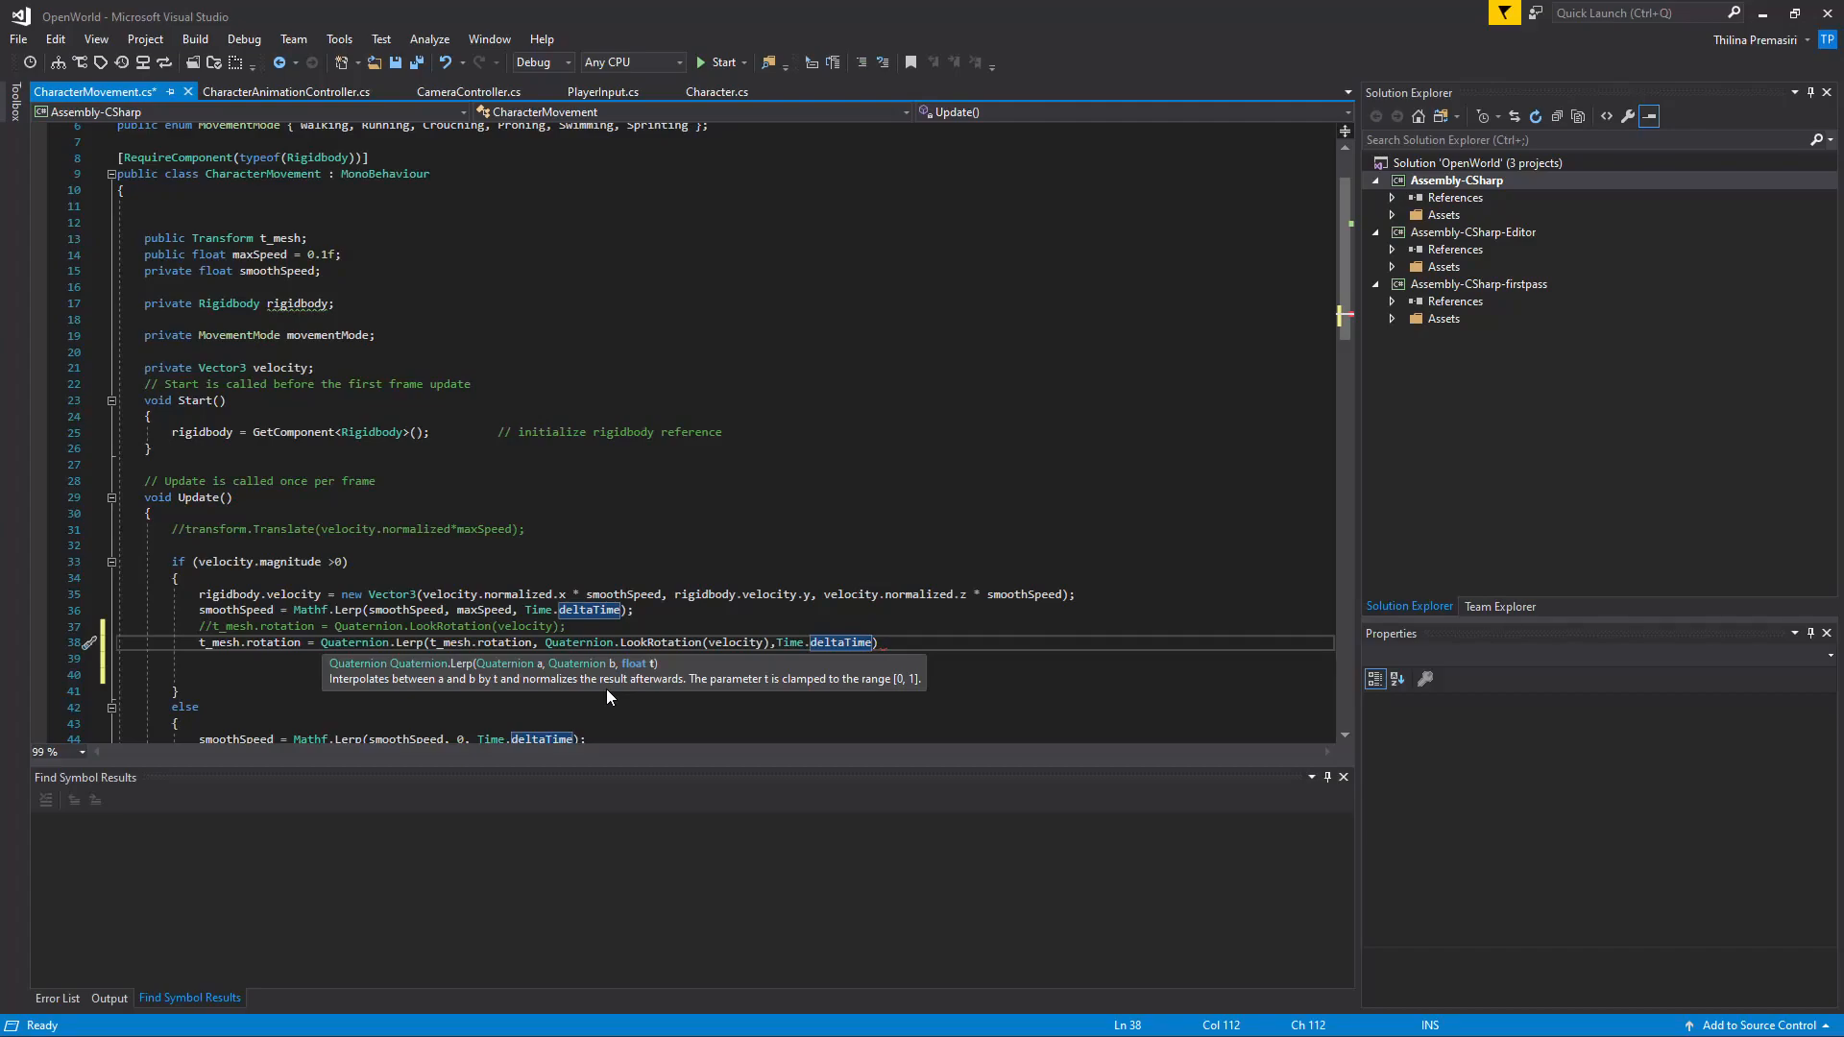
pyautogui.write(')')
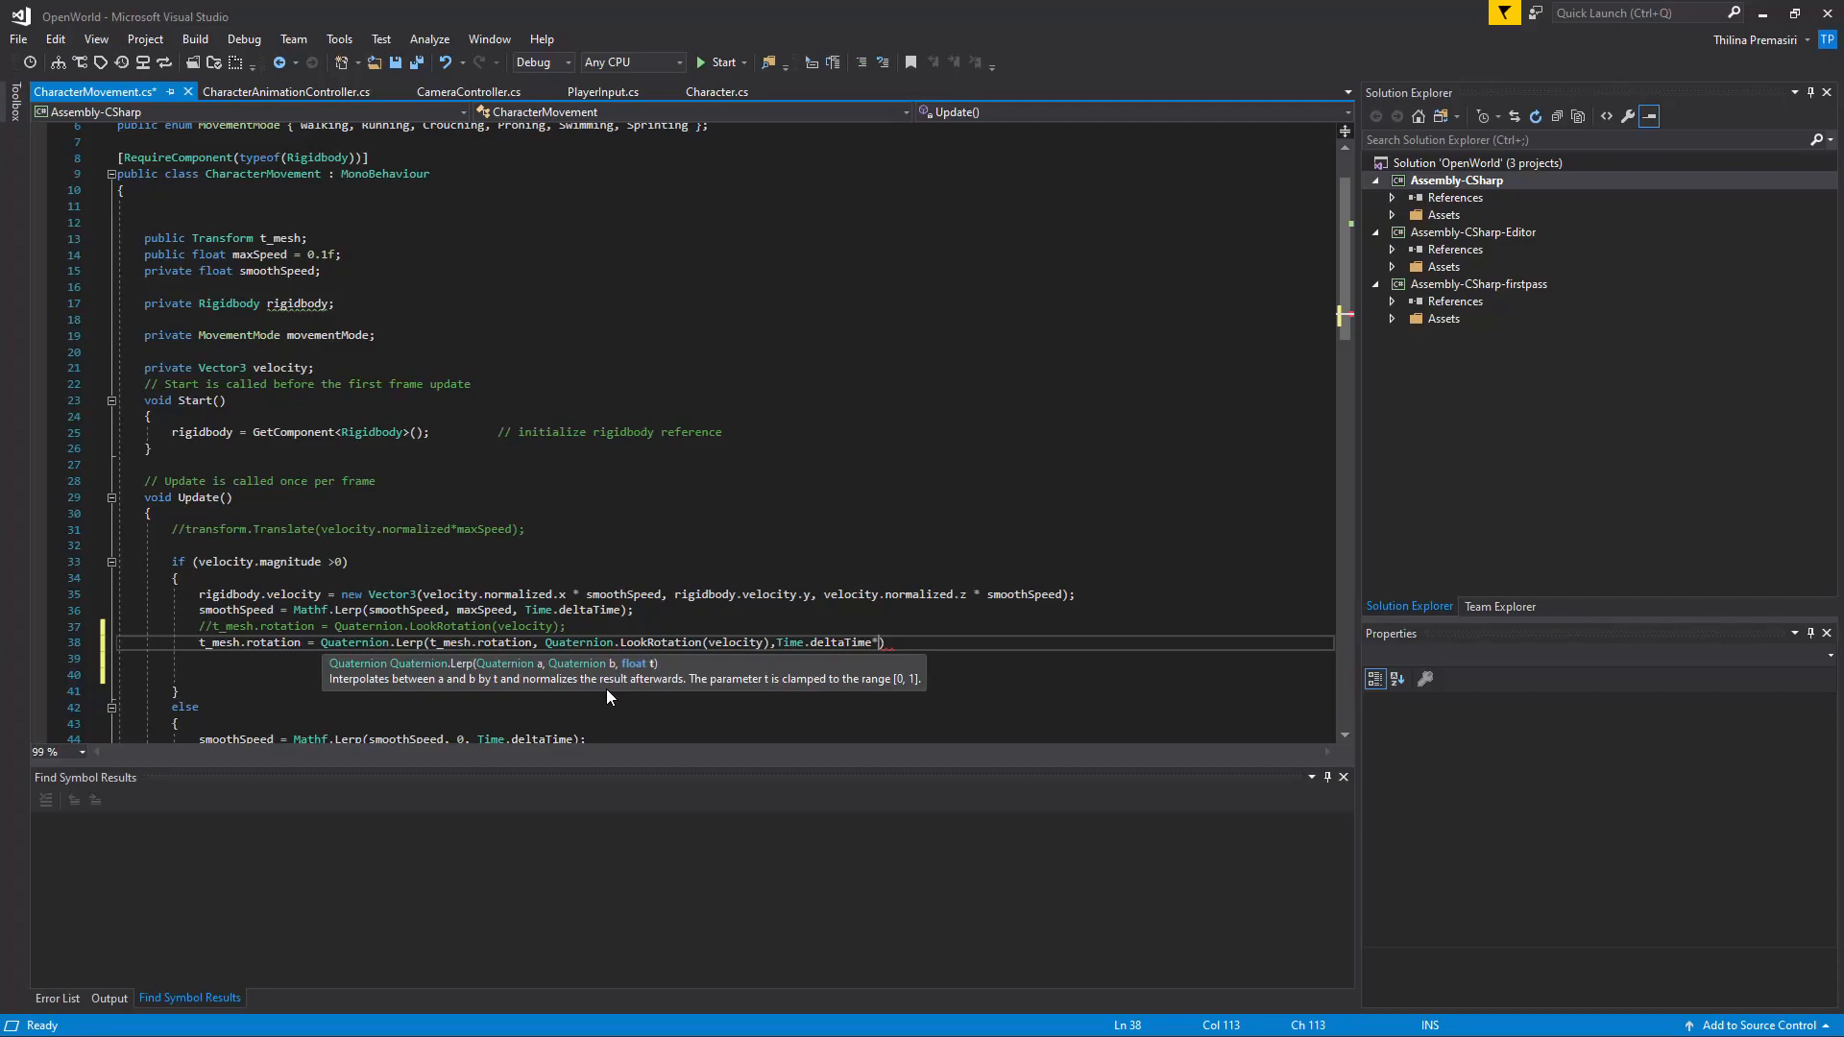
pyautogui.moveTo(317, 361)
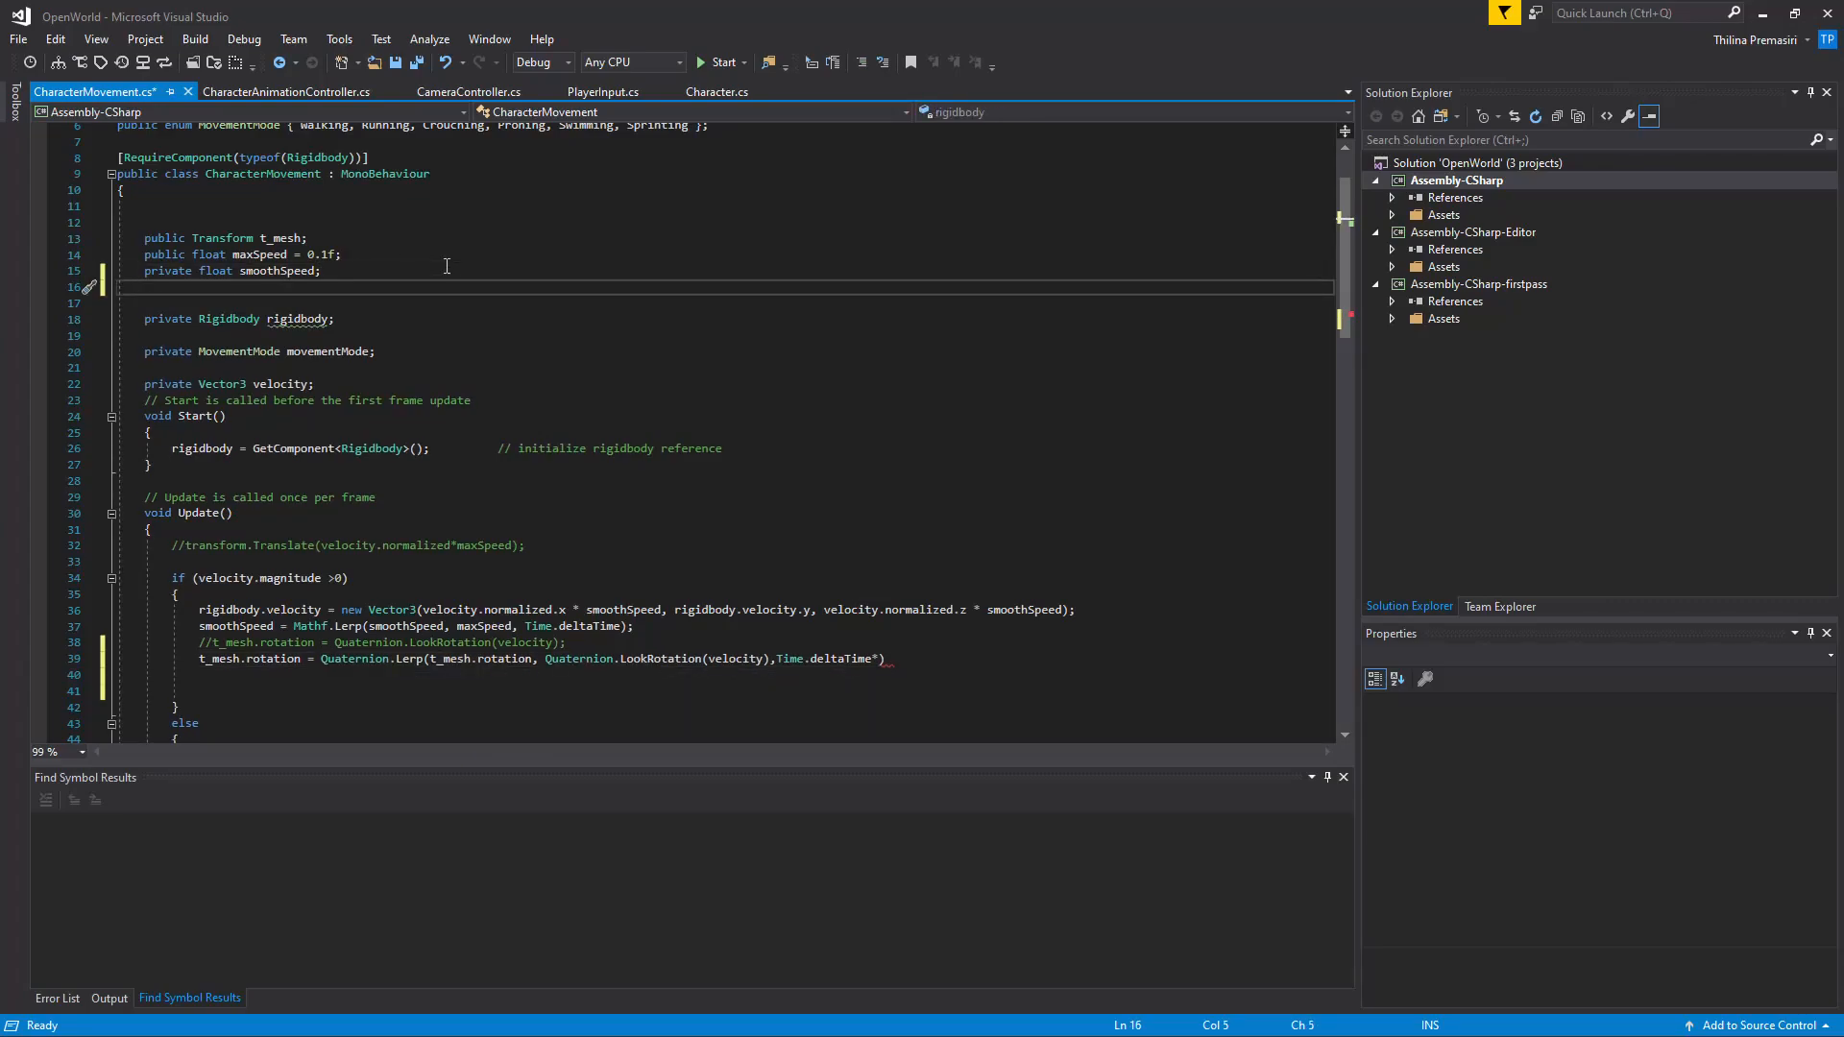
# Declare a private float rotationMultiplier = 1 field under smoothSpeed.
pyautogui.write('private float rota')
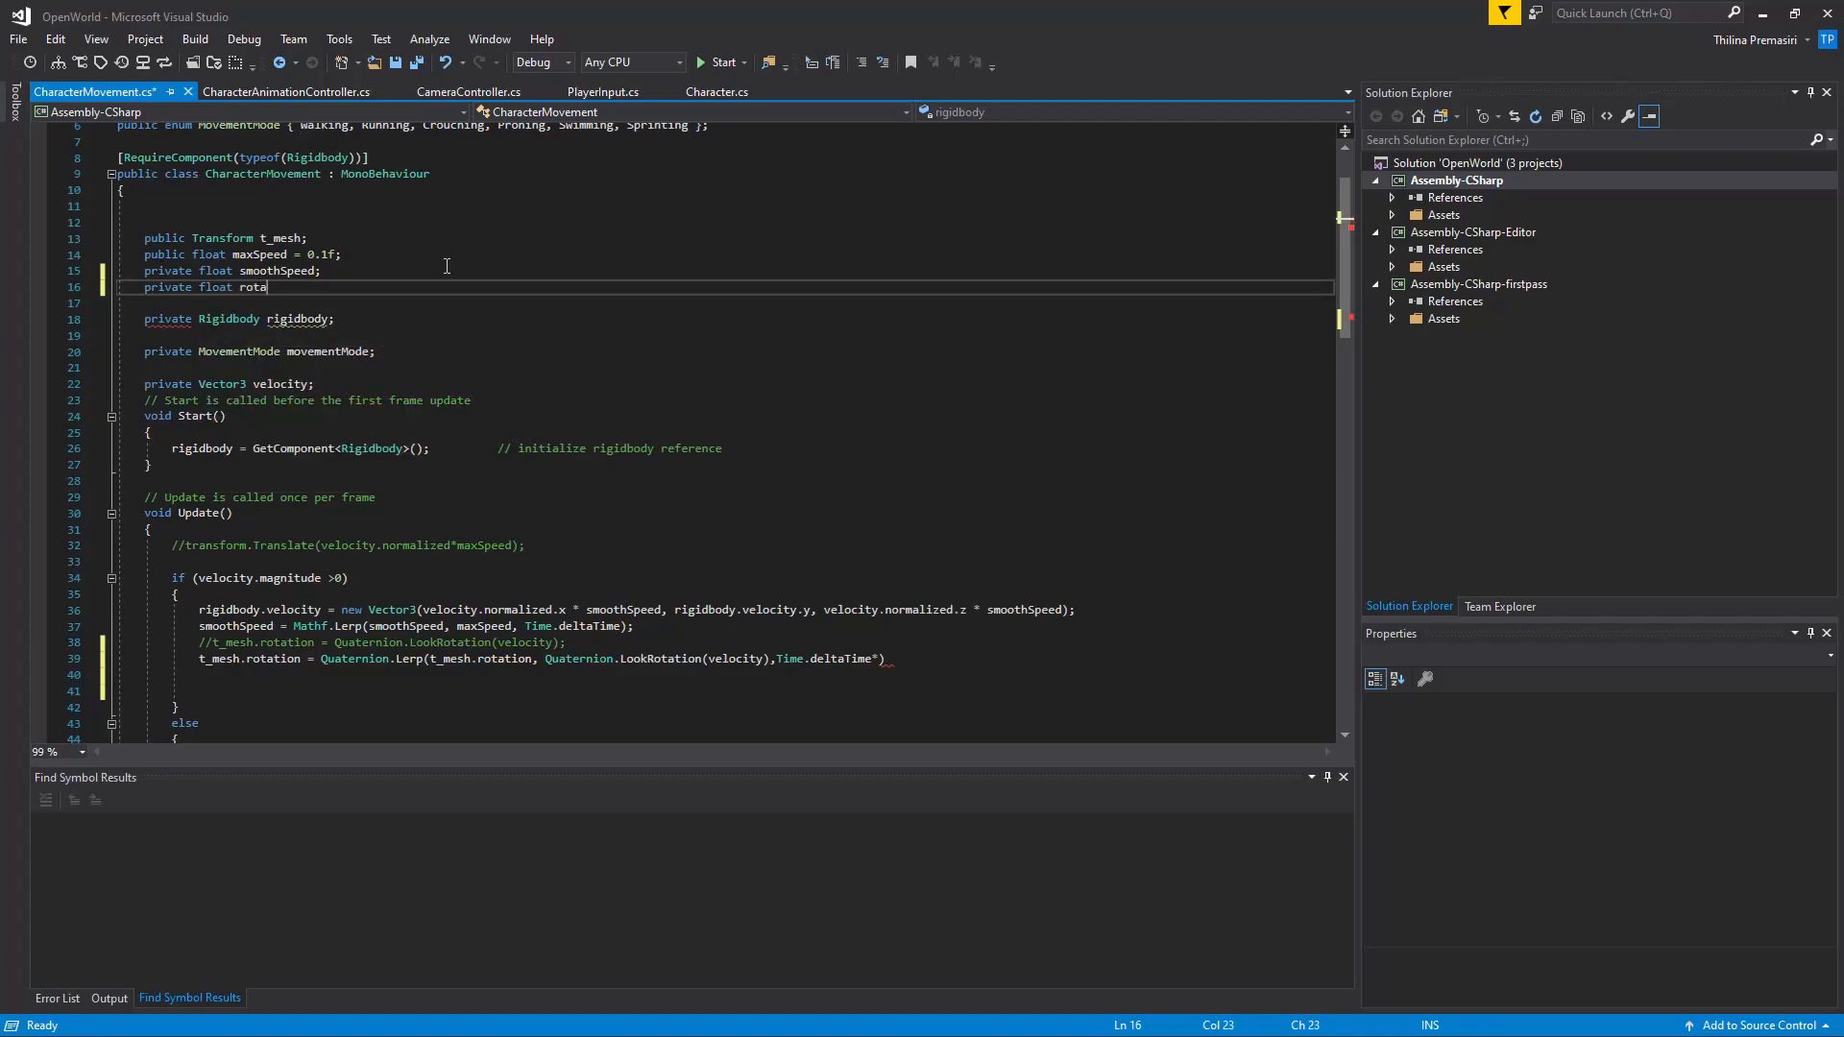
pyautogui.write('tion')
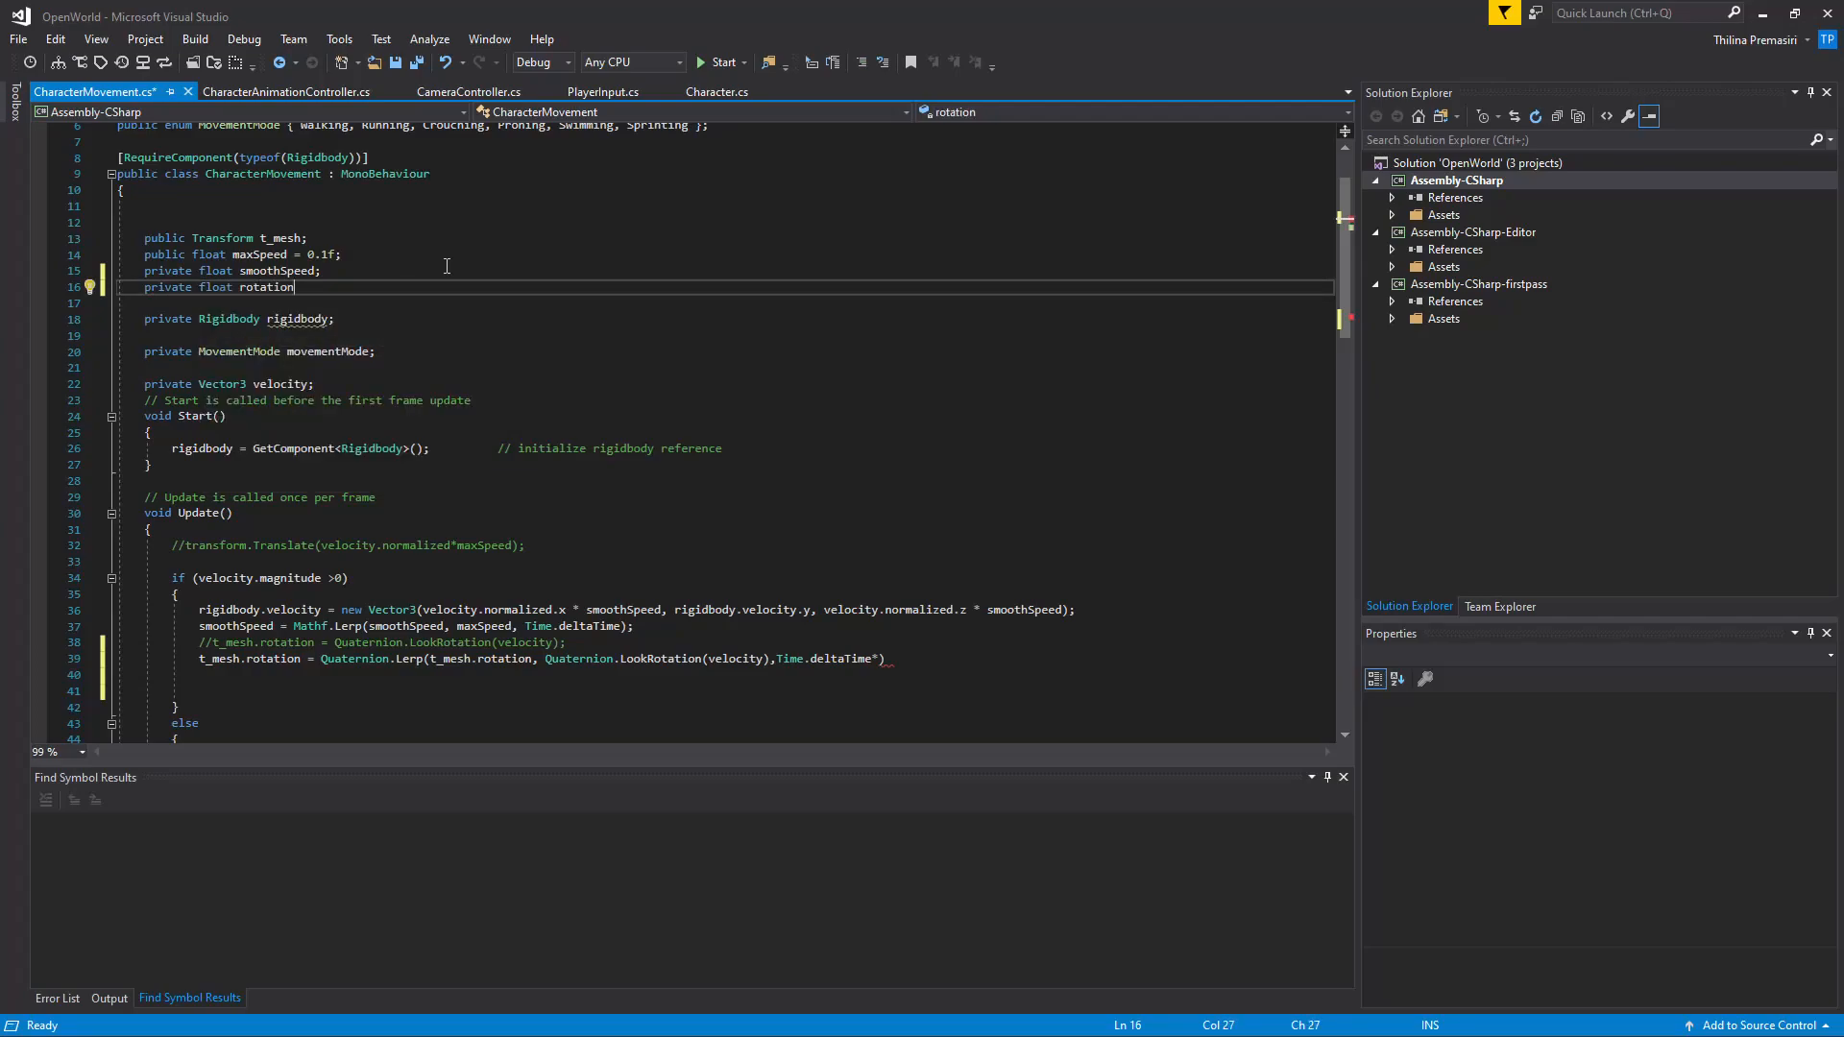
pyautogui.doubleClick(267, 288)
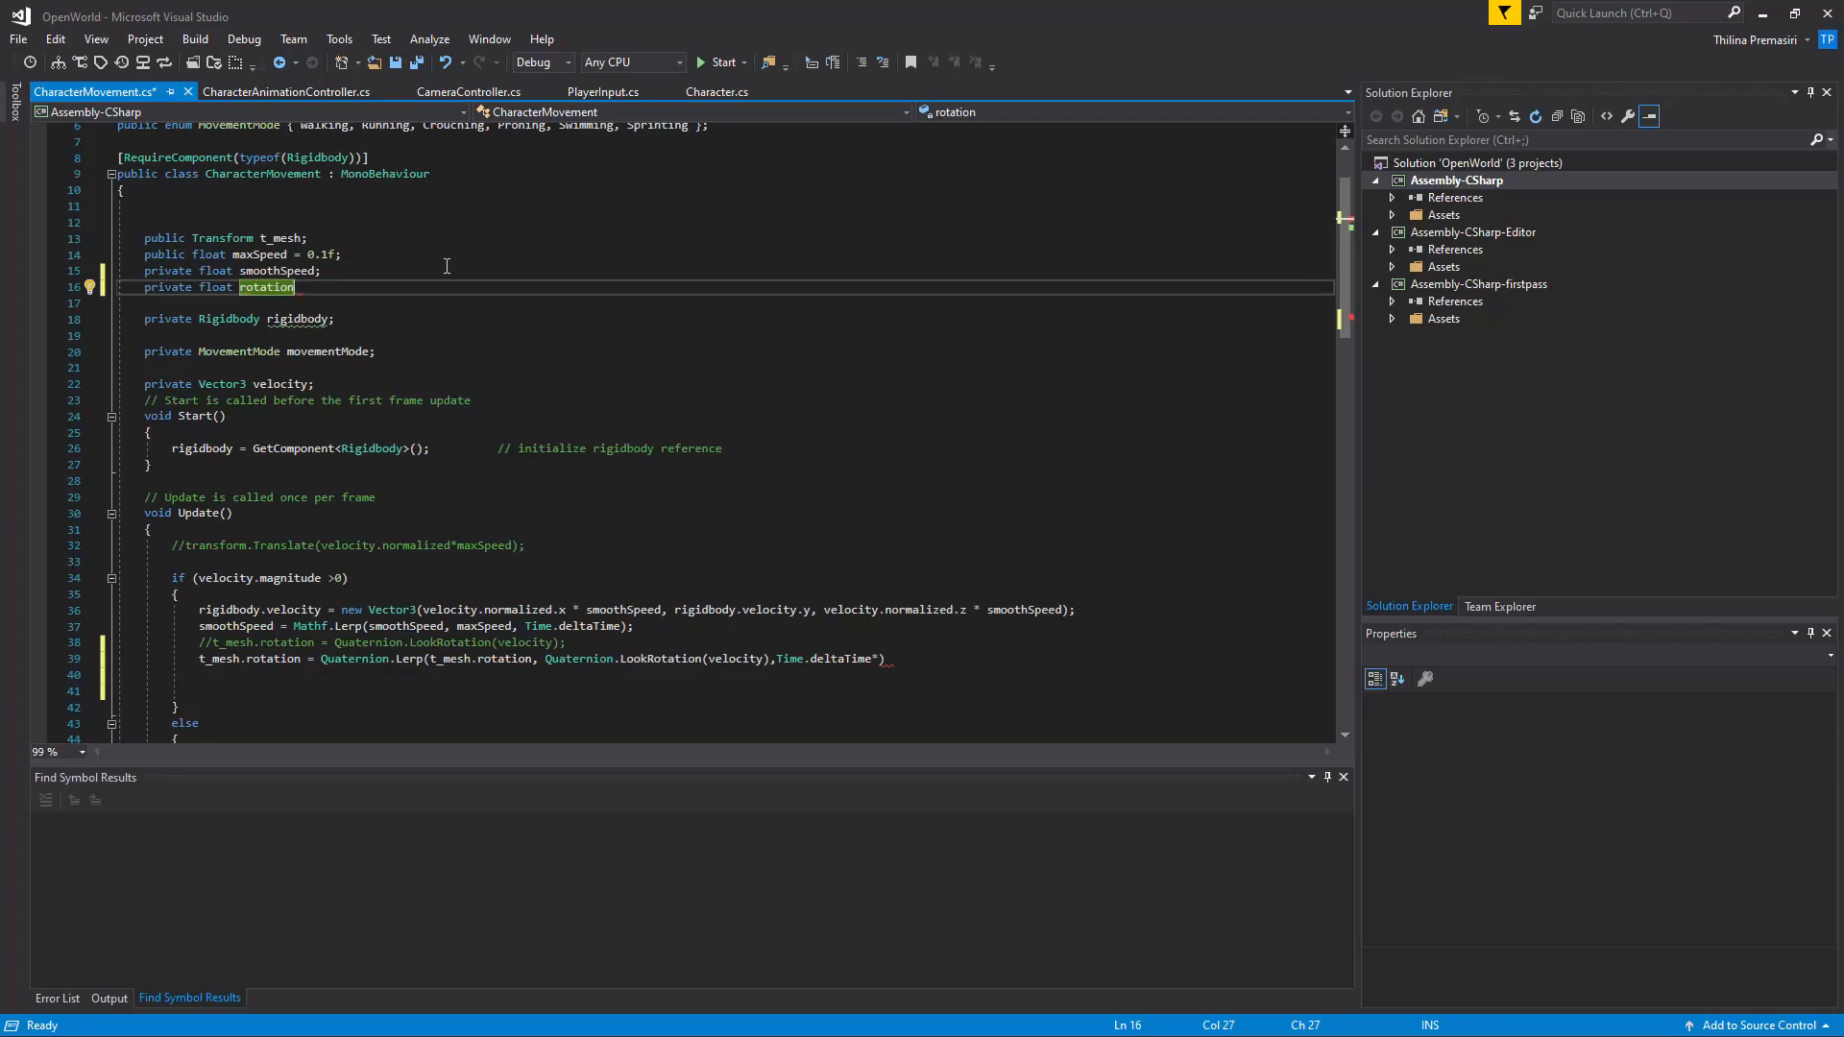
pyautogui.write('Multiplier;')
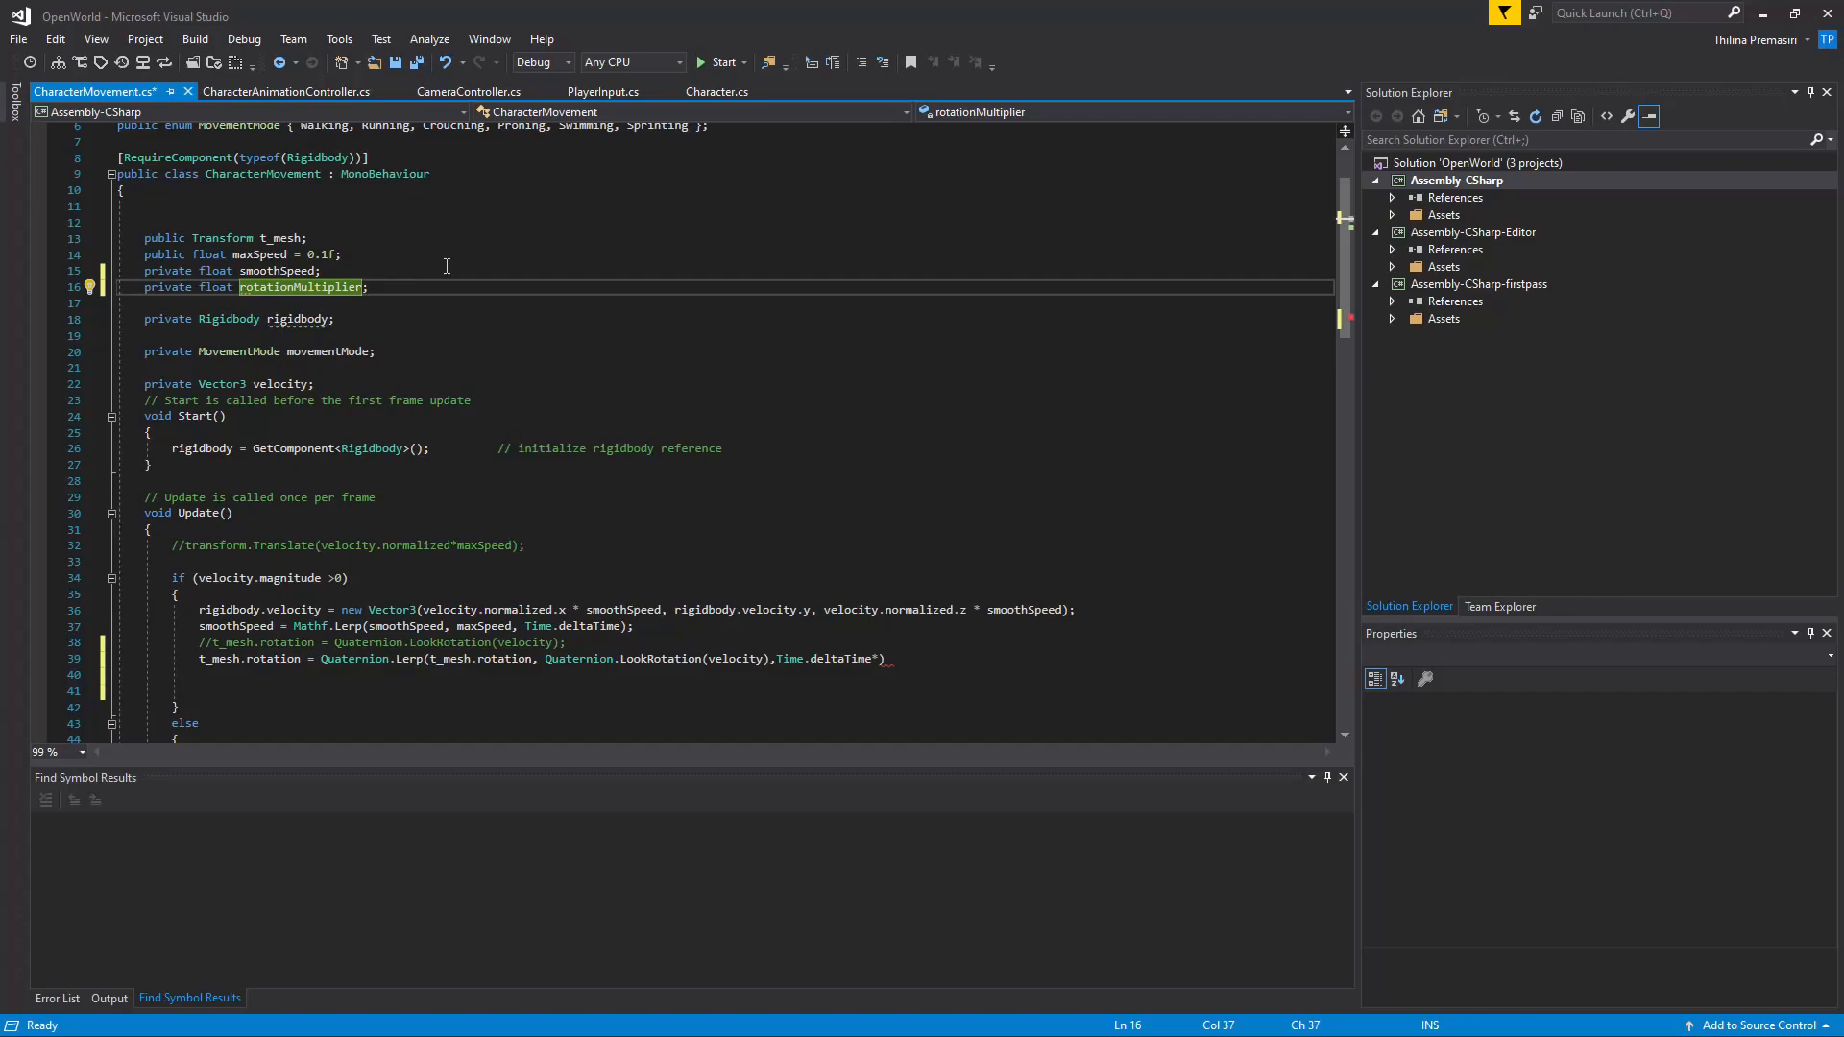
pyautogui.write('= 1')
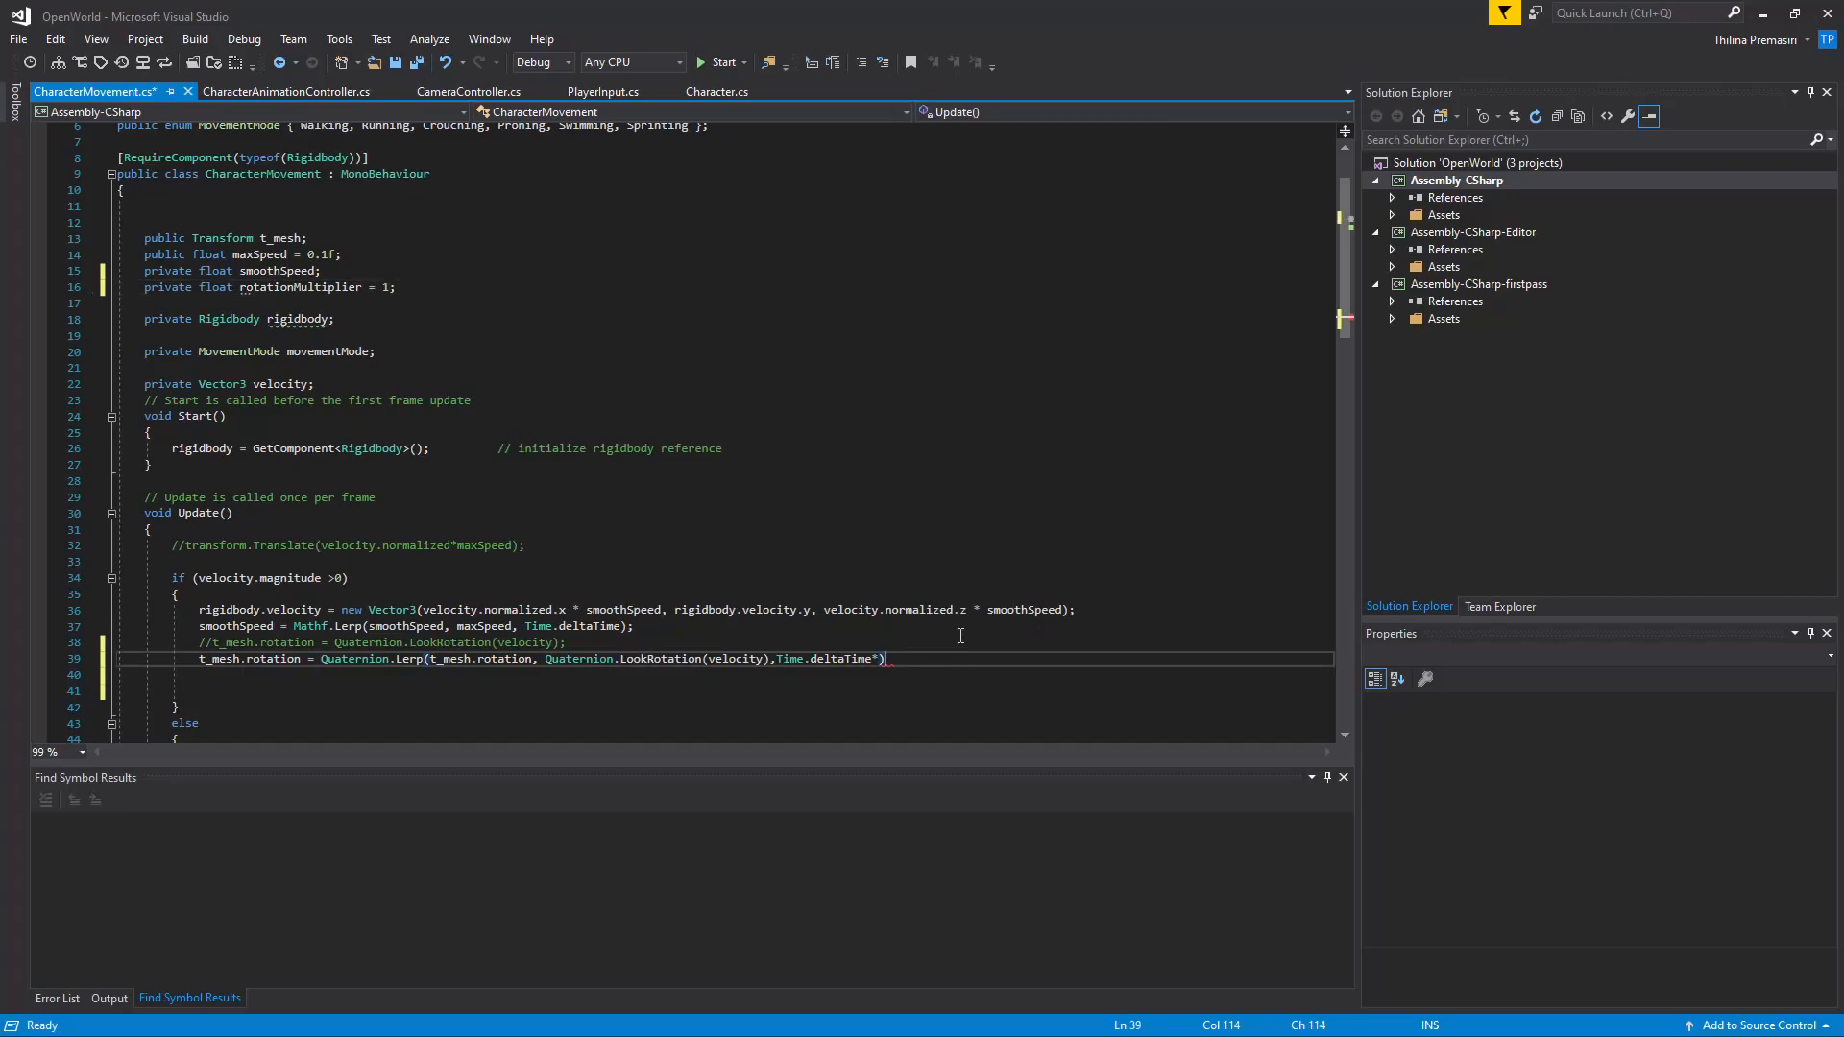
# Multiply Time.deltaTime by rotationMultiplier in the Lerp, end the statement and save.
pyautogui.write('rota')
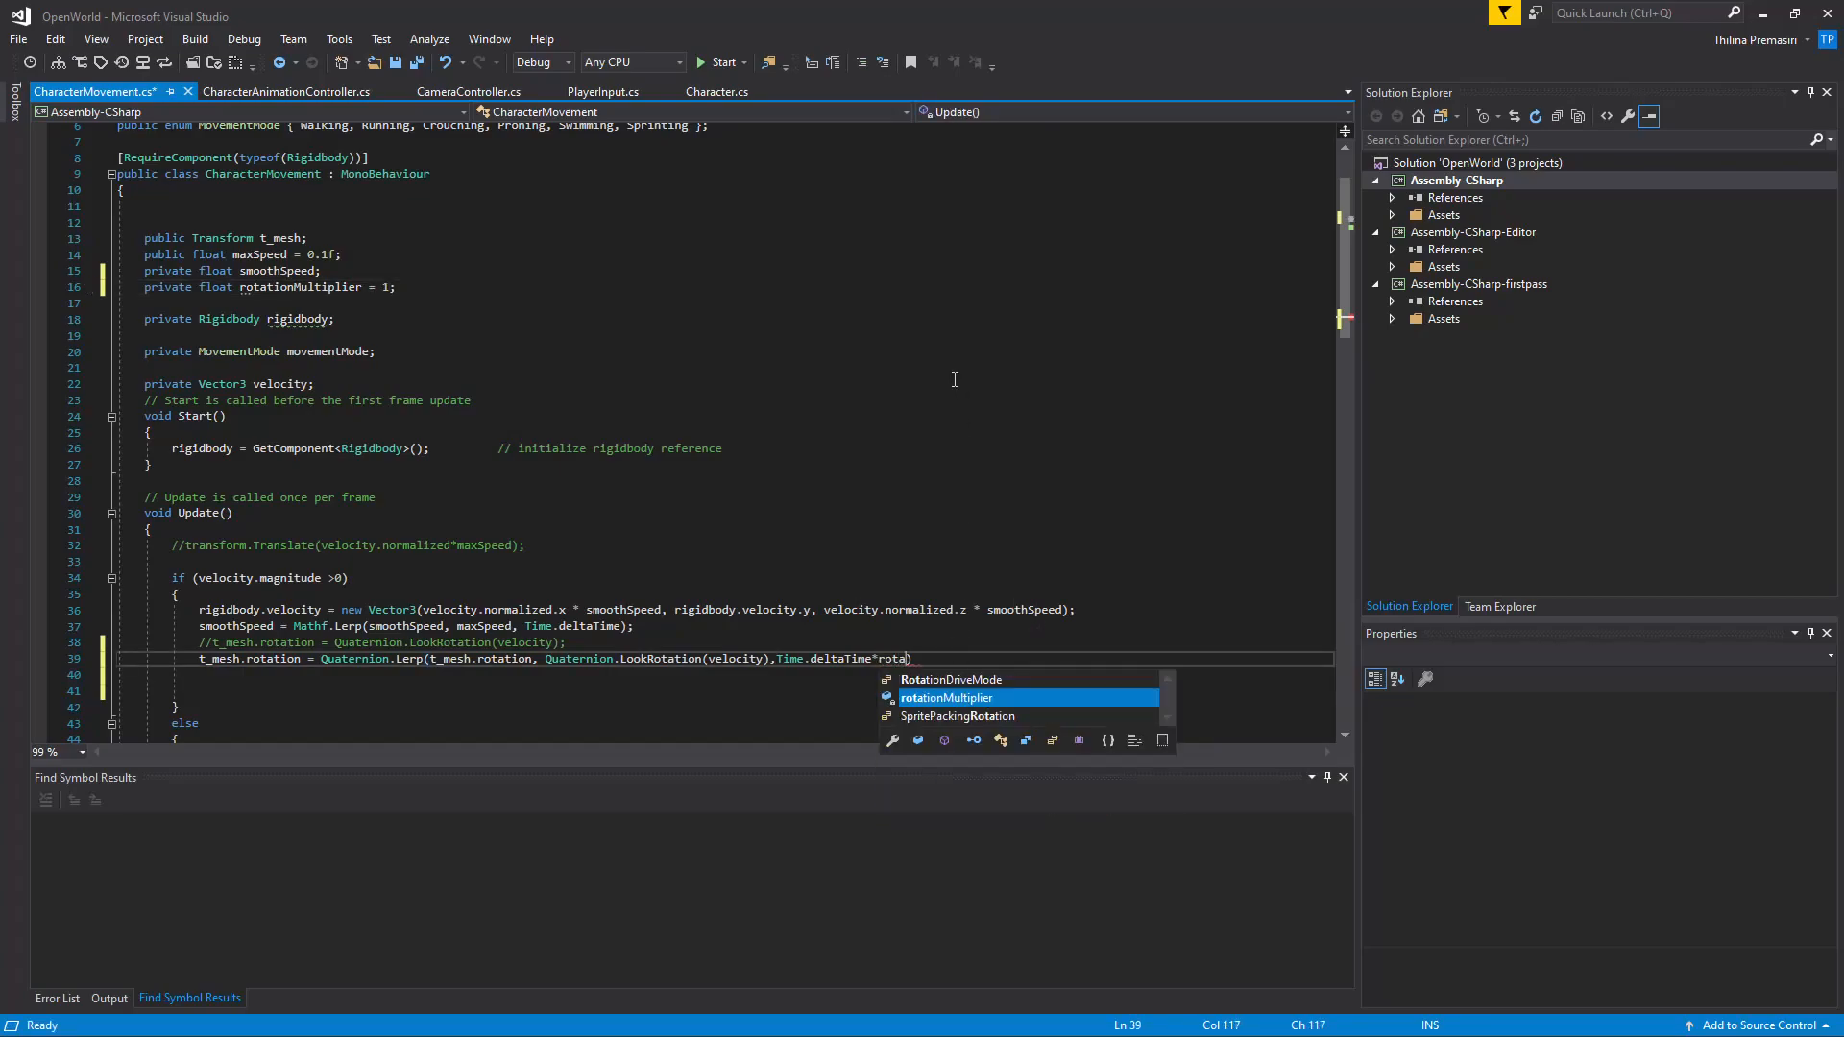
pyautogui.press('Tab')
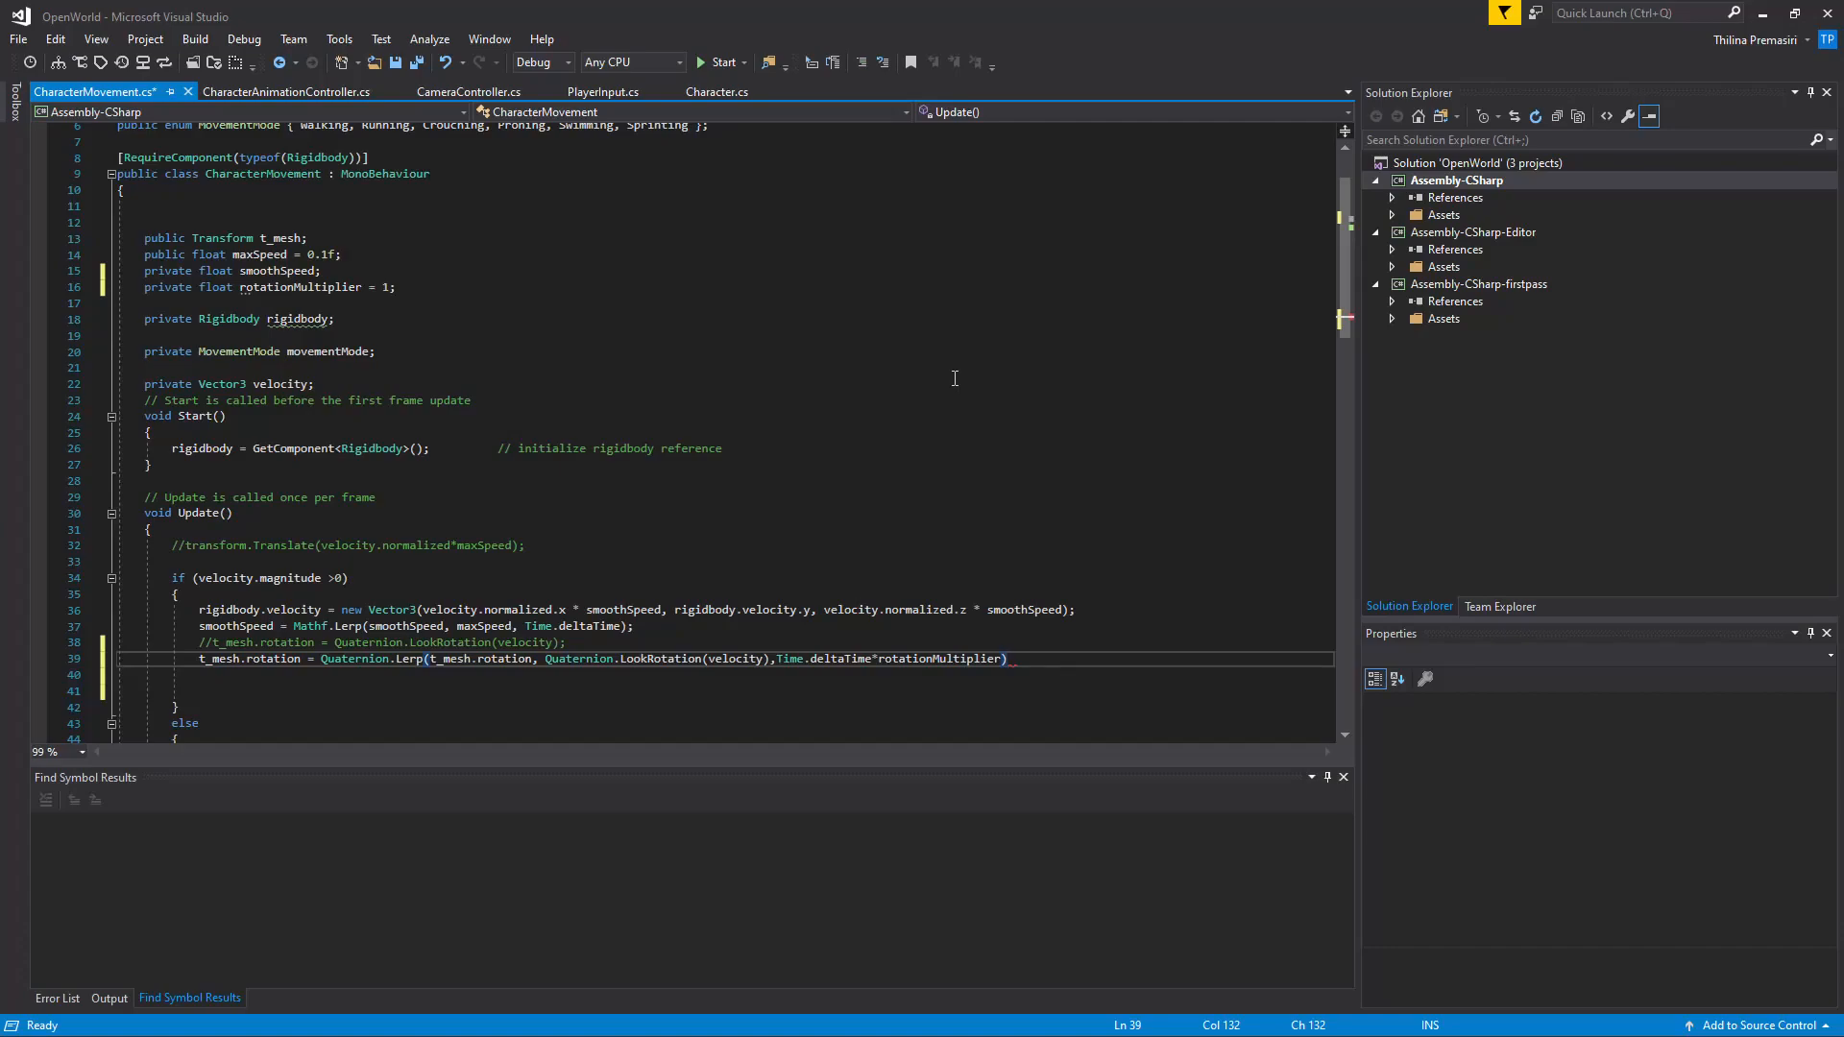
pyautogui.press('ctrl+s')
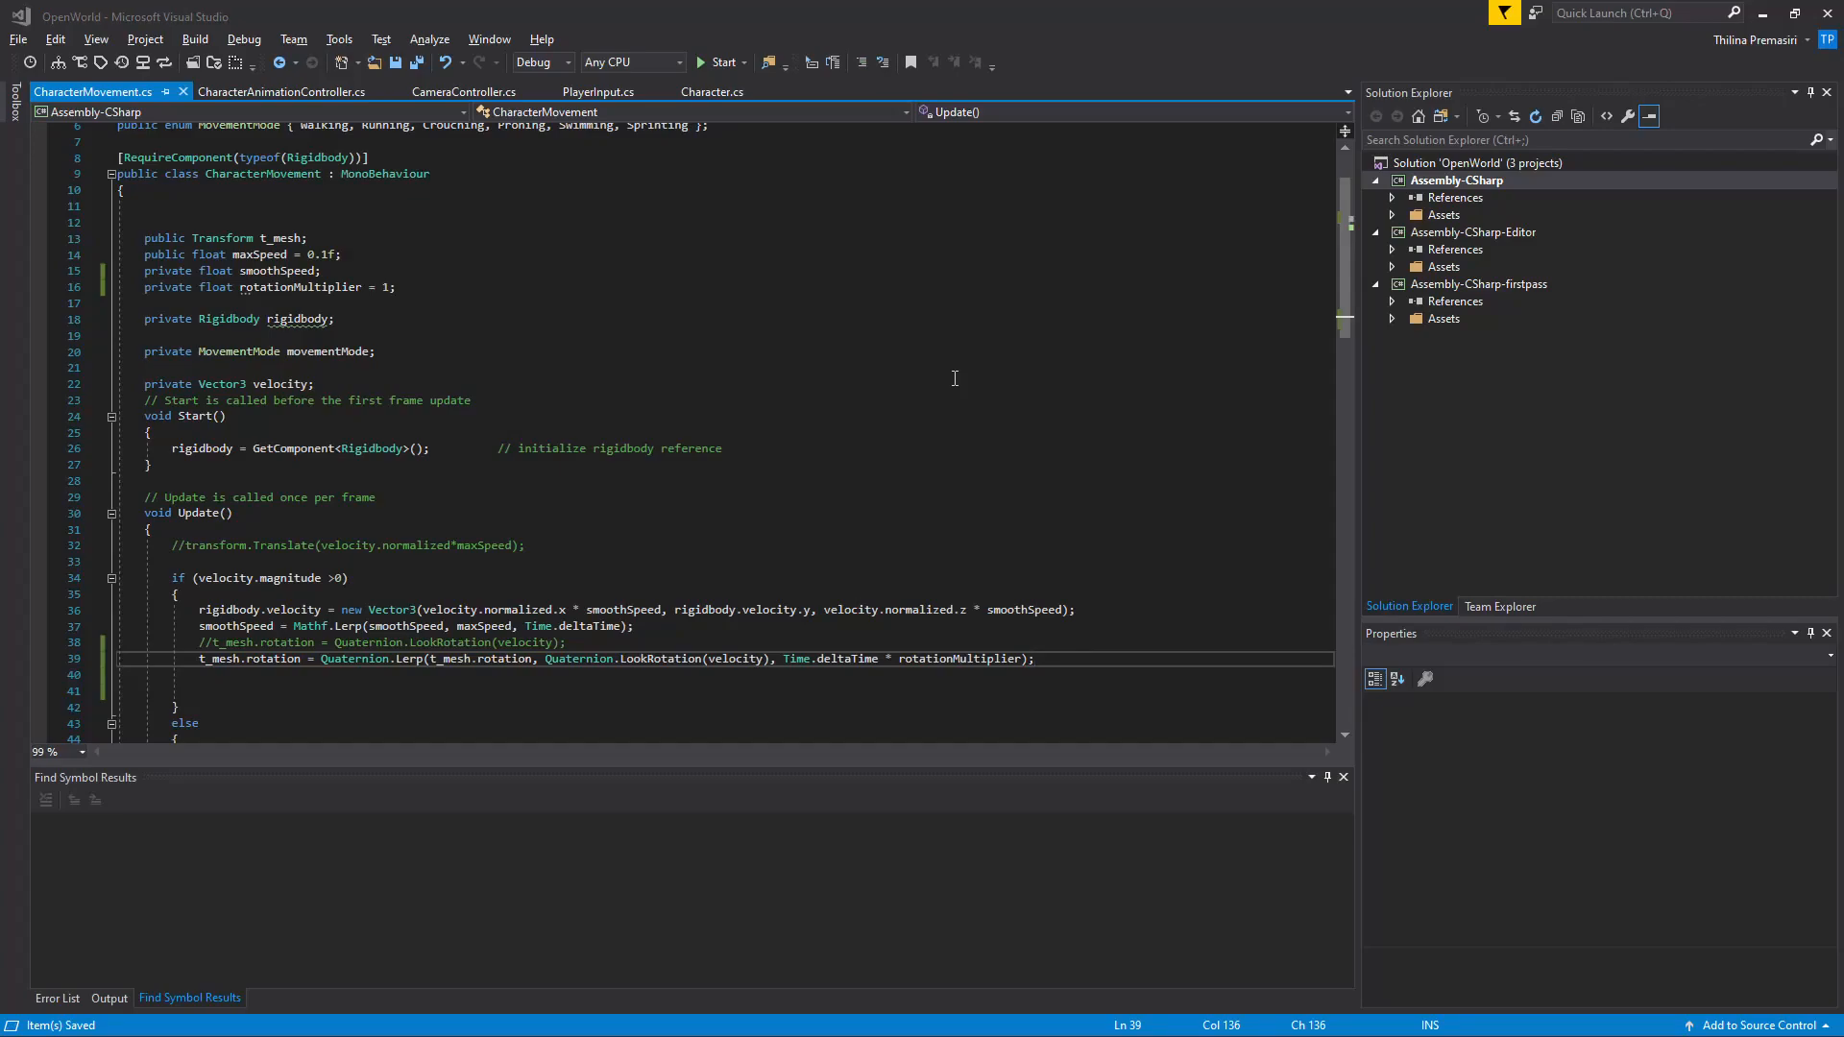
# Switch to Unity and play the scene to test the eased turning, then stop.
pyautogui.press('alt+tab')
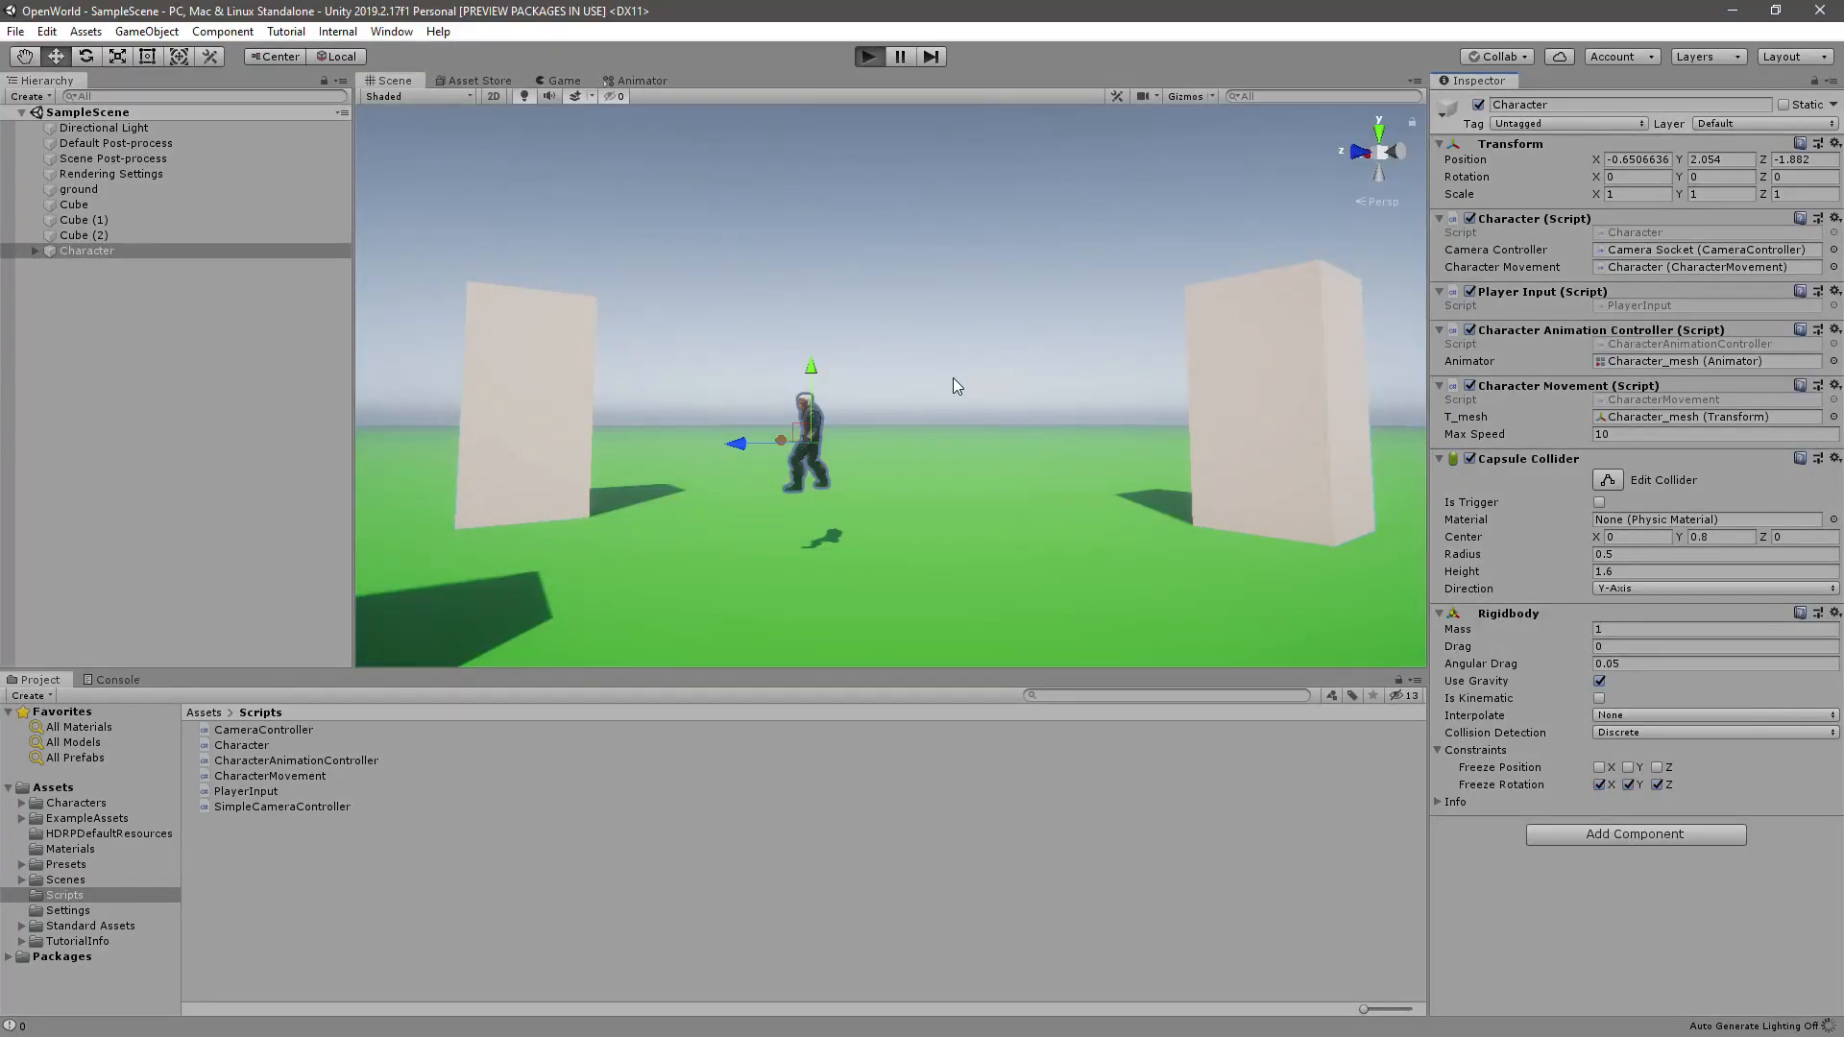
pyautogui.click(868, 56)
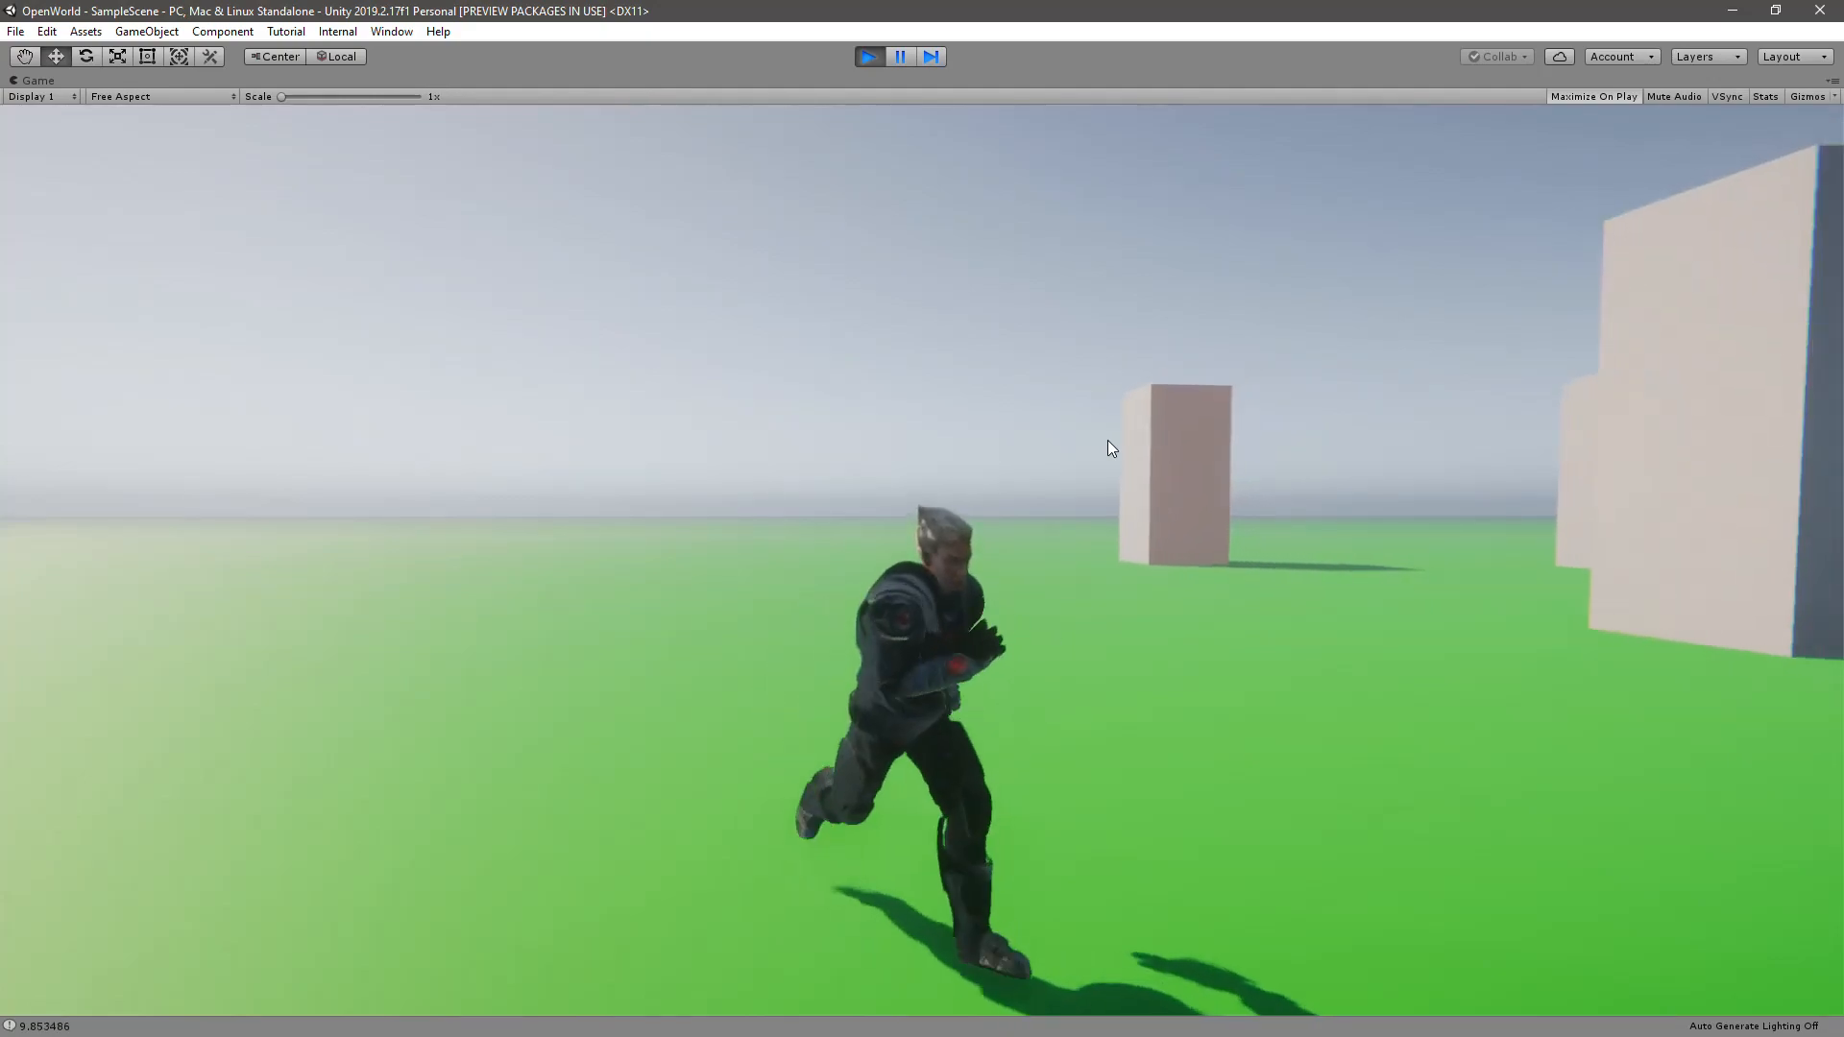
pyautogui.click(868, 55)
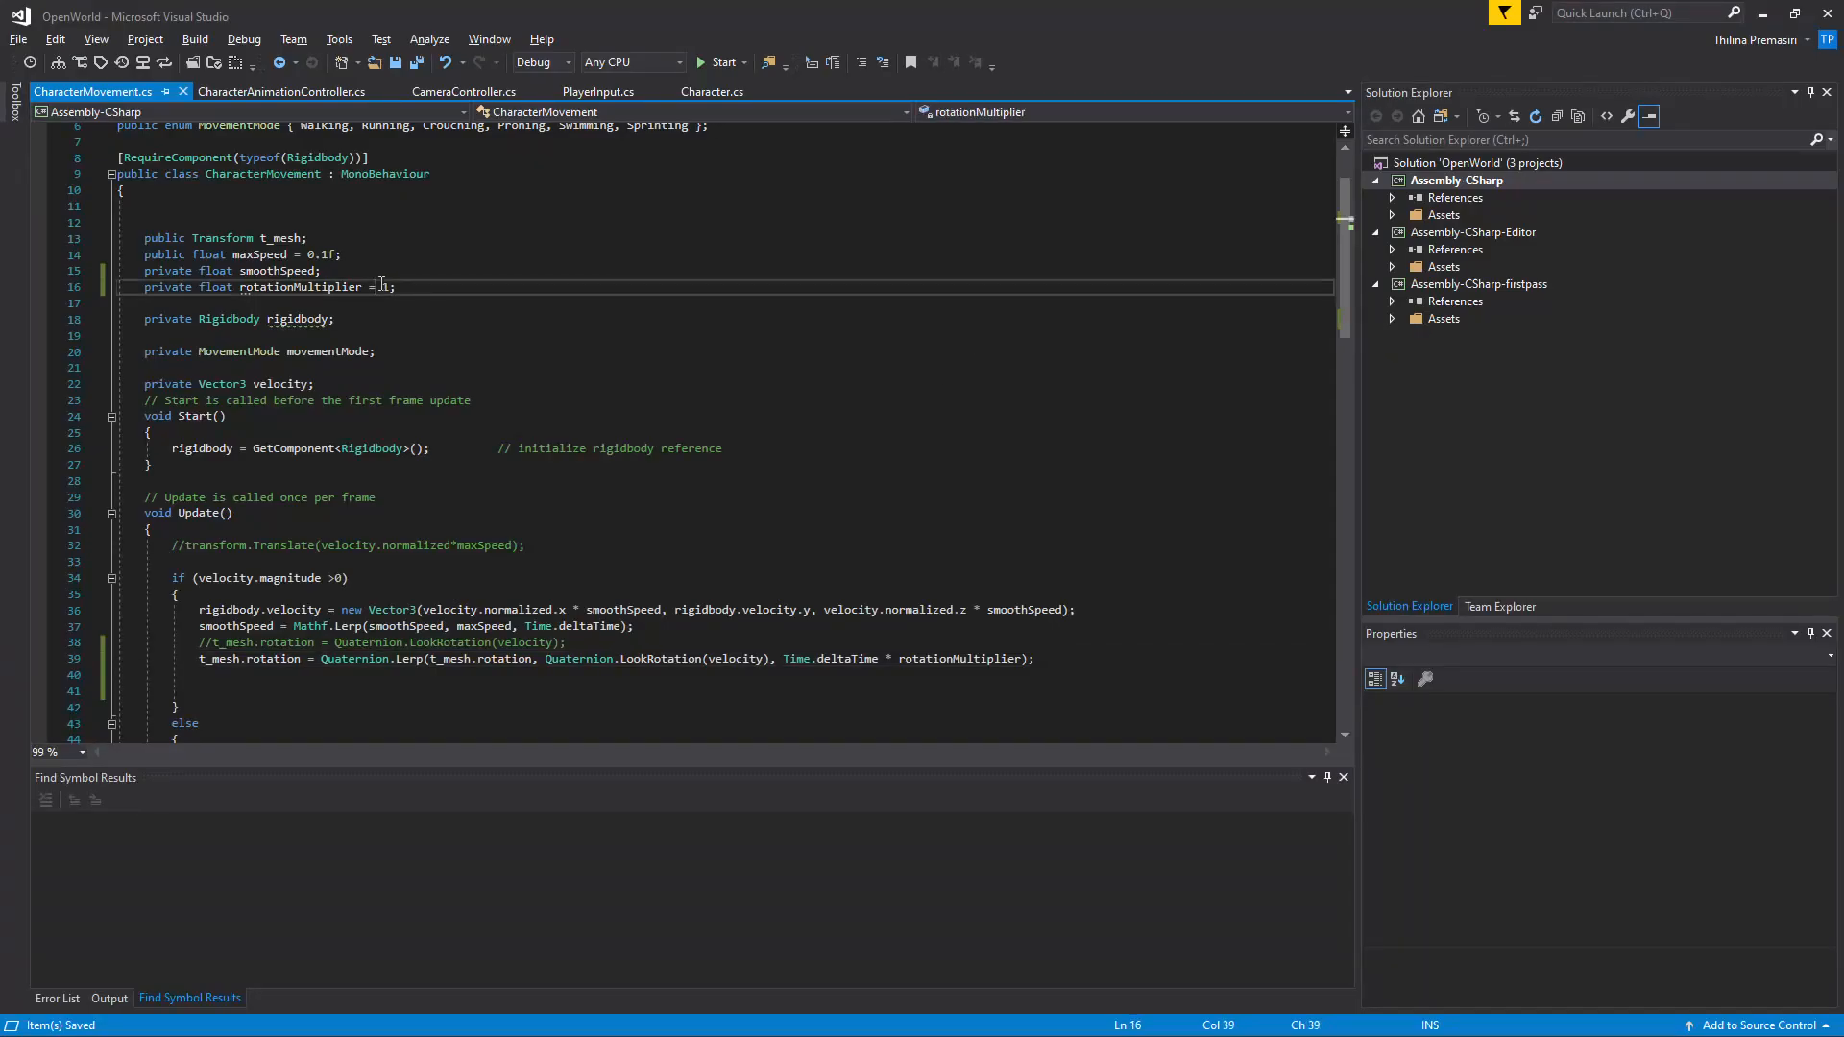
# Rename the rotationMultiplier field to rotationSpeed across its references.
pyautogui.write('1')
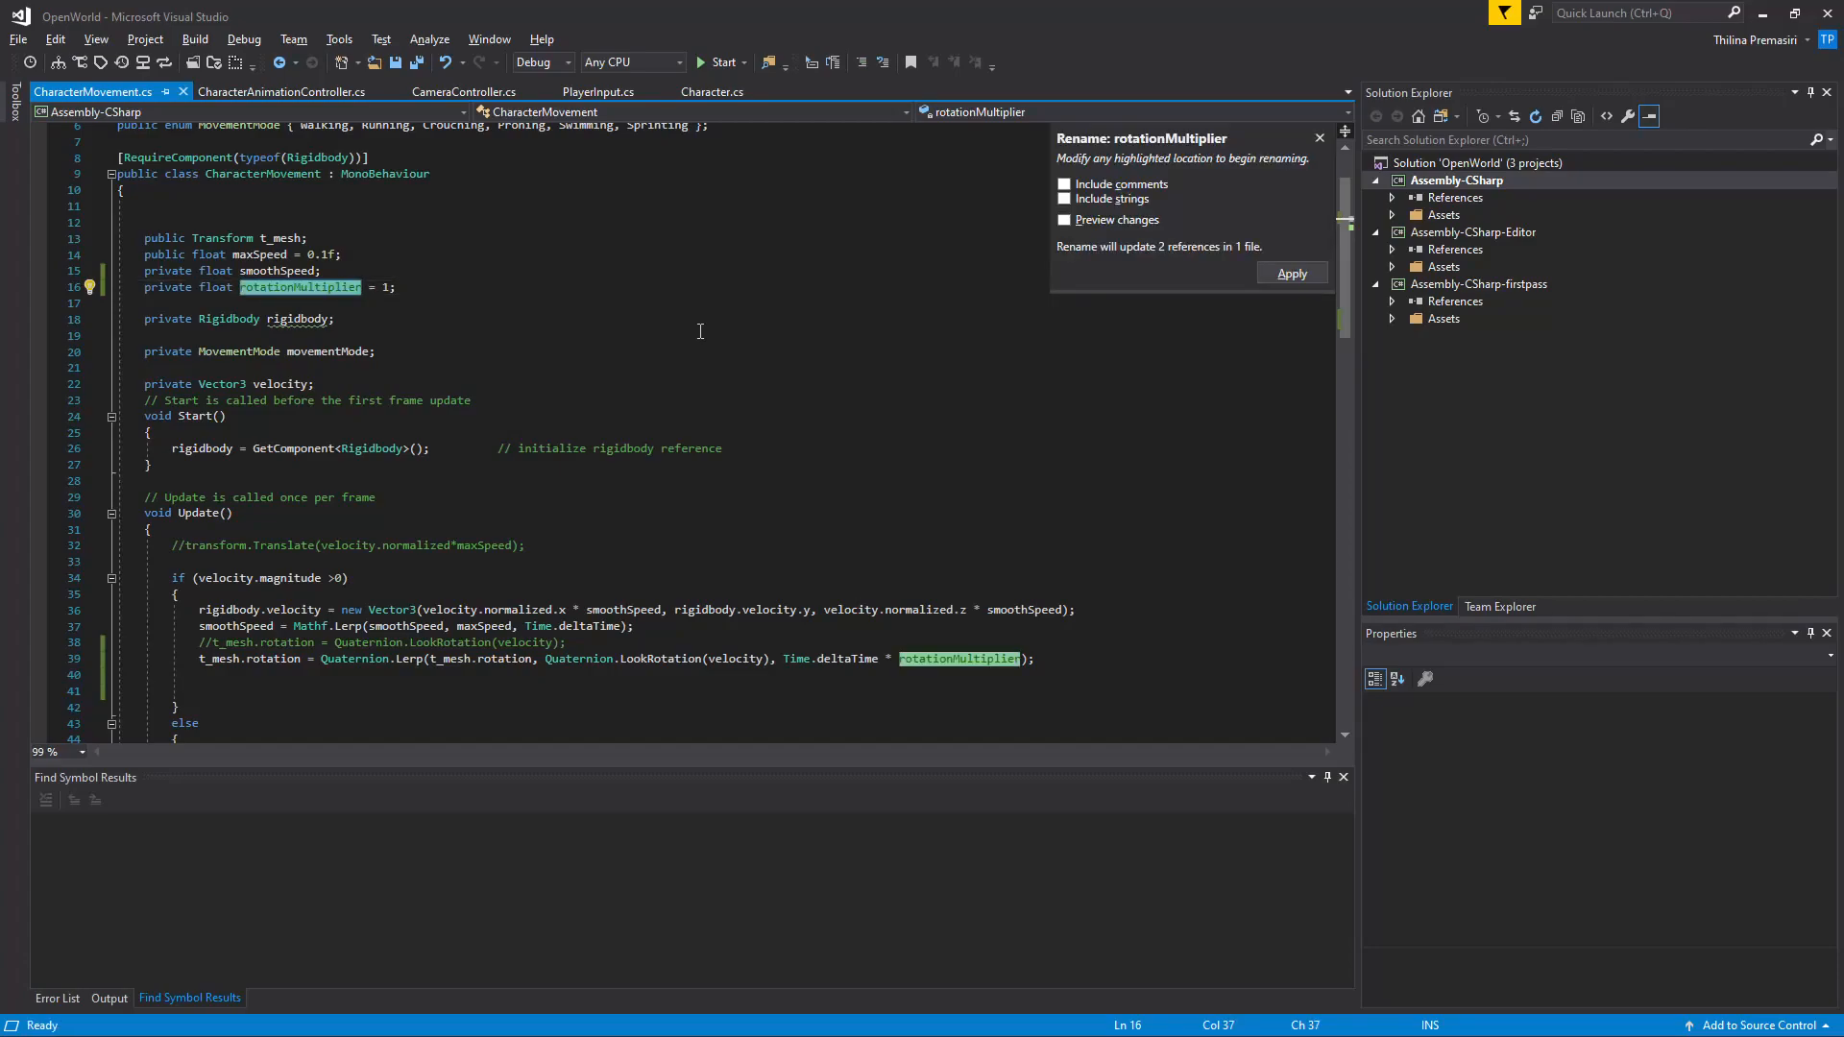
pyautogui.write('rotation')
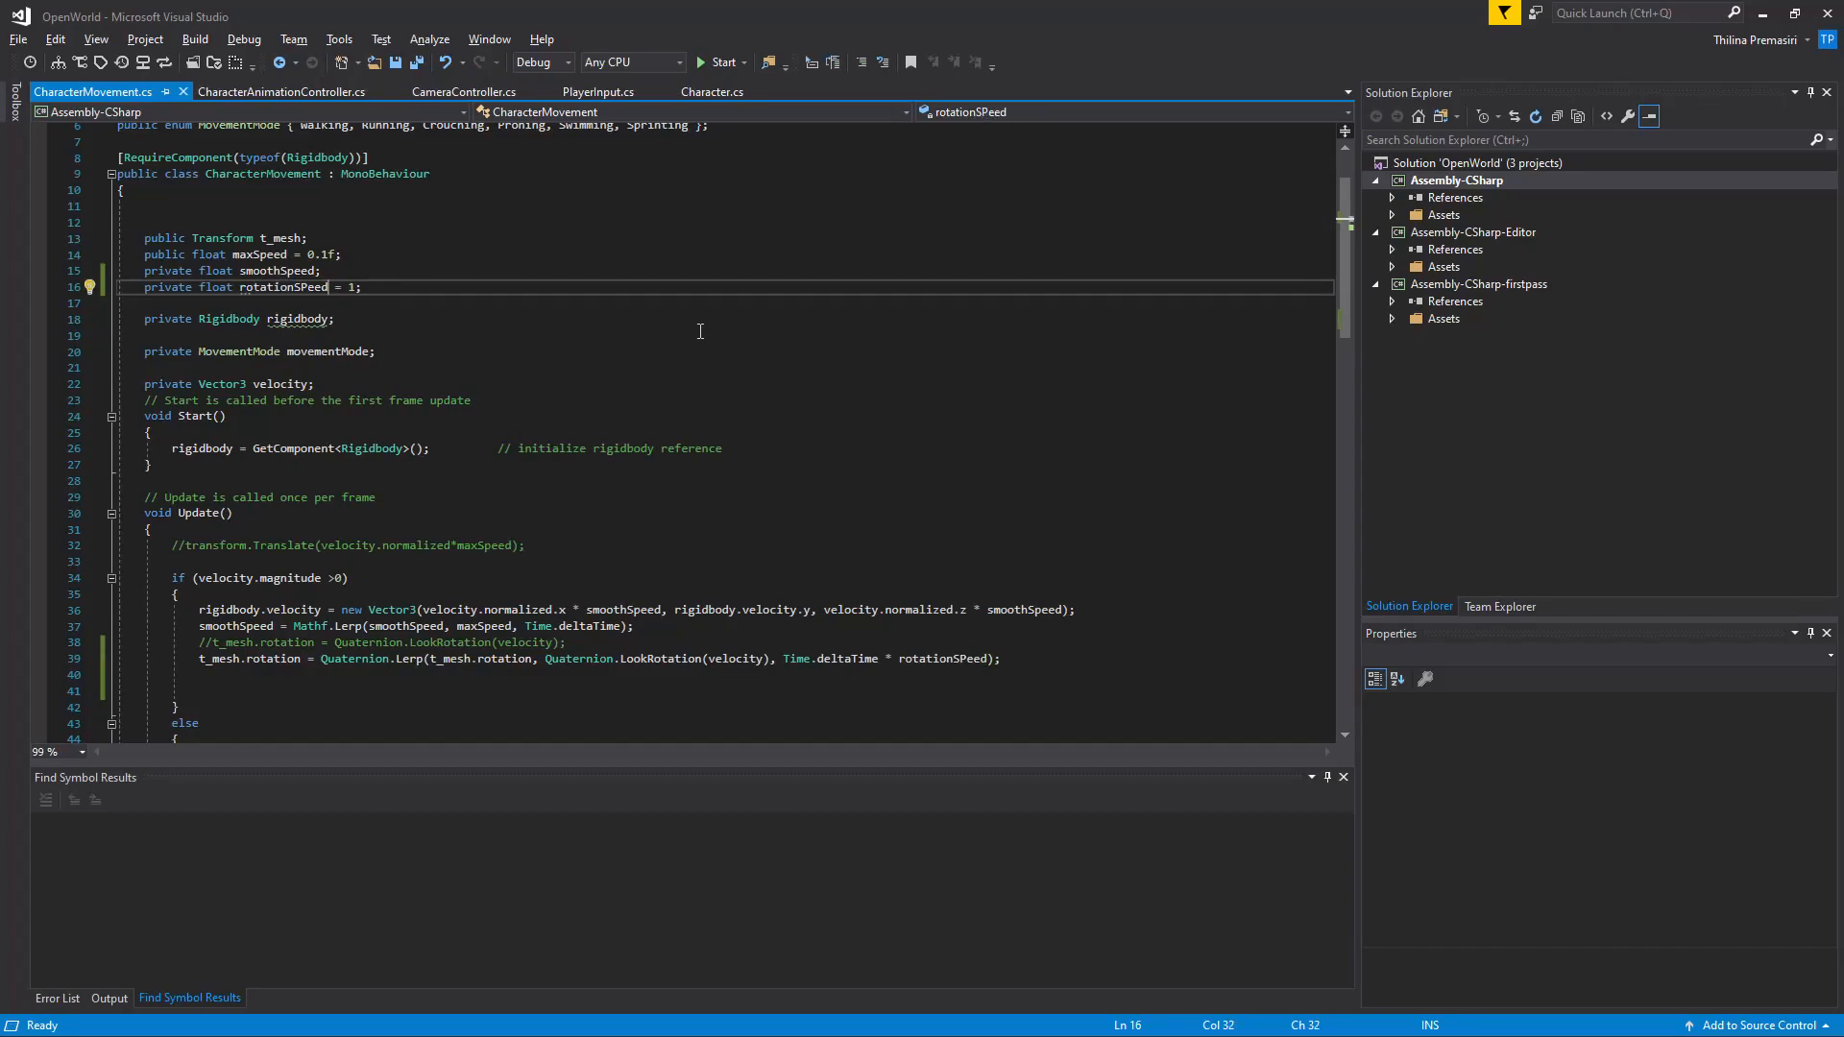
pyautogui.doubleClick(282, 288)
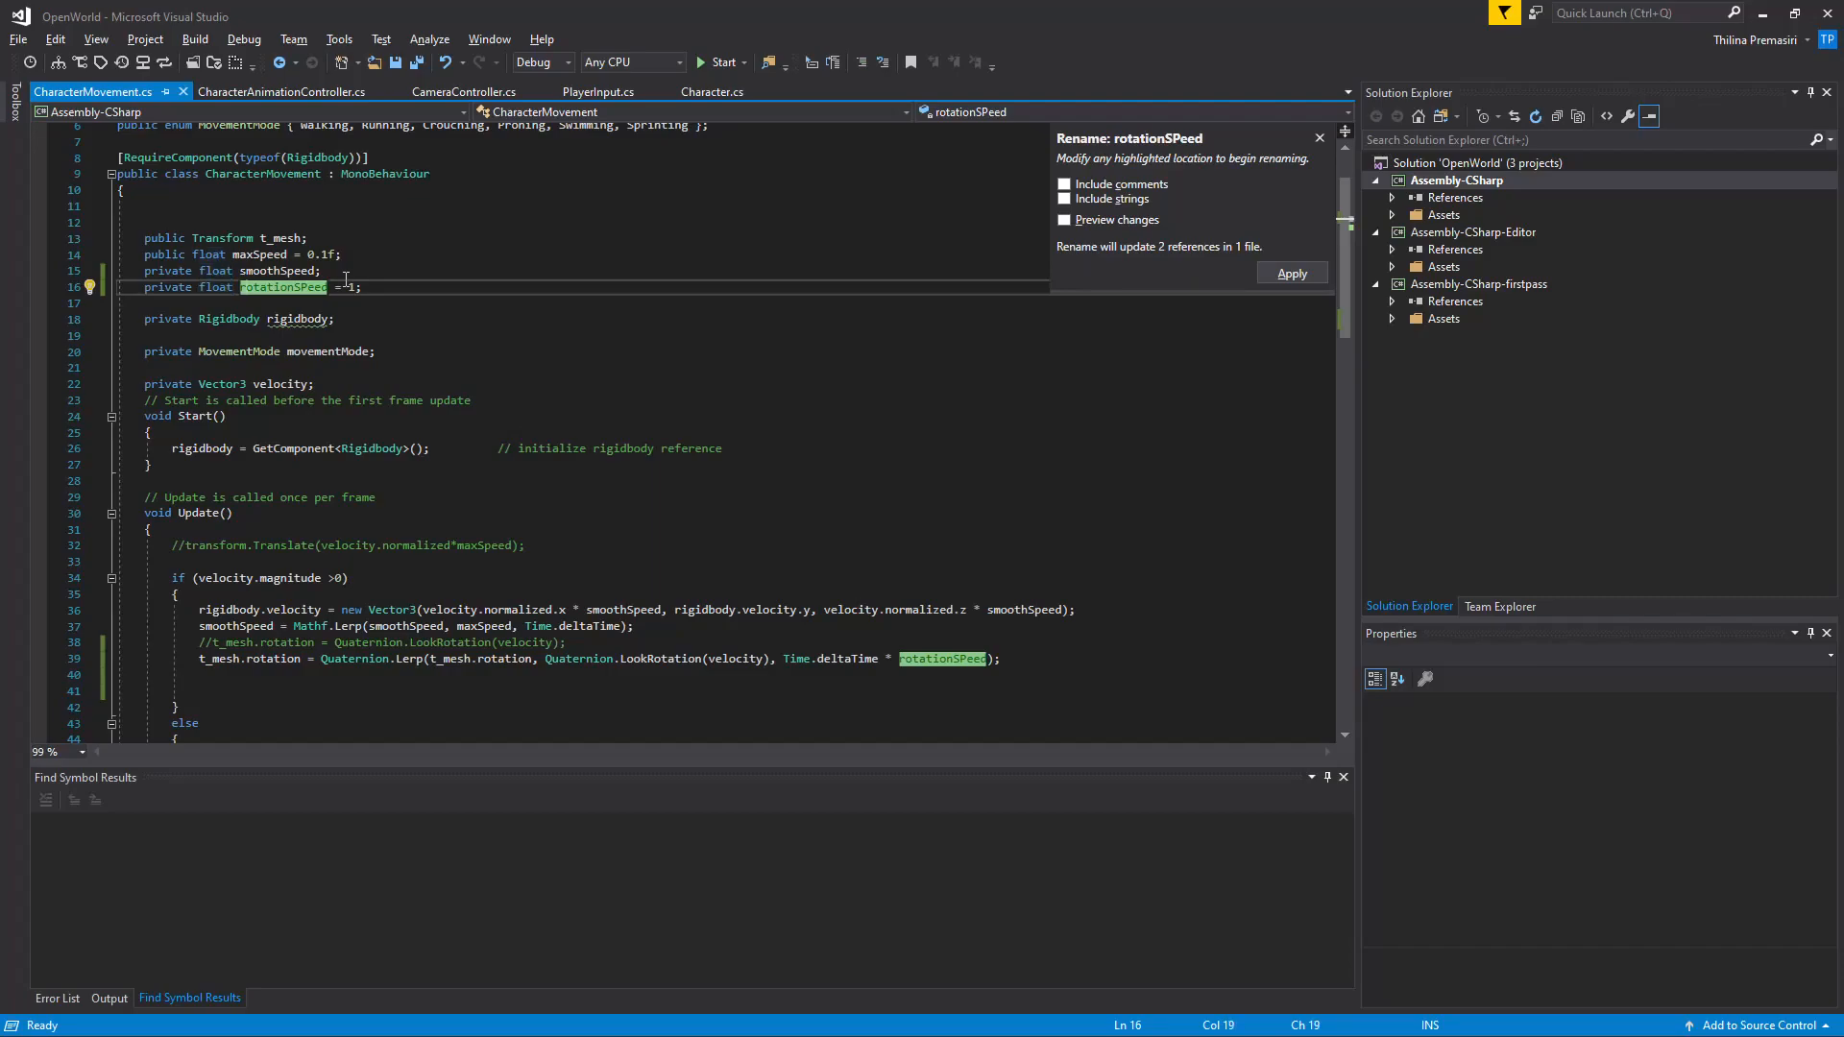
pyautogui.write('rotationSeed')
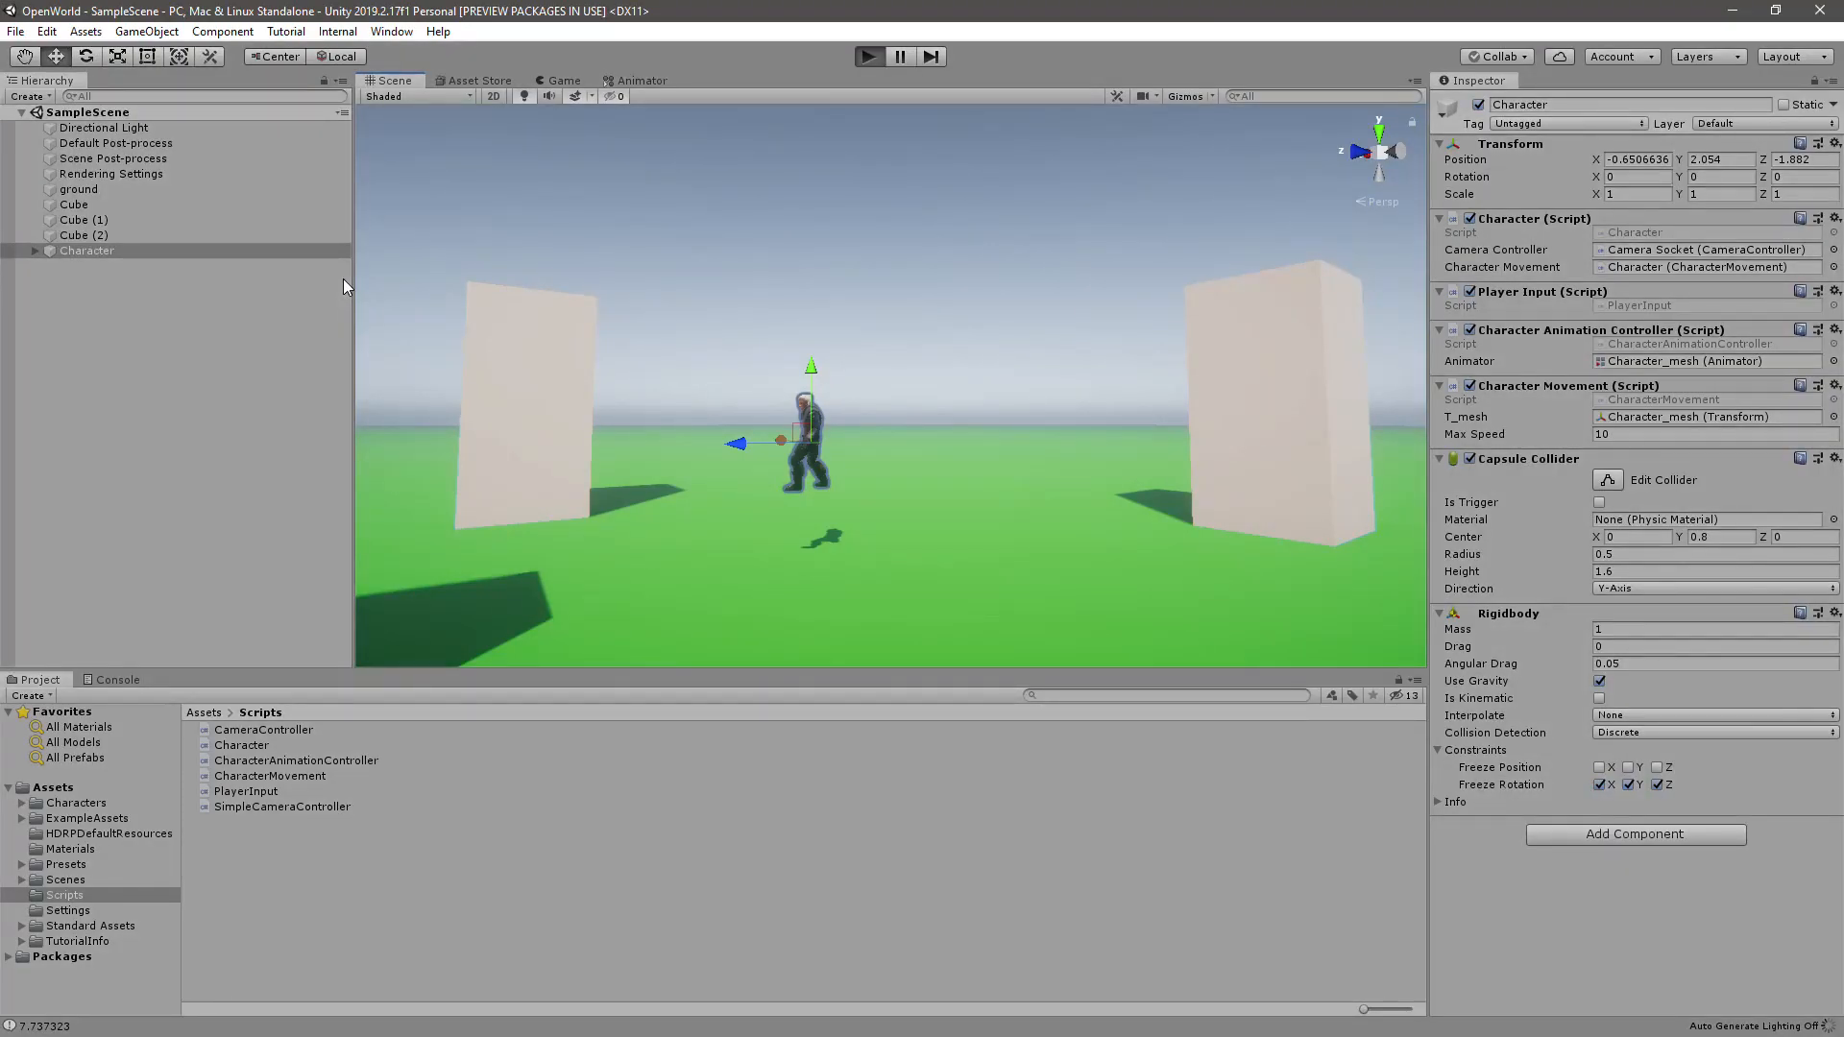
# Play the scene twice more to confirm the character turns smoothly toward its run direction.
pyautogui.click(868, 55)
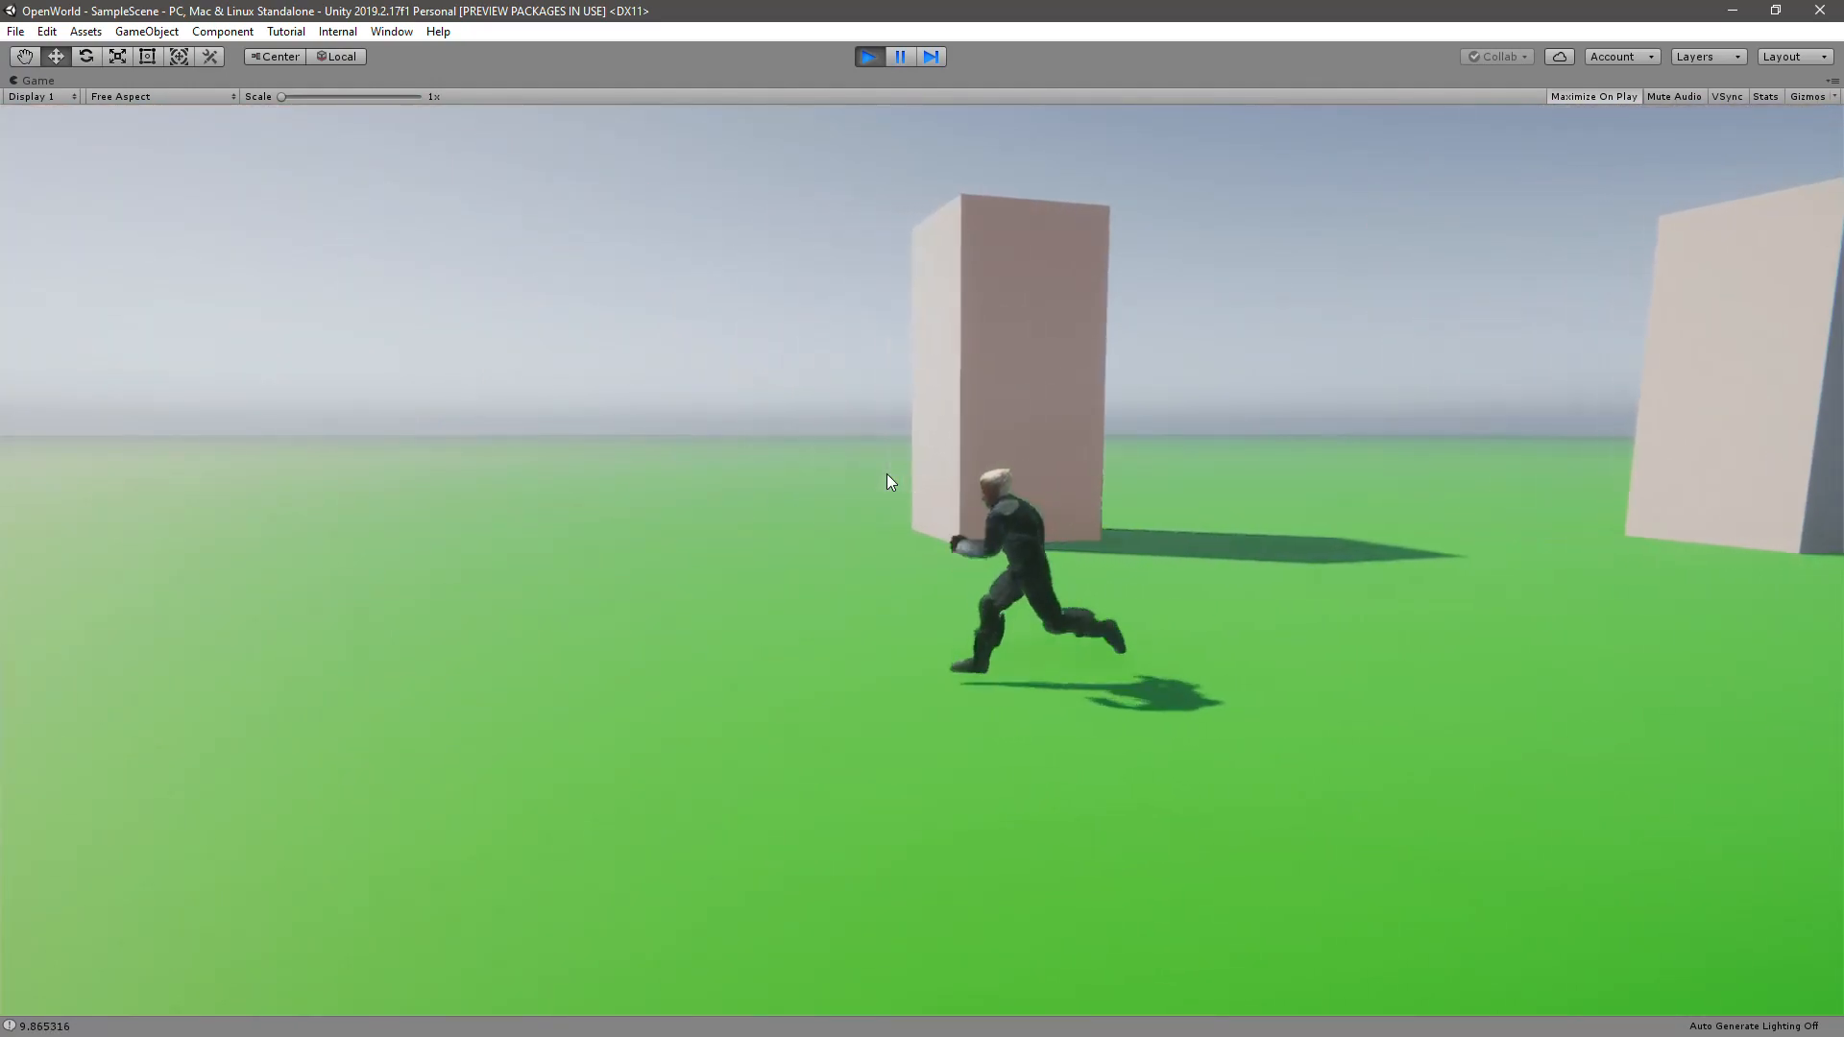
pyautogui.click(868, 56)
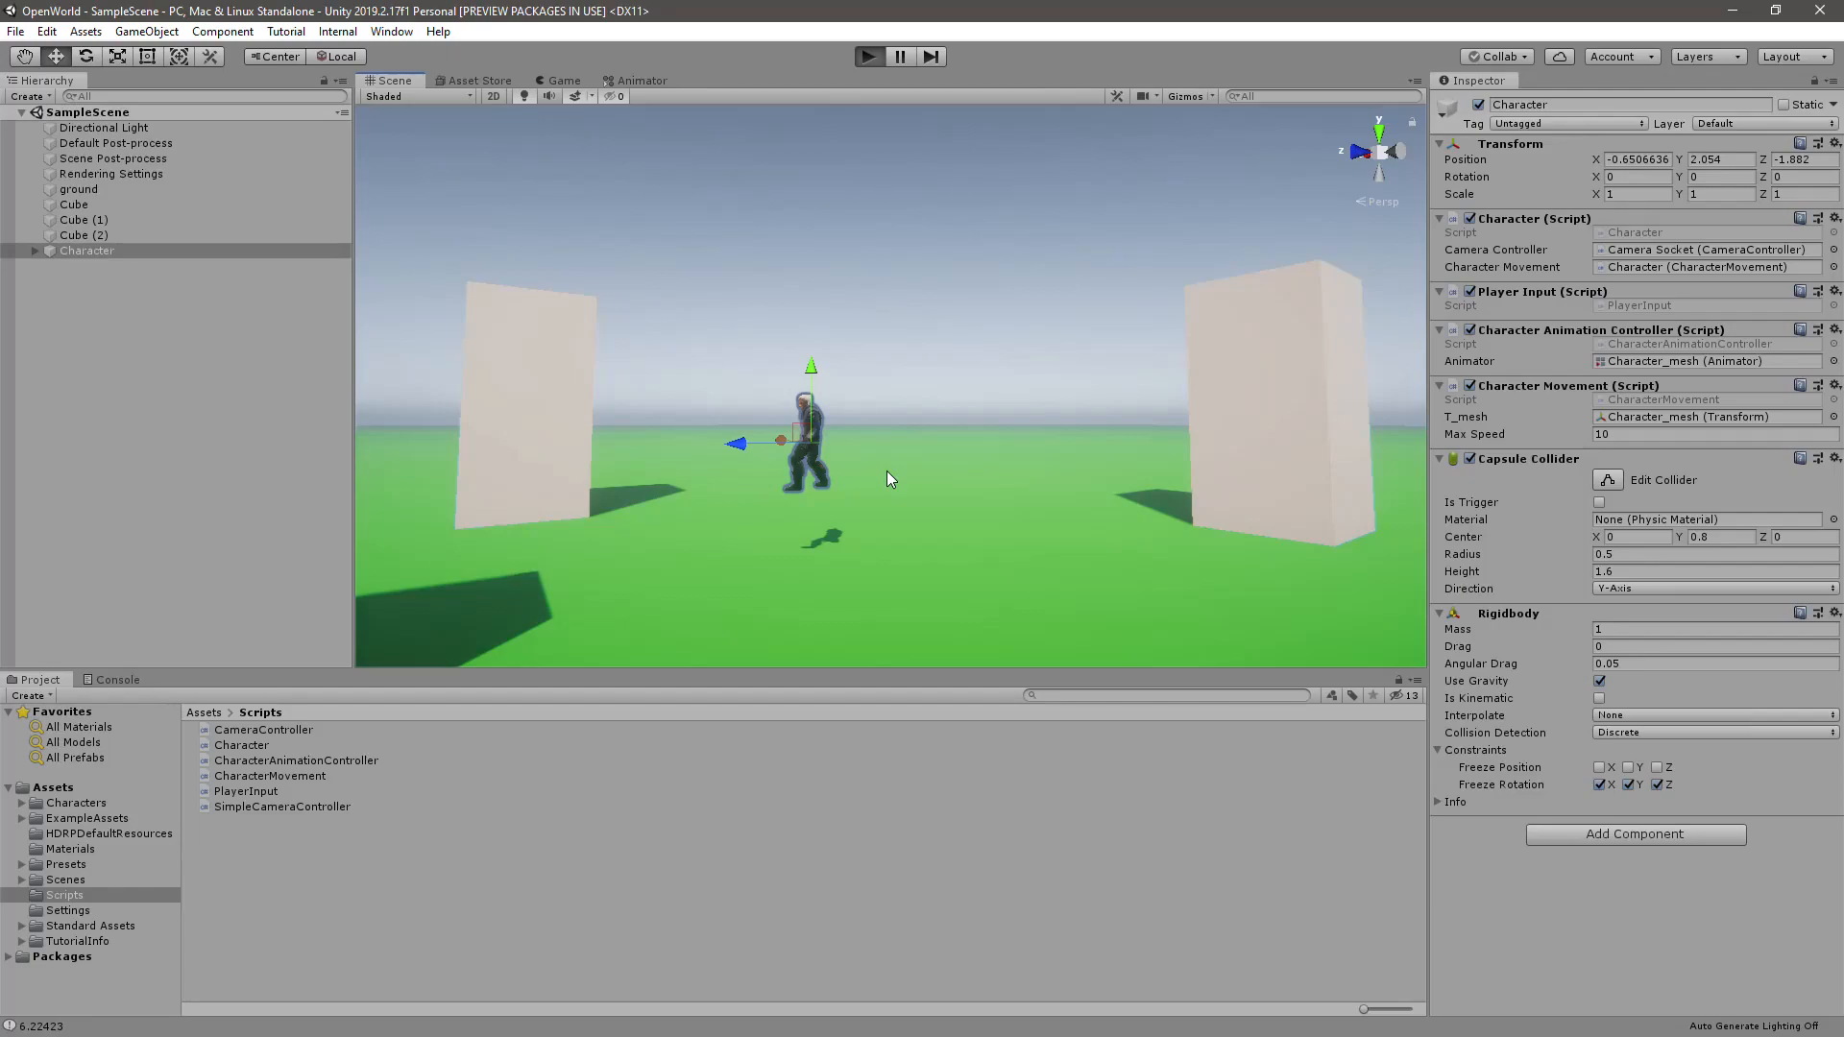
pyautogui.click(868, 56)
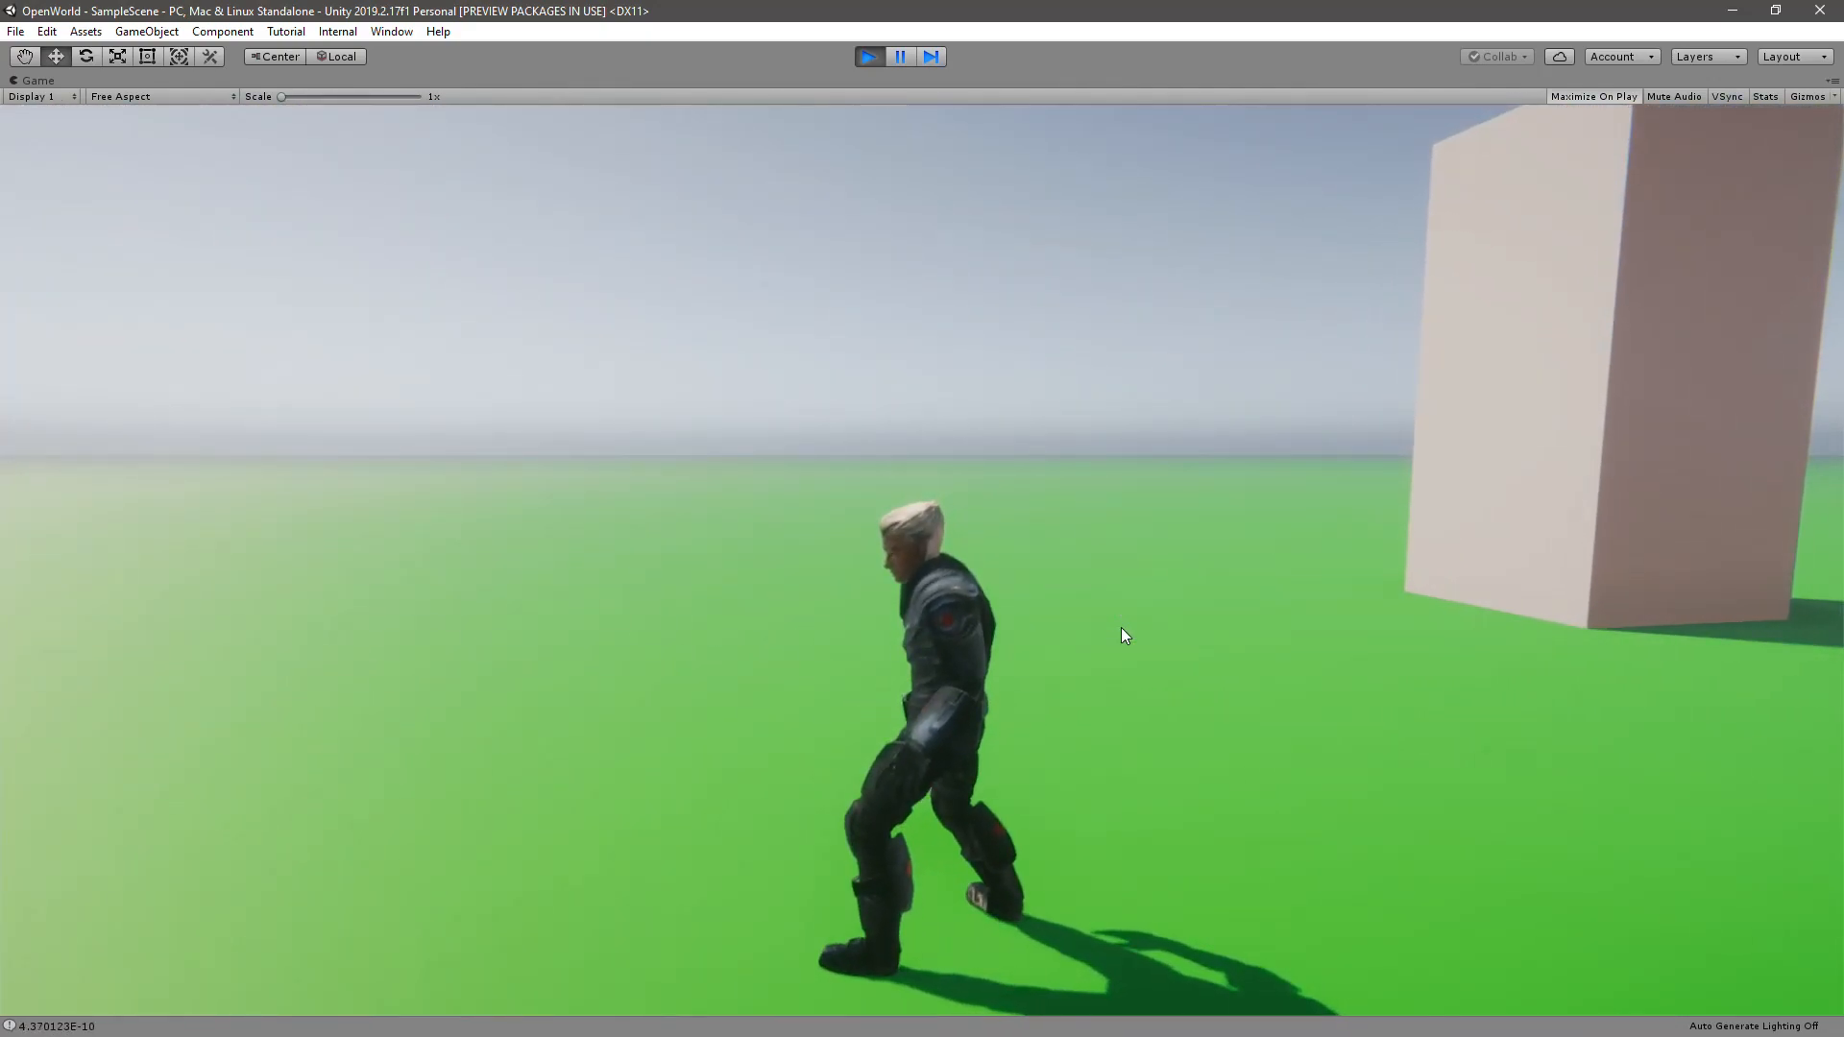
pyautogui.click(868, 56)
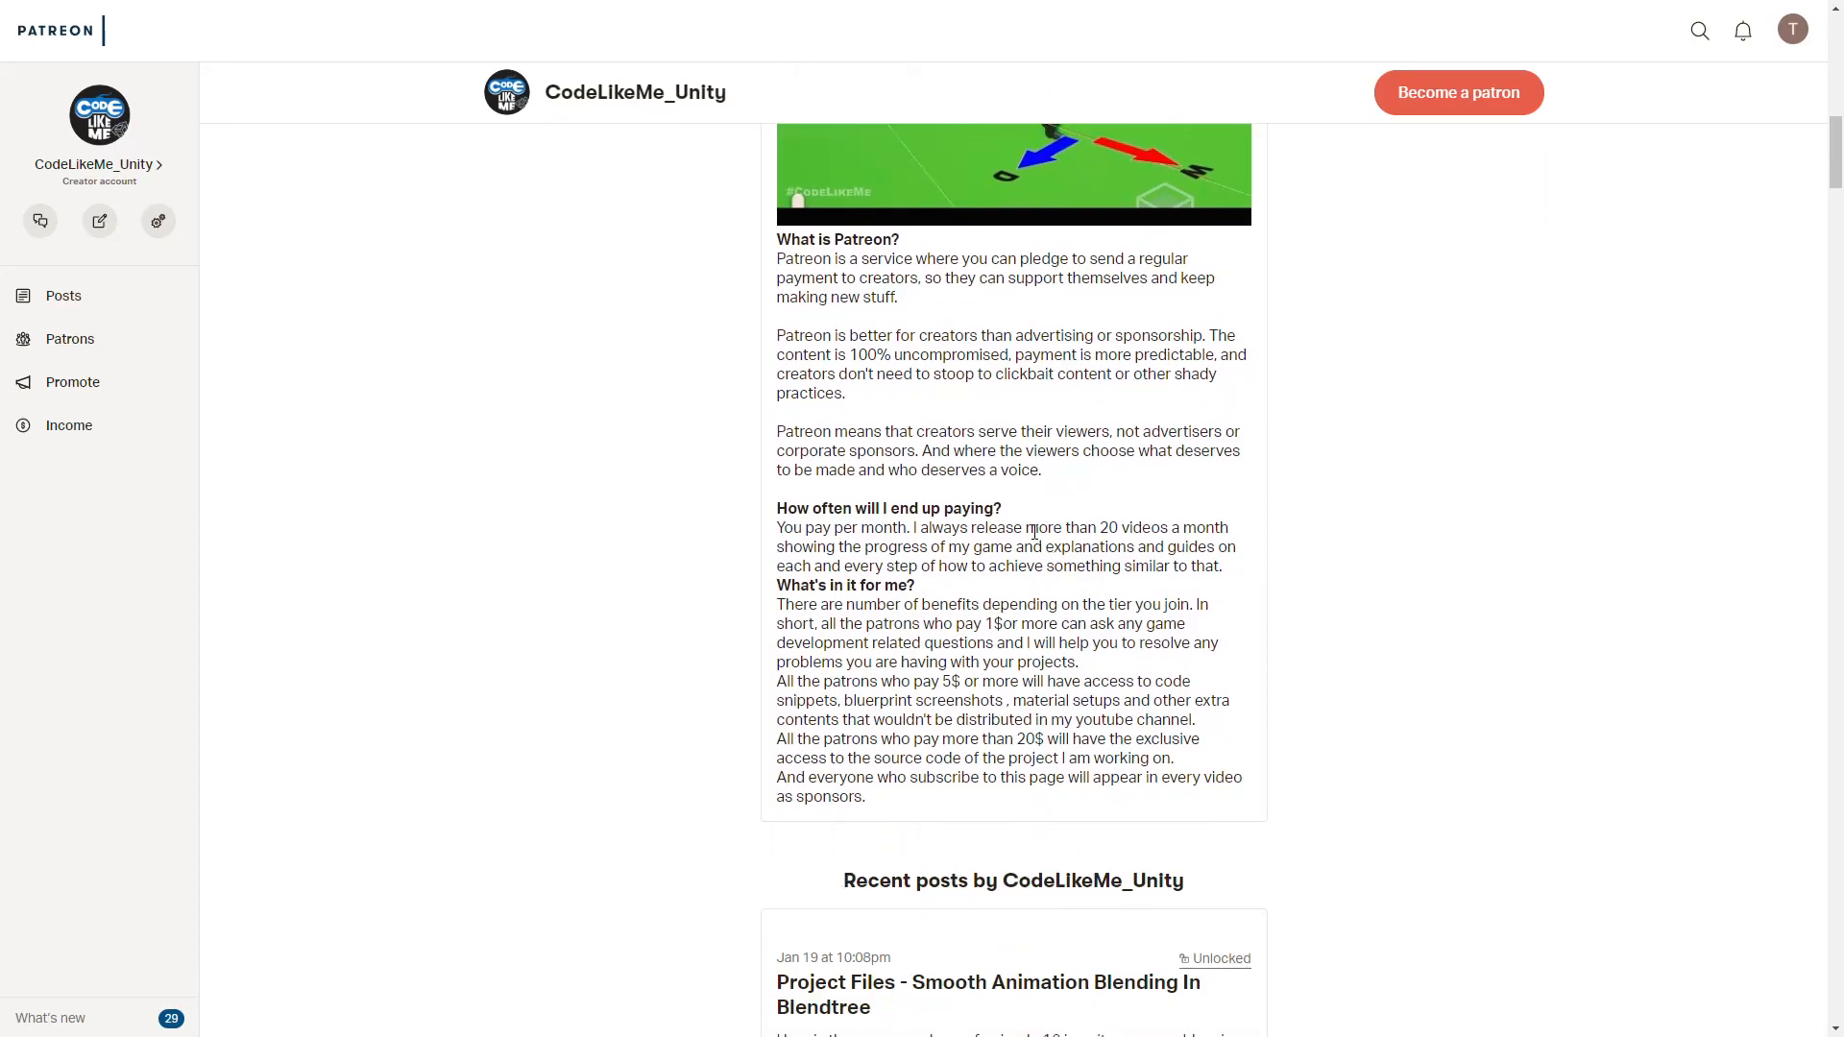
pyautogui.scroll(-3)
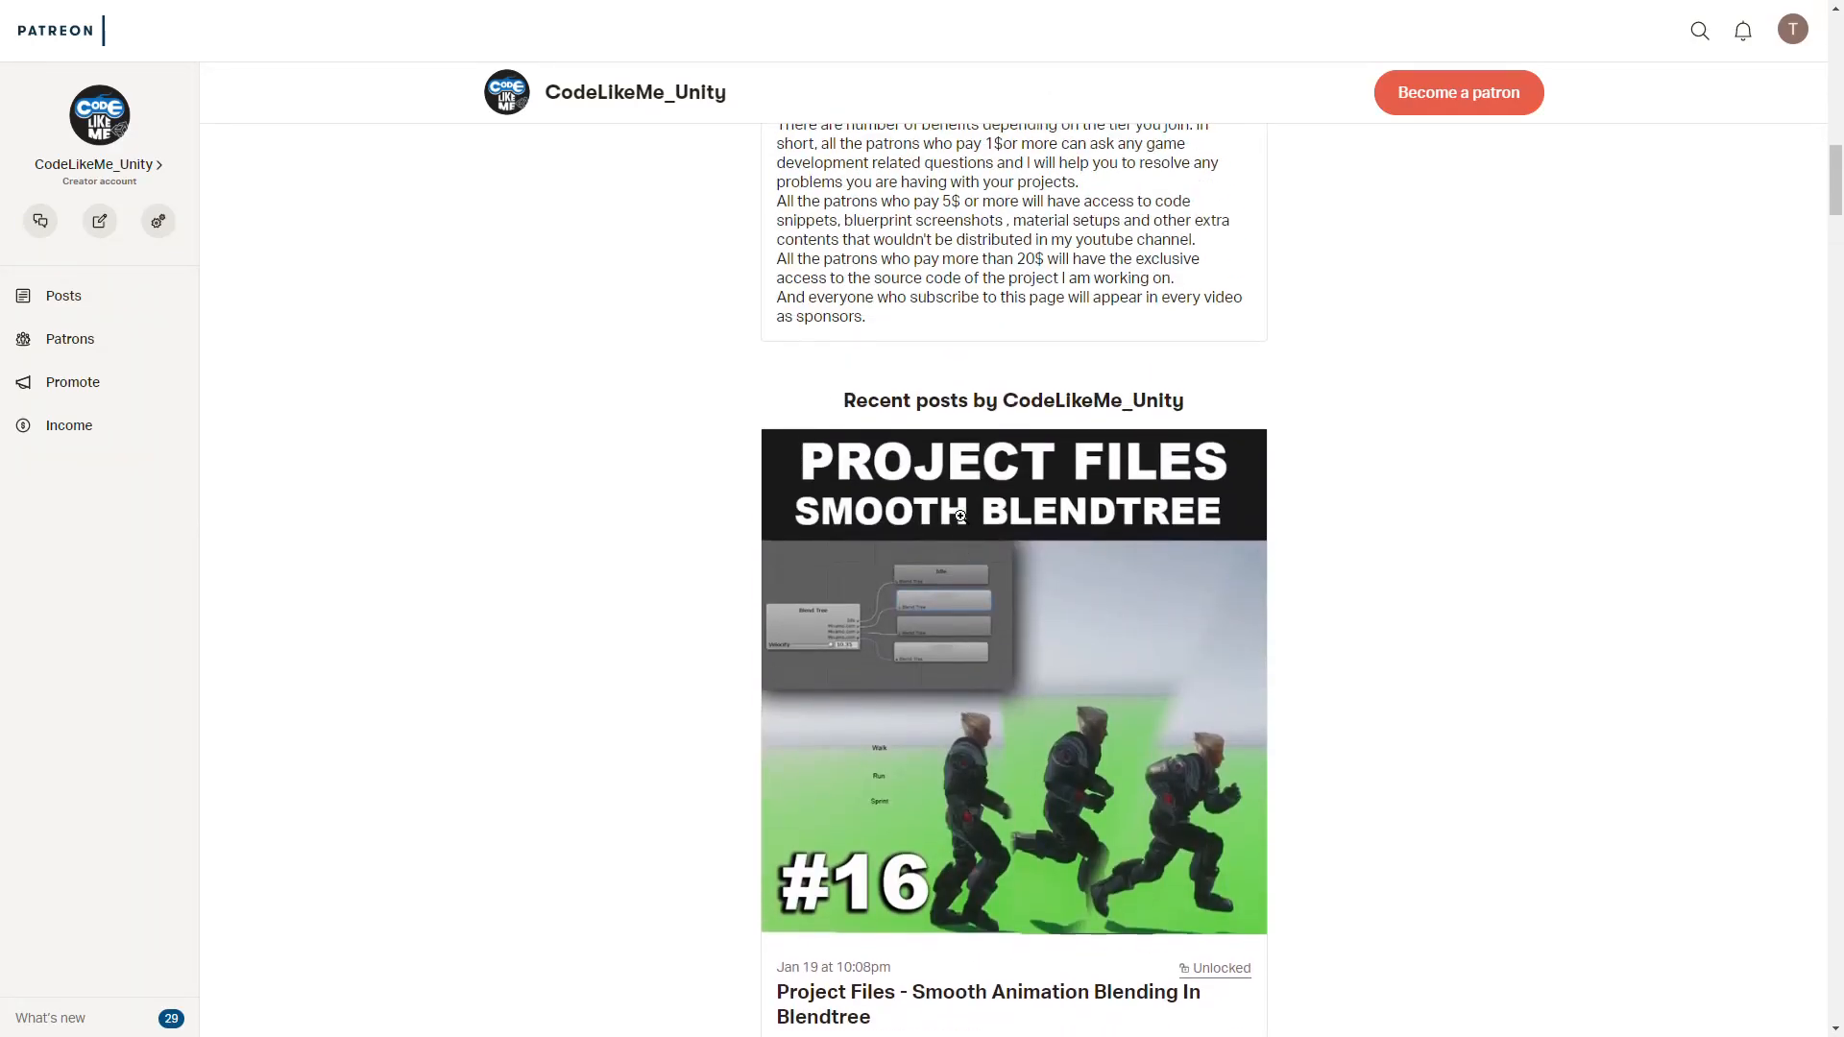
pyautogui.scroll(-3)
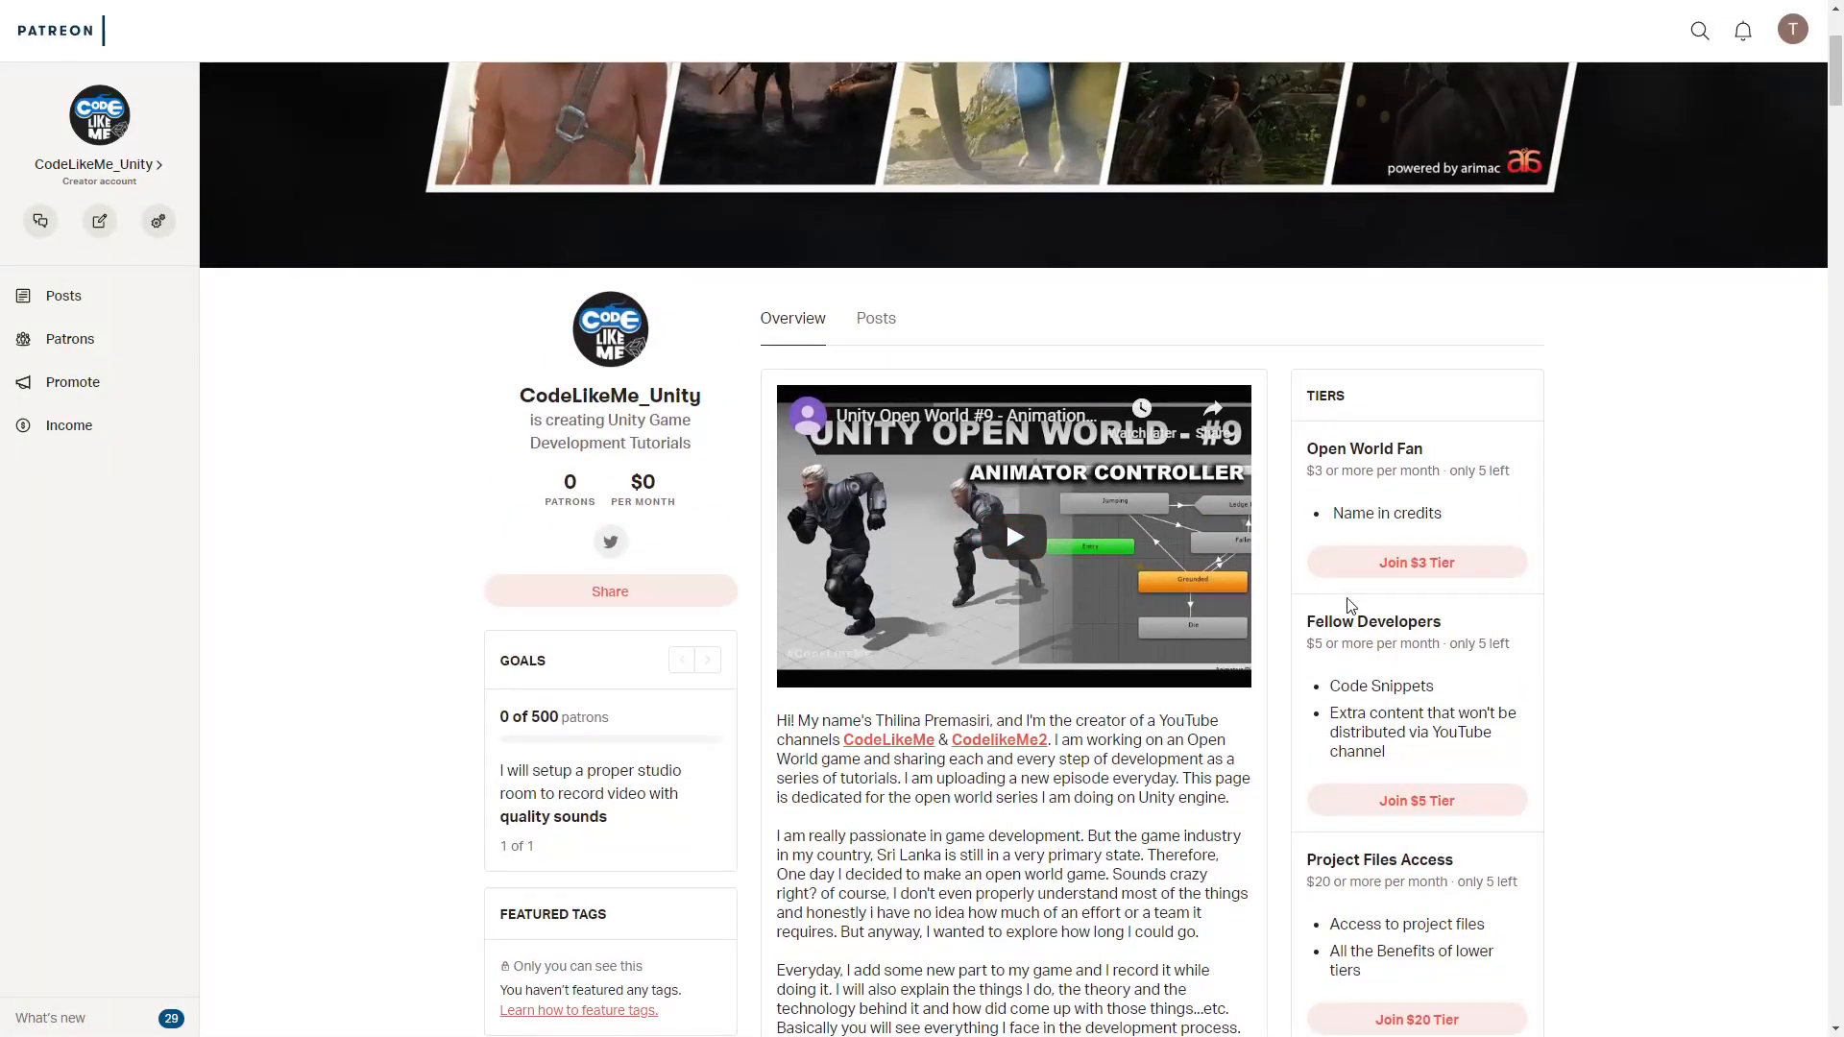
pyautogui.scroll(-3)
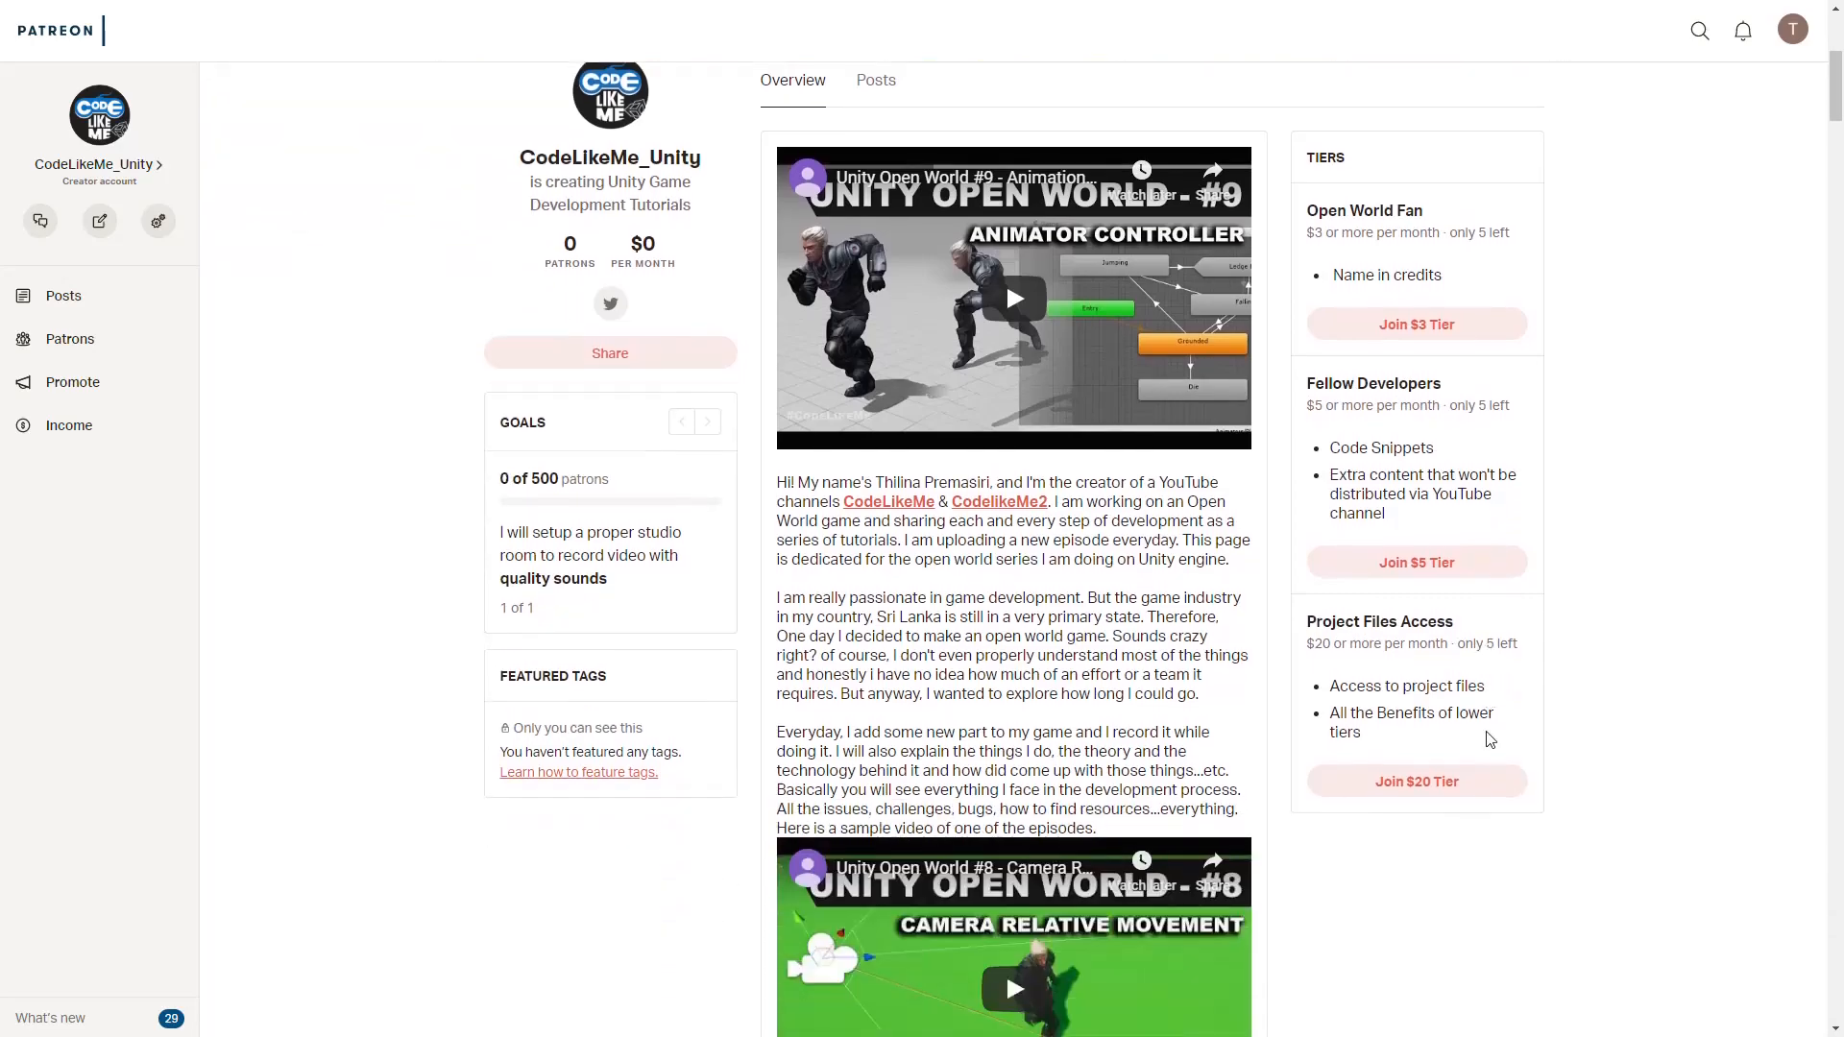
pyautogui.scroll(-3)
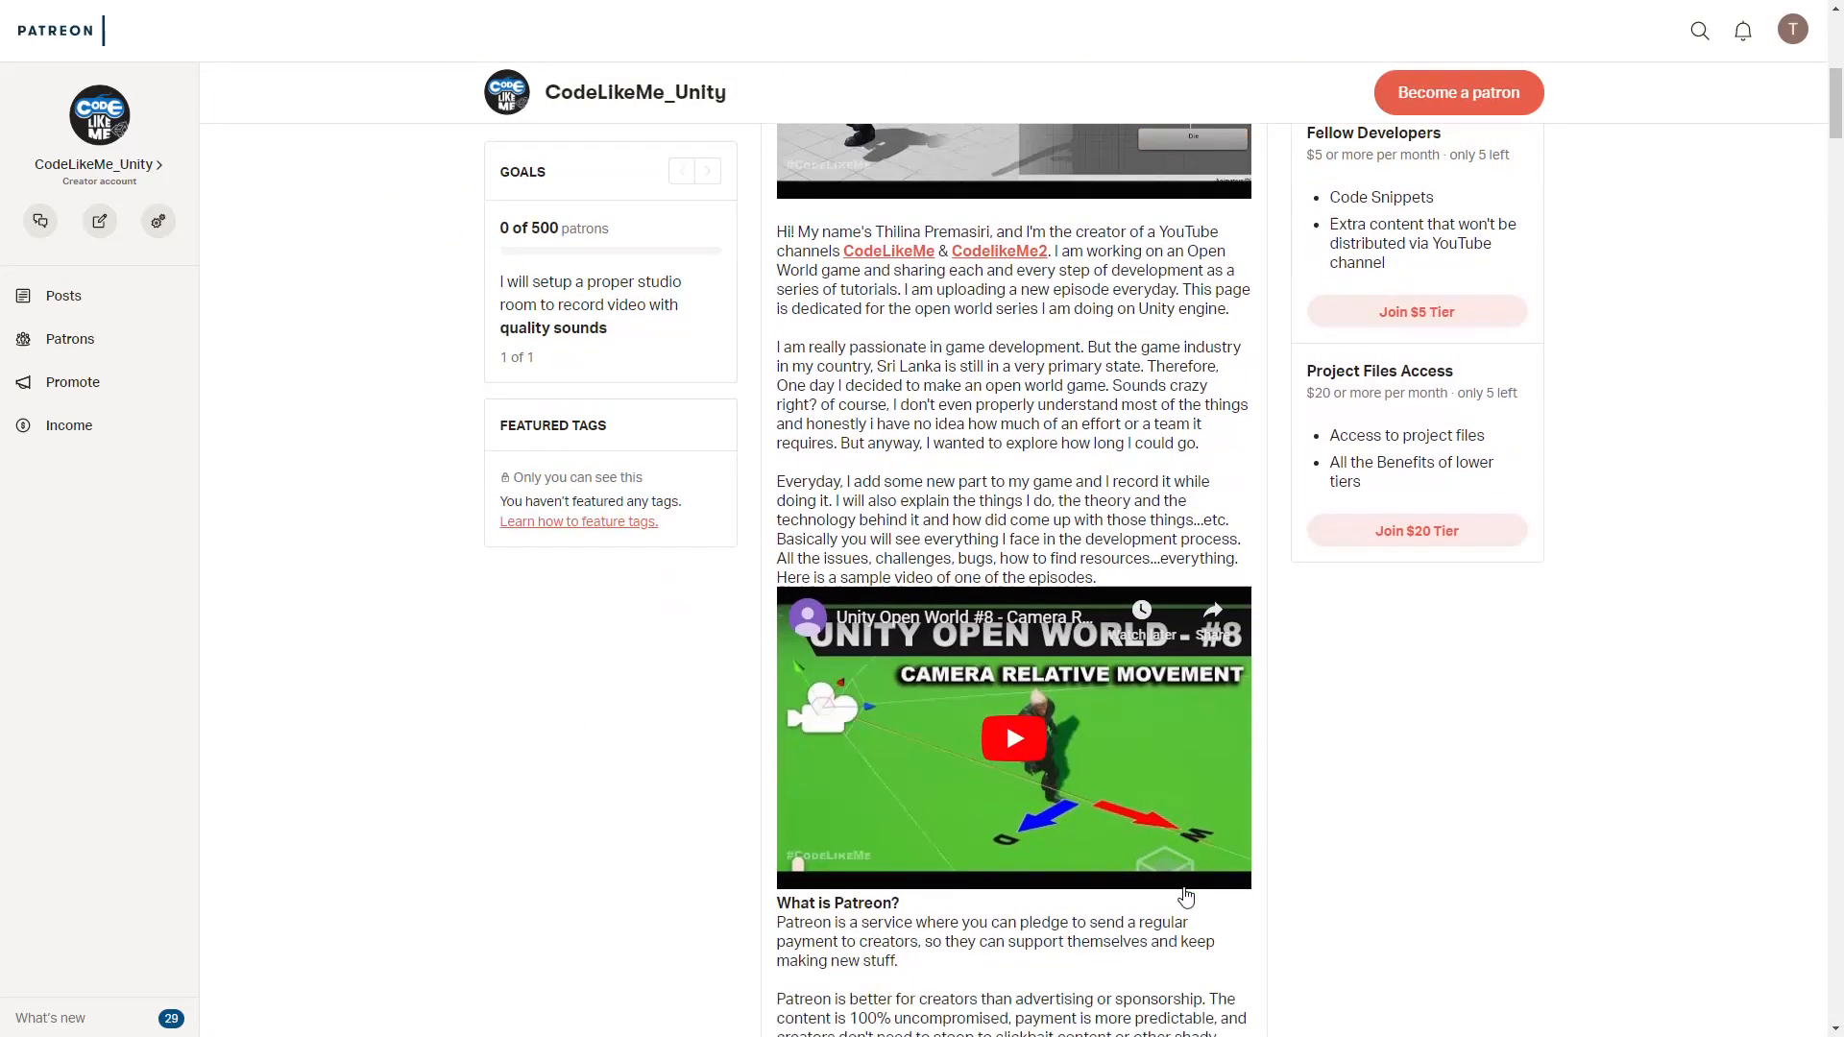
pyautogui.scroll(3)
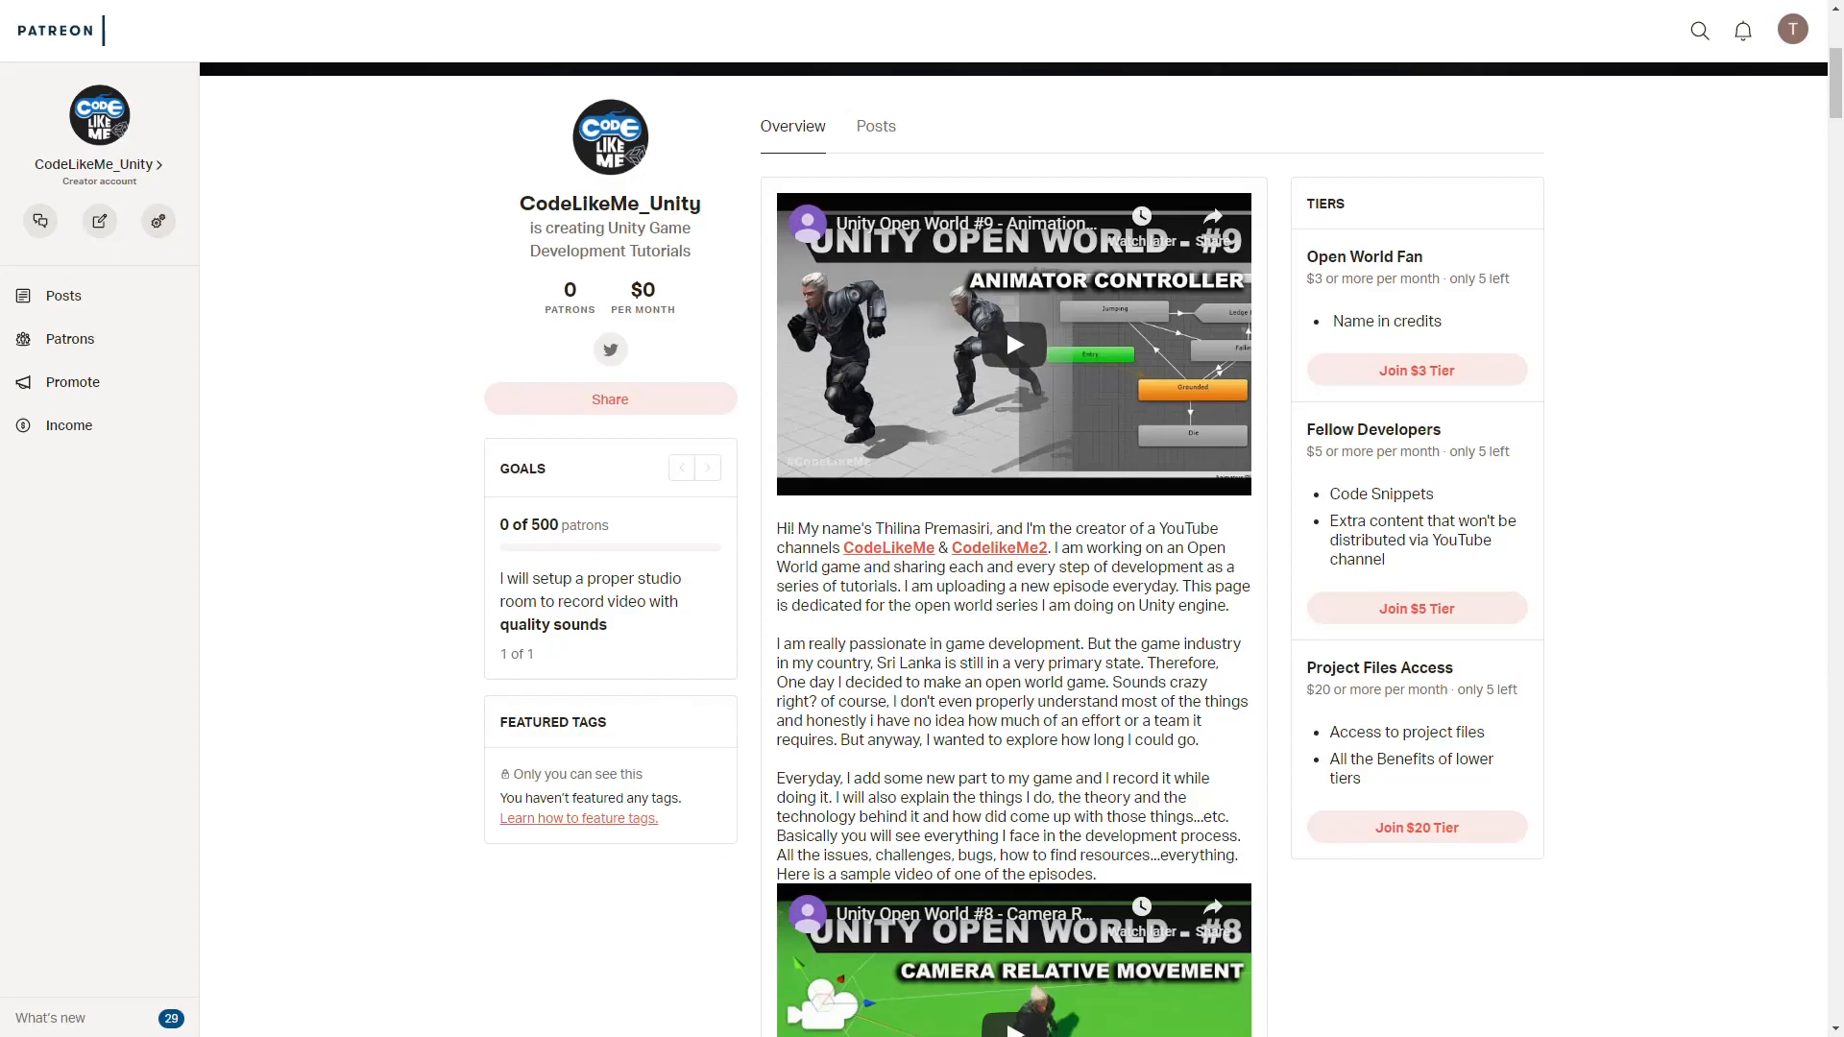
pyautogui.scroll(-3)
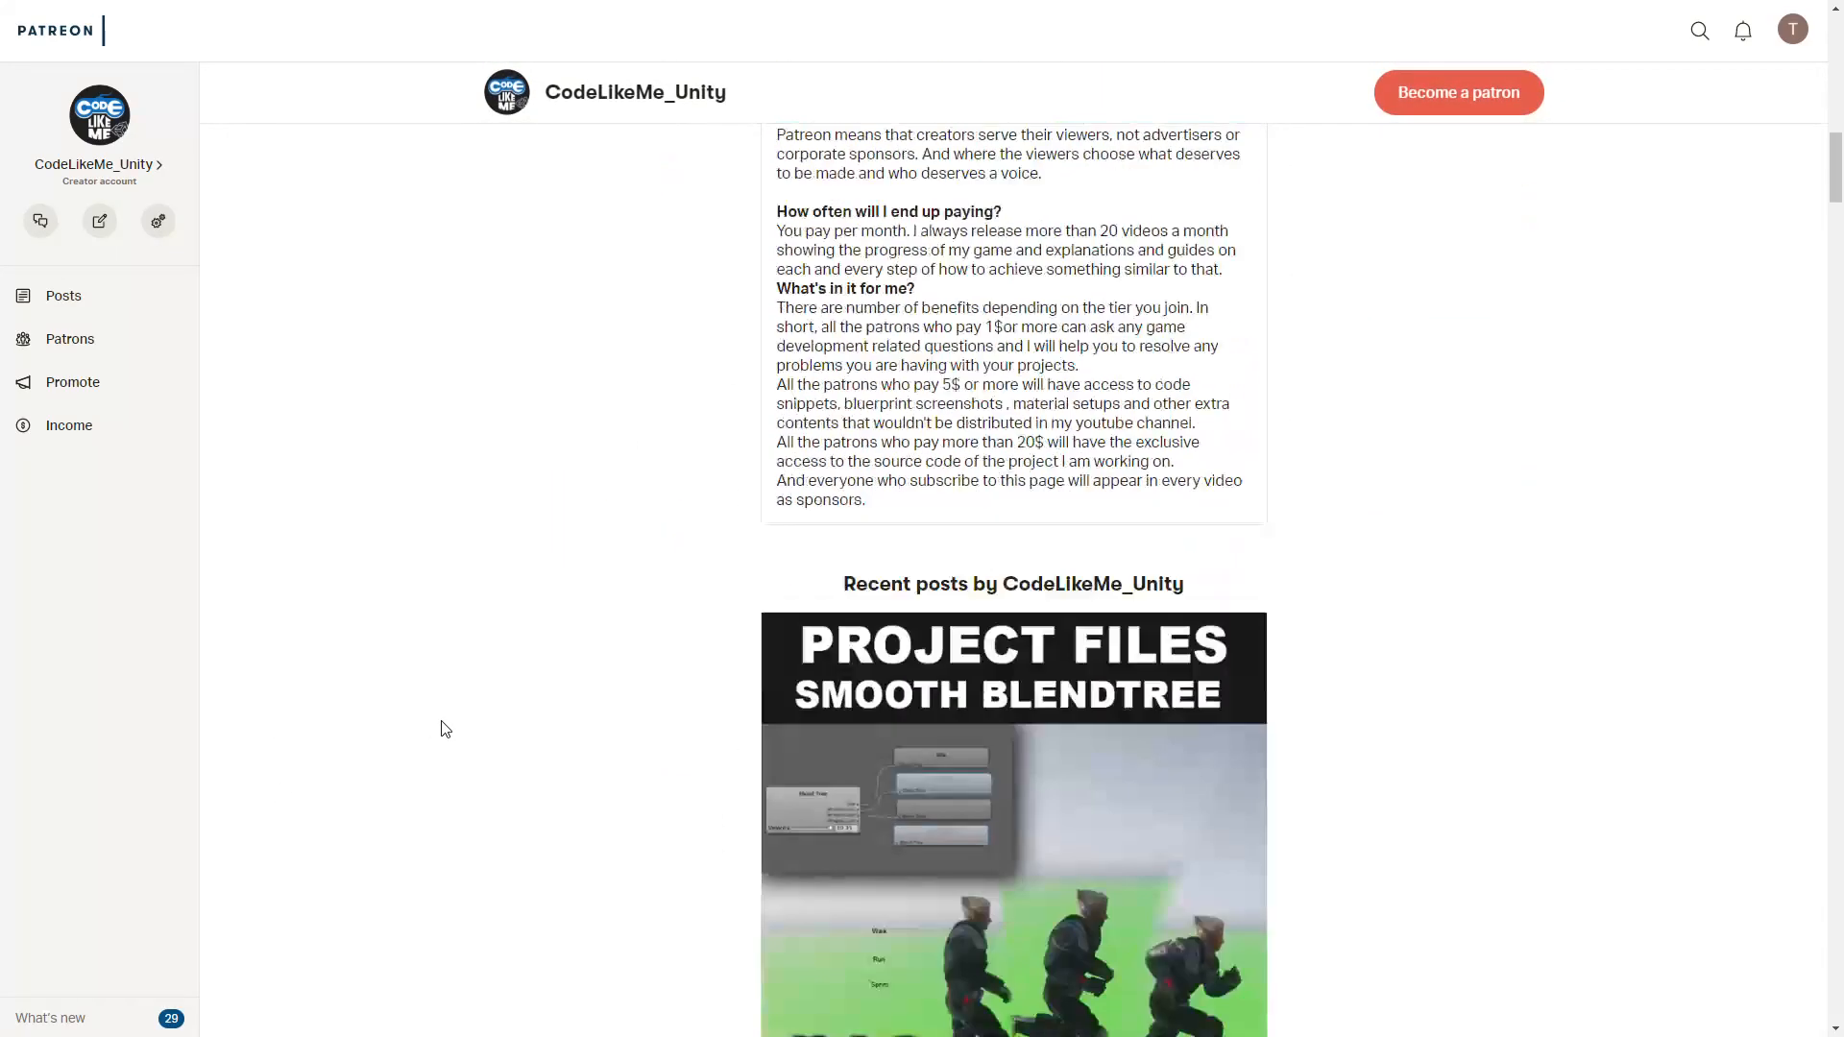